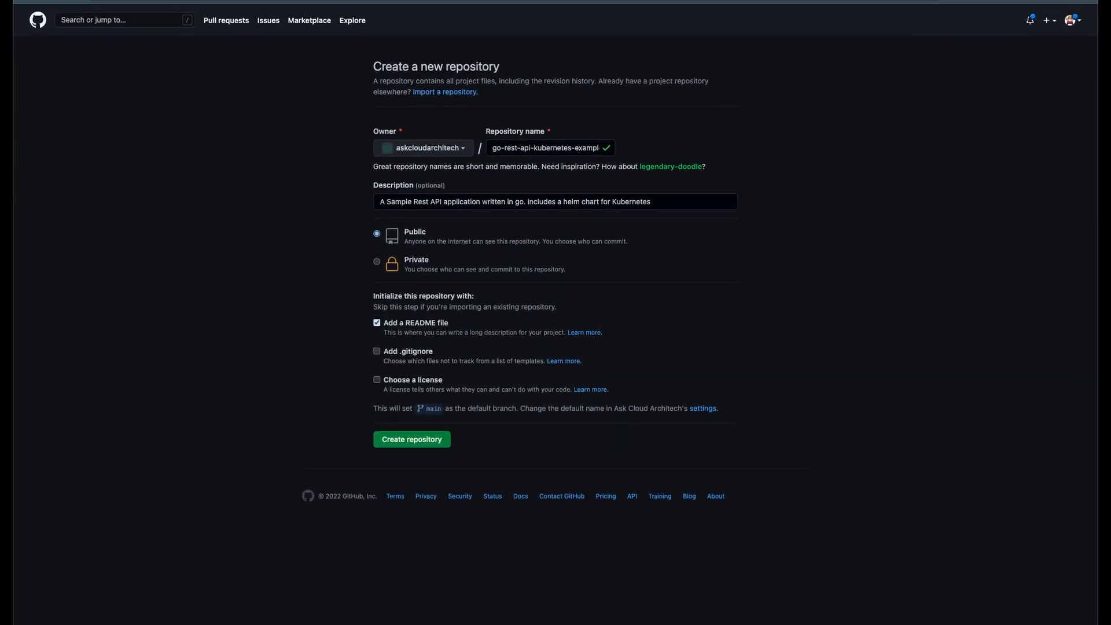
Create the public Kubernetes REST API repository with its description and README.
click(411, 439)
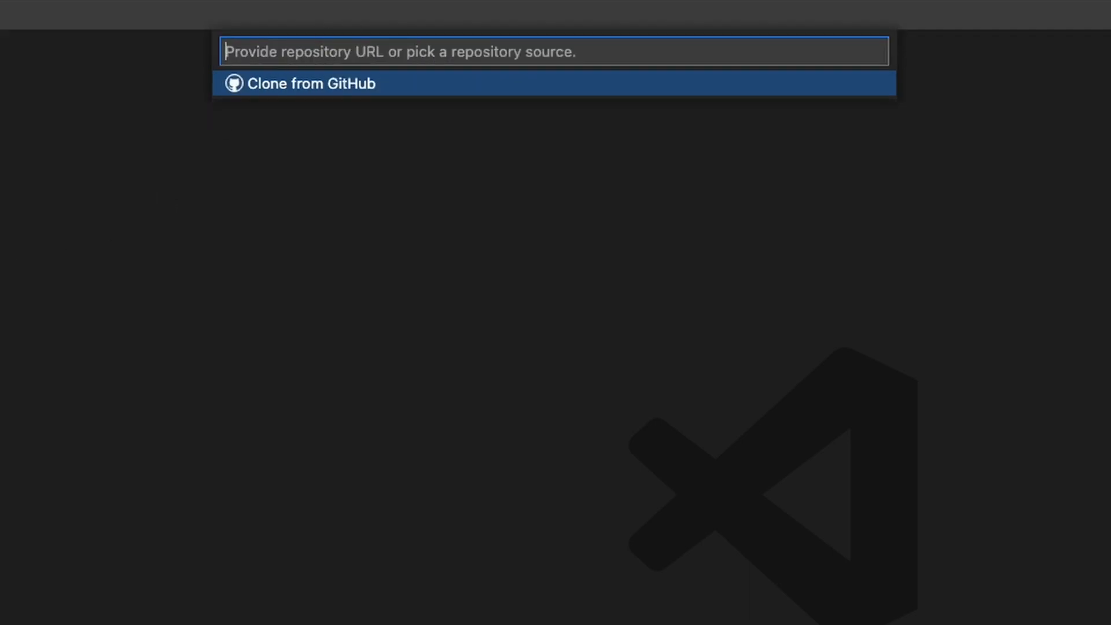
Clone the 'askcloud' GitHub repository into the projects folder.
click(311, 83)
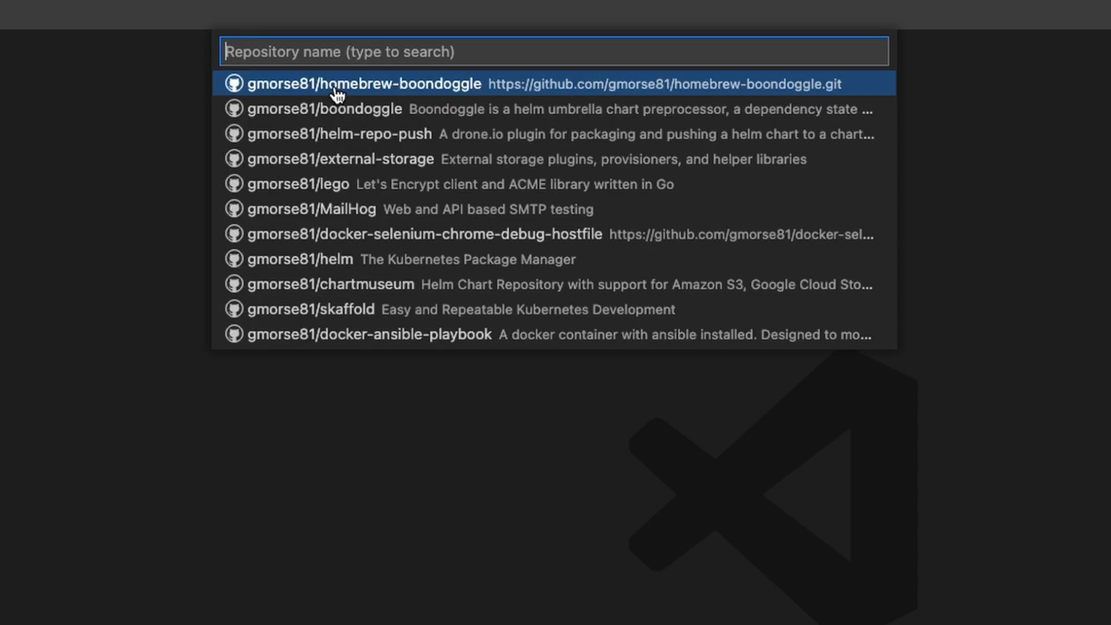
text(askcloud)
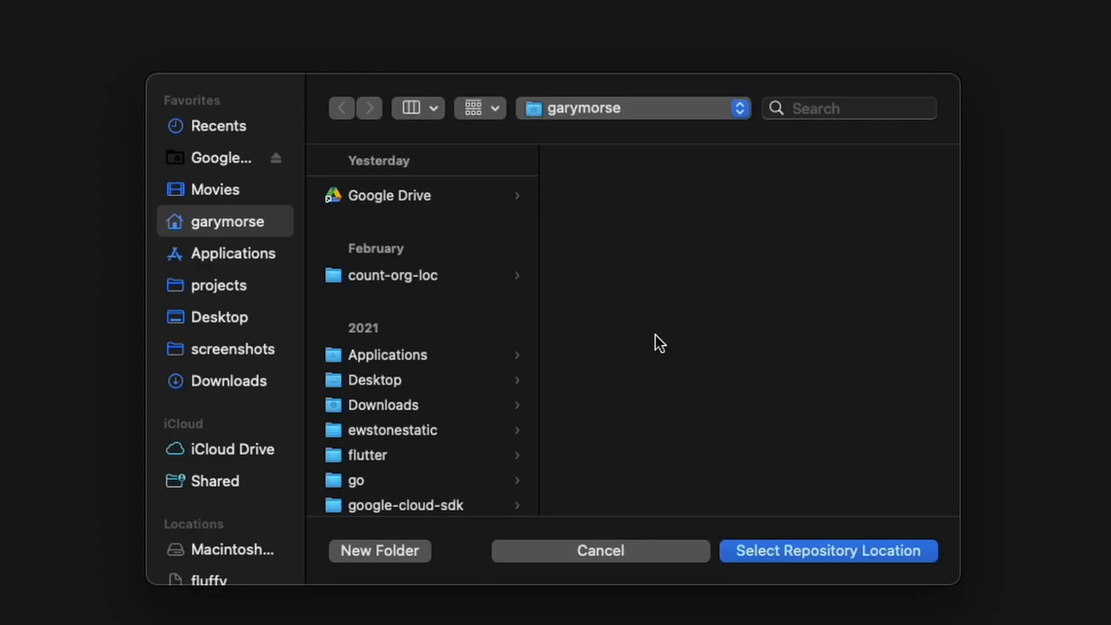
scroll(down, 3)
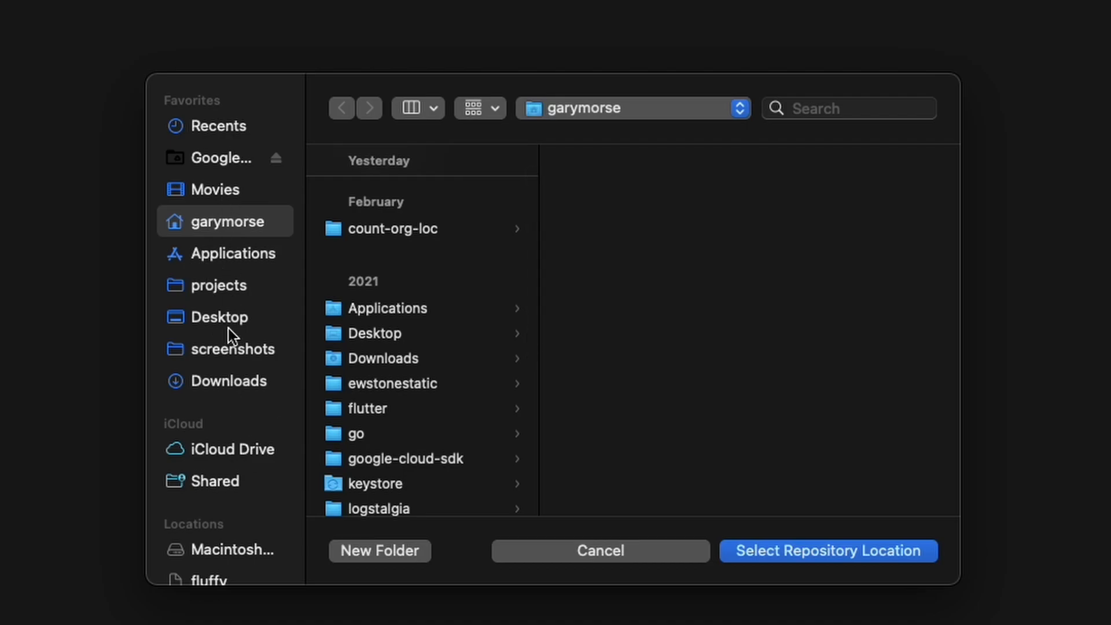
scroll(down, 3)
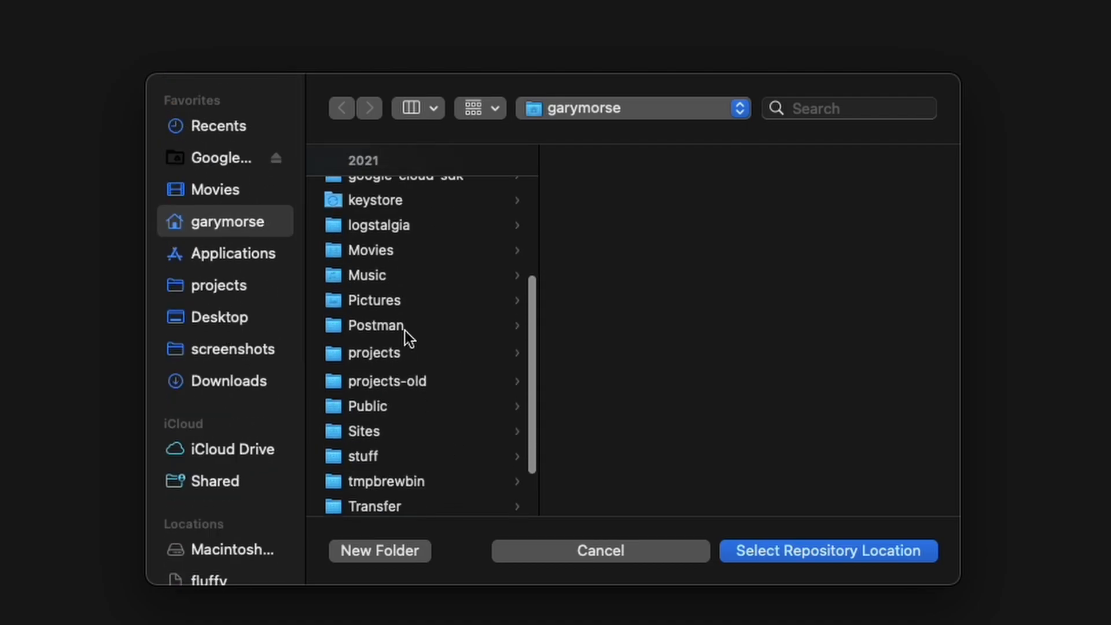
click(373, 353)
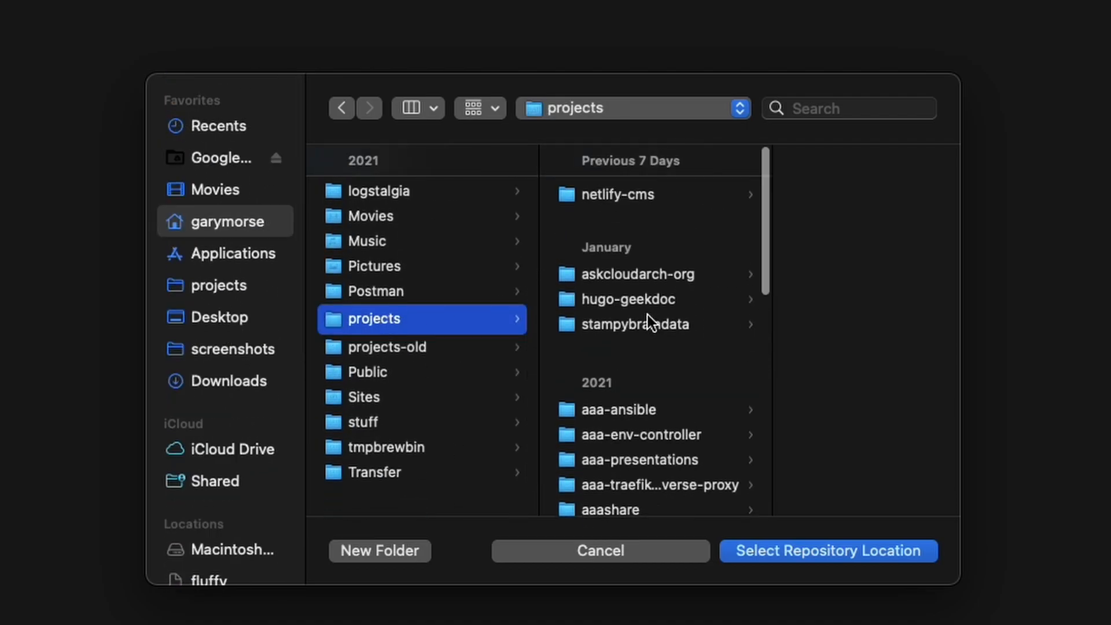
click(827, 551)
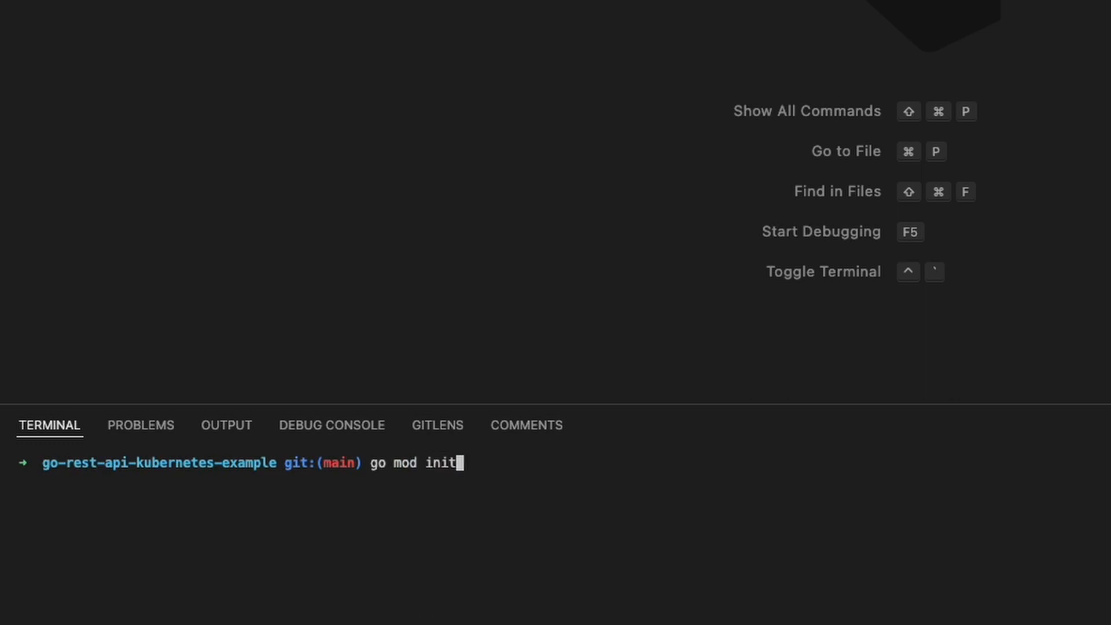
Run go mod init for github.com/askcloudarchitech/go-rest-api-kubernetes-example.
text(" ")
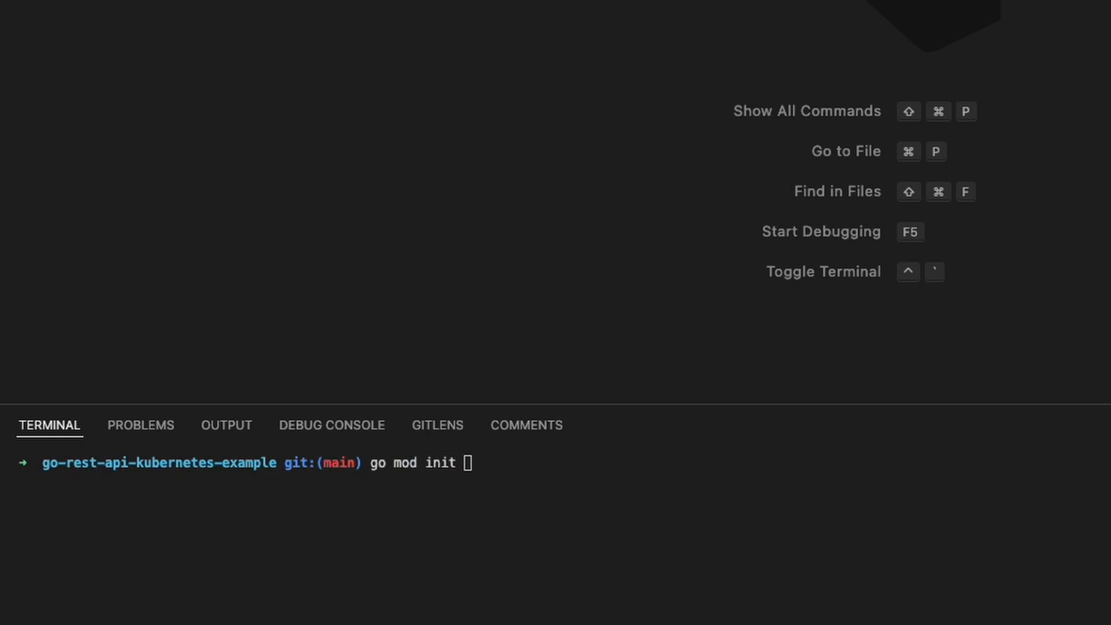
text(https://github.com/askcloudarchitech/go-rest-api-kubernetes-example)
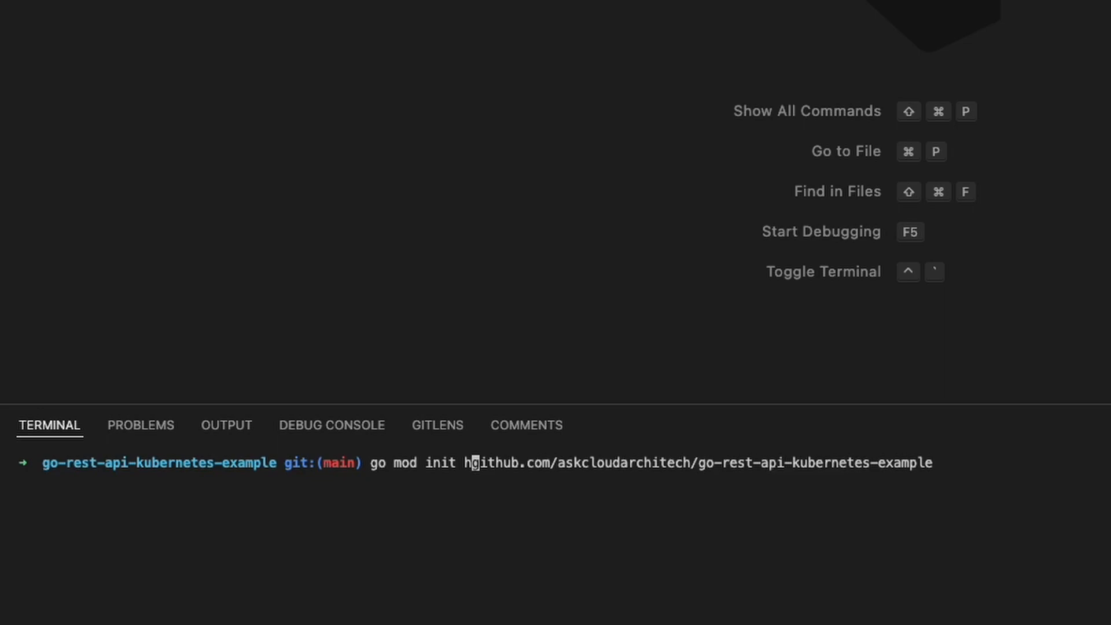
key(Enter)
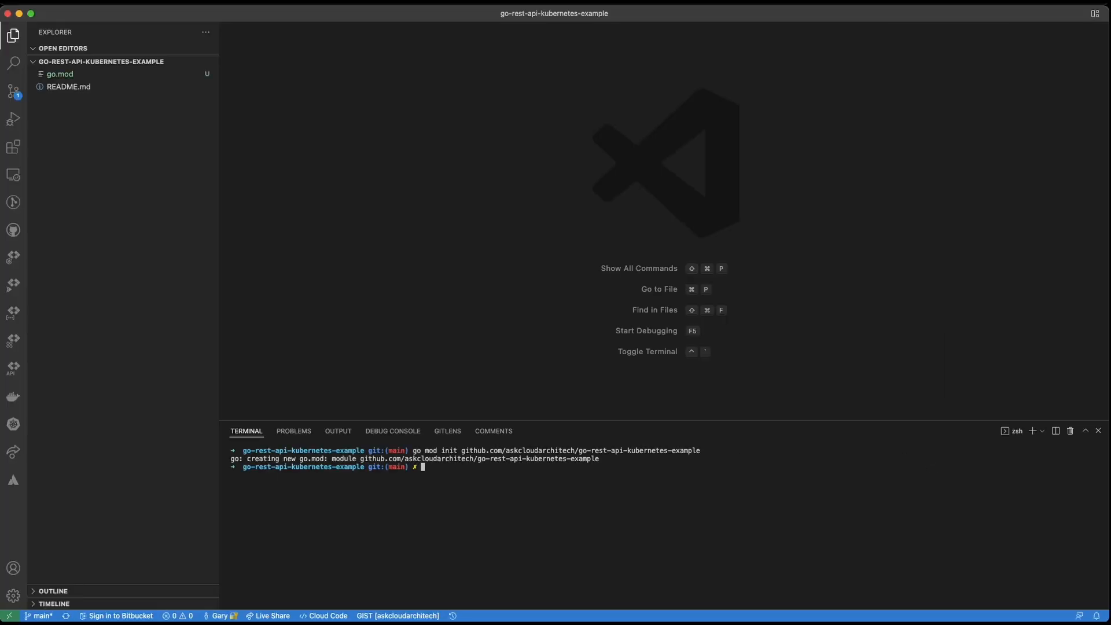
Create an 'app' folder and add a main.go file inside it.
click(324, 105)
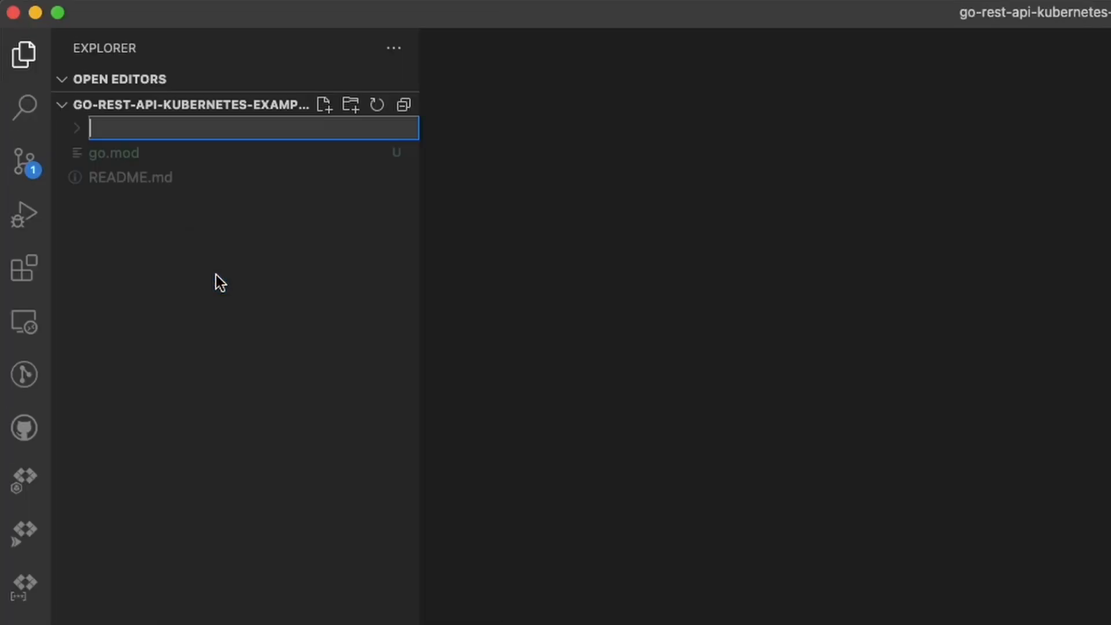
text(app)
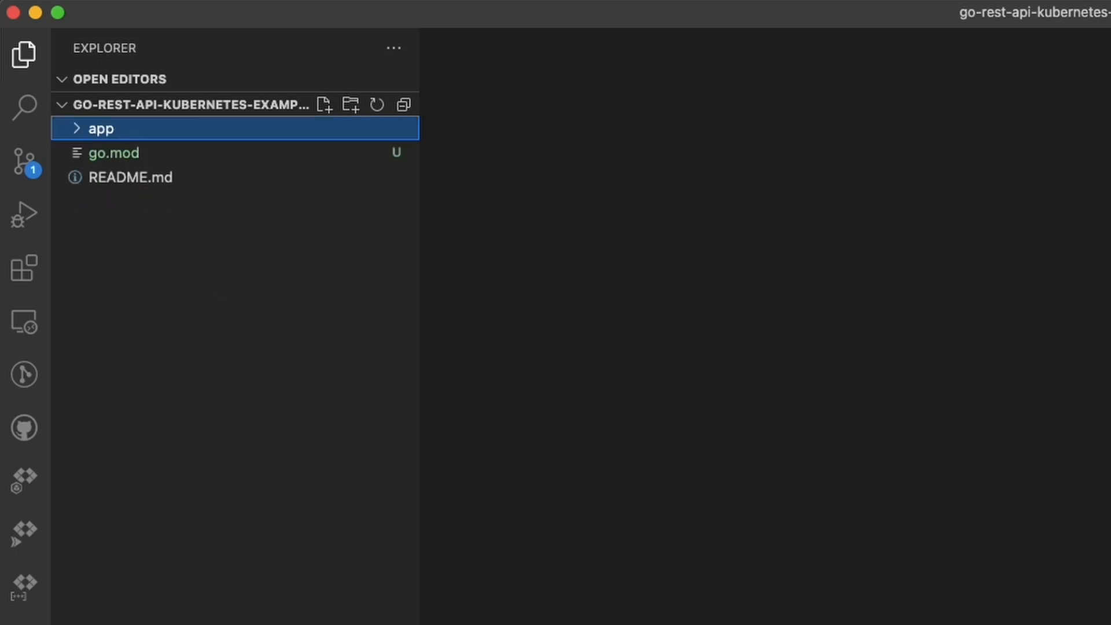
right_click(167, 262)
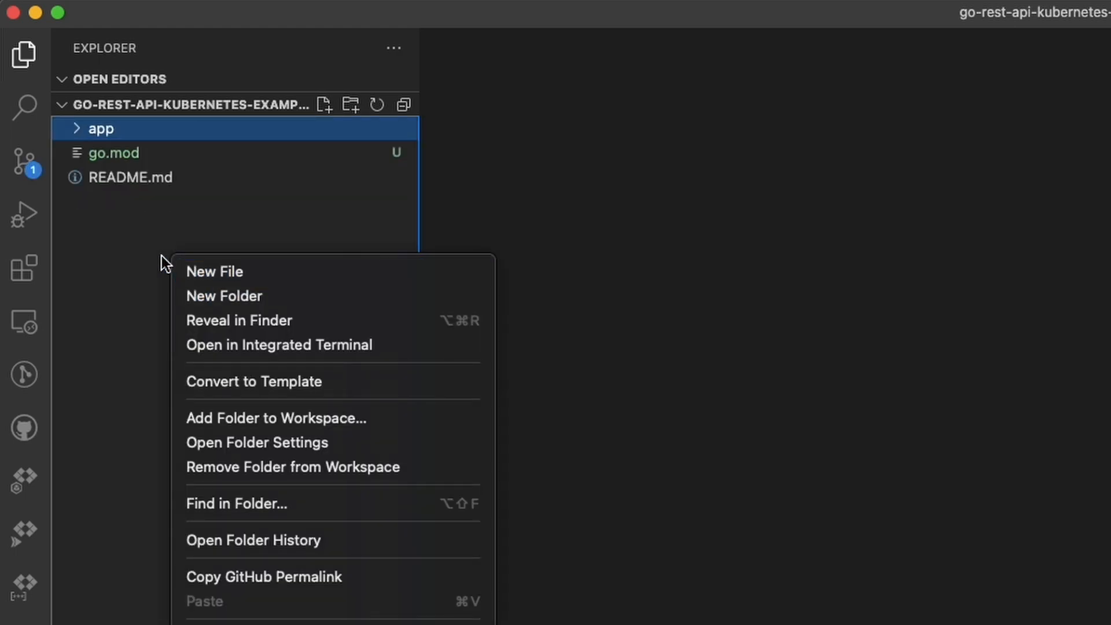
click(149, 259)
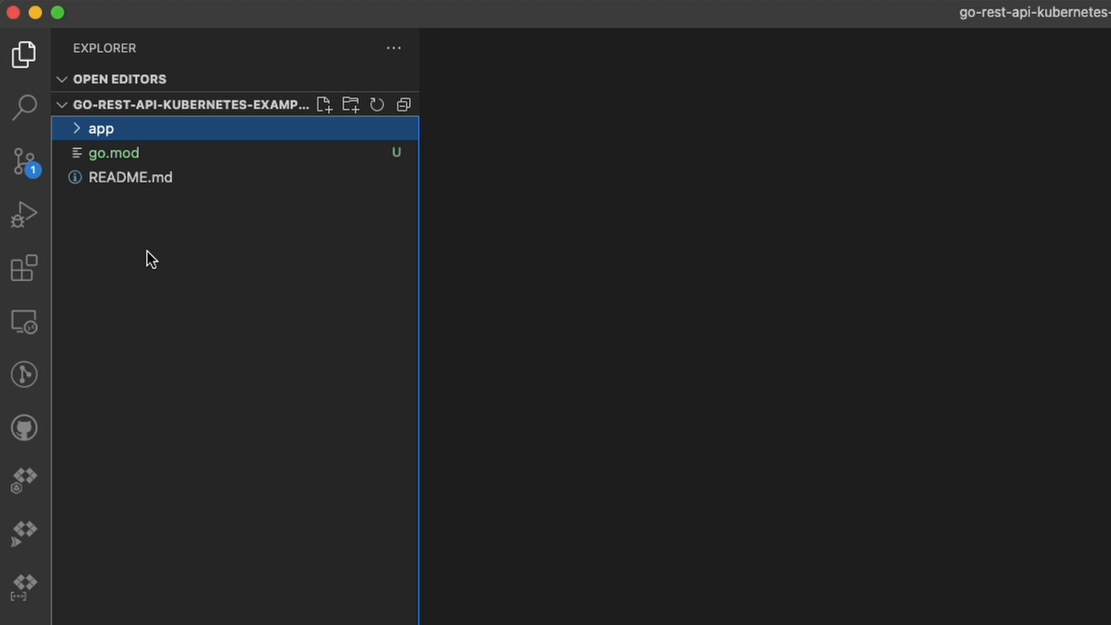
right_click(101, 129)
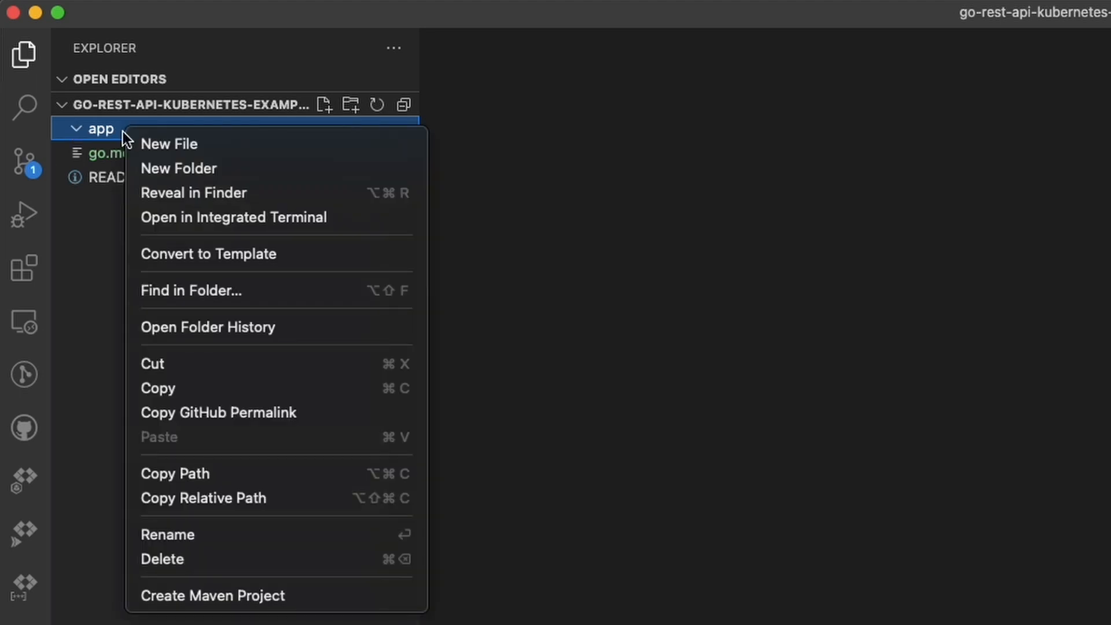
click(168, 144)
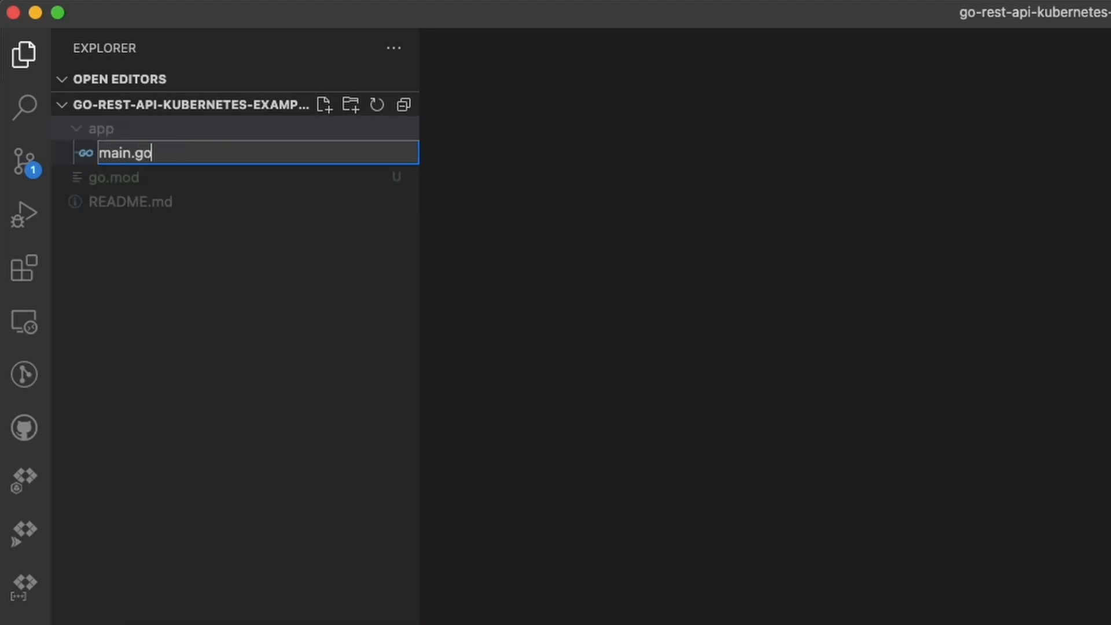
key(Enter)
text(package main)
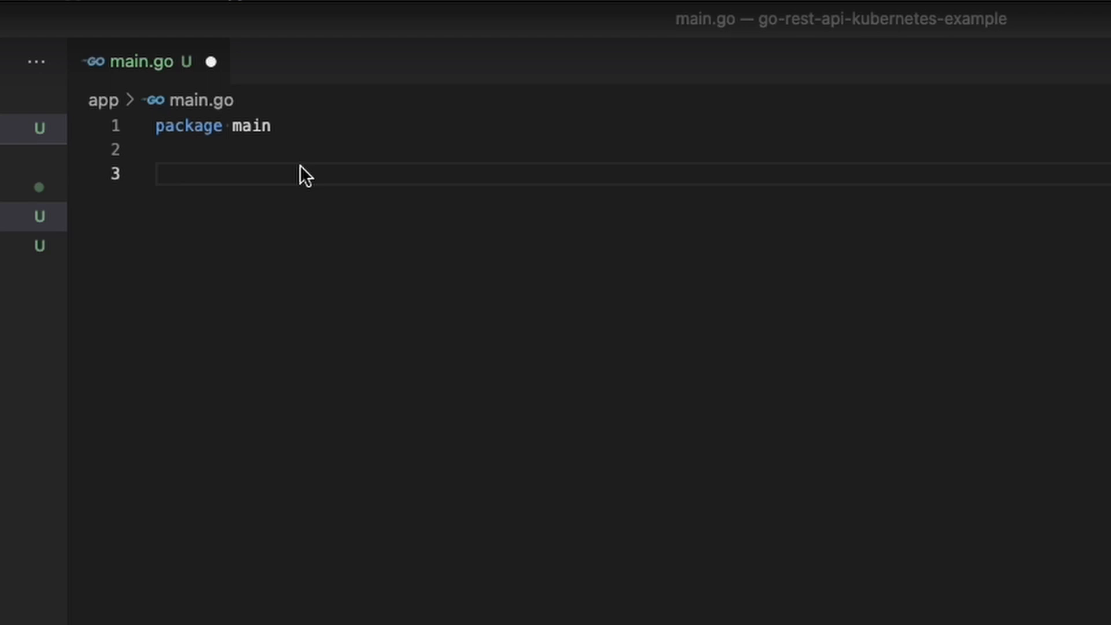
Declare an empty func newRouter() *httprouter.Router and begin an import block.
text(func newRou)
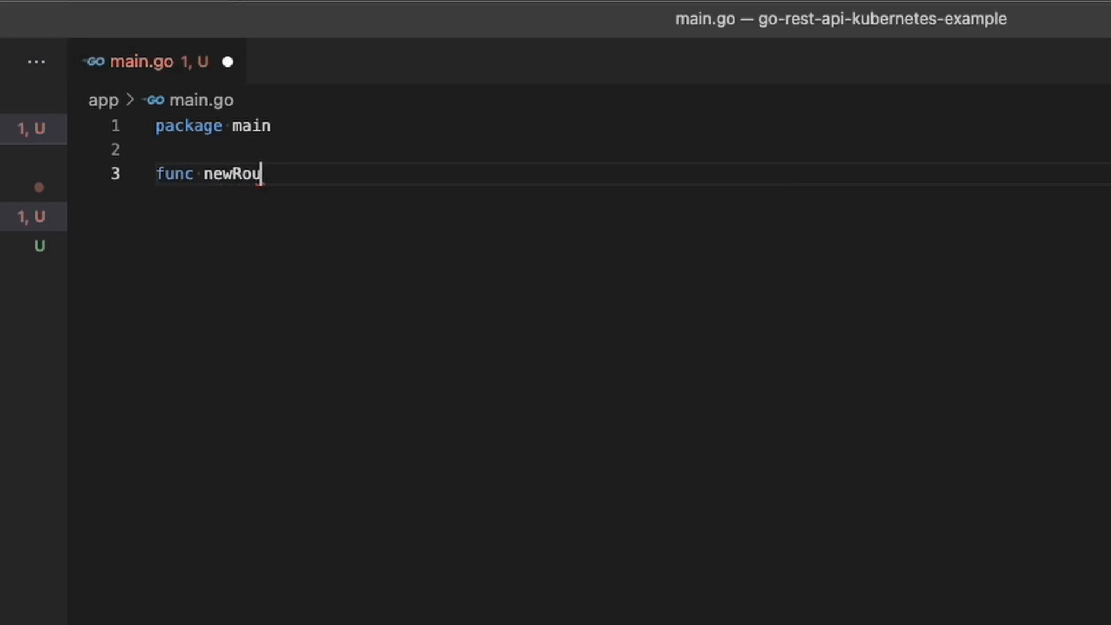
text(ter())
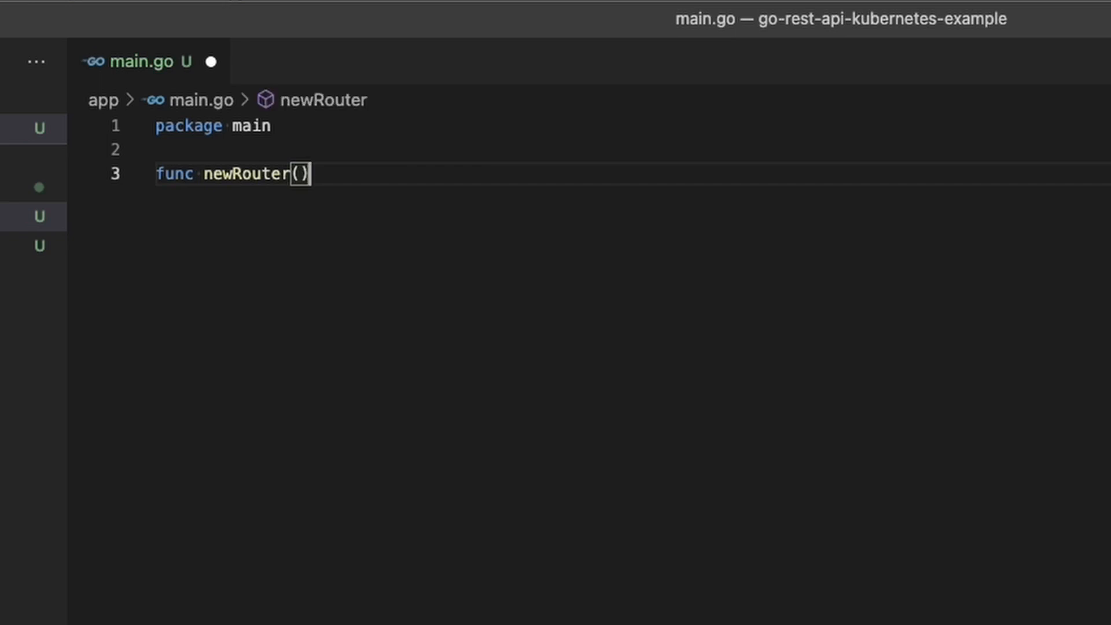
text(*http)
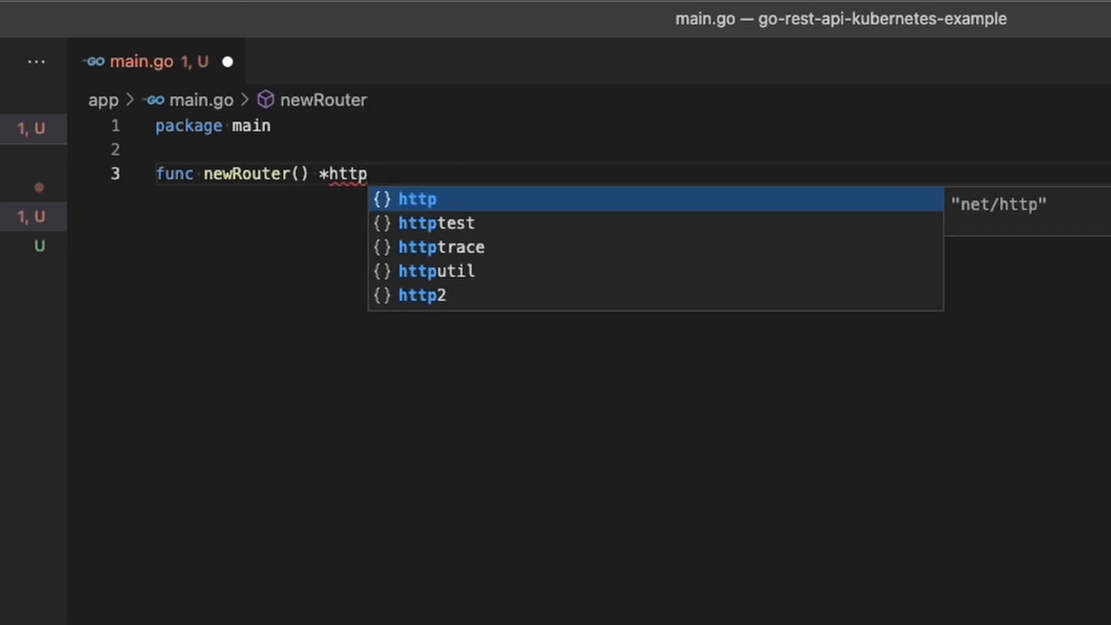
text(router)
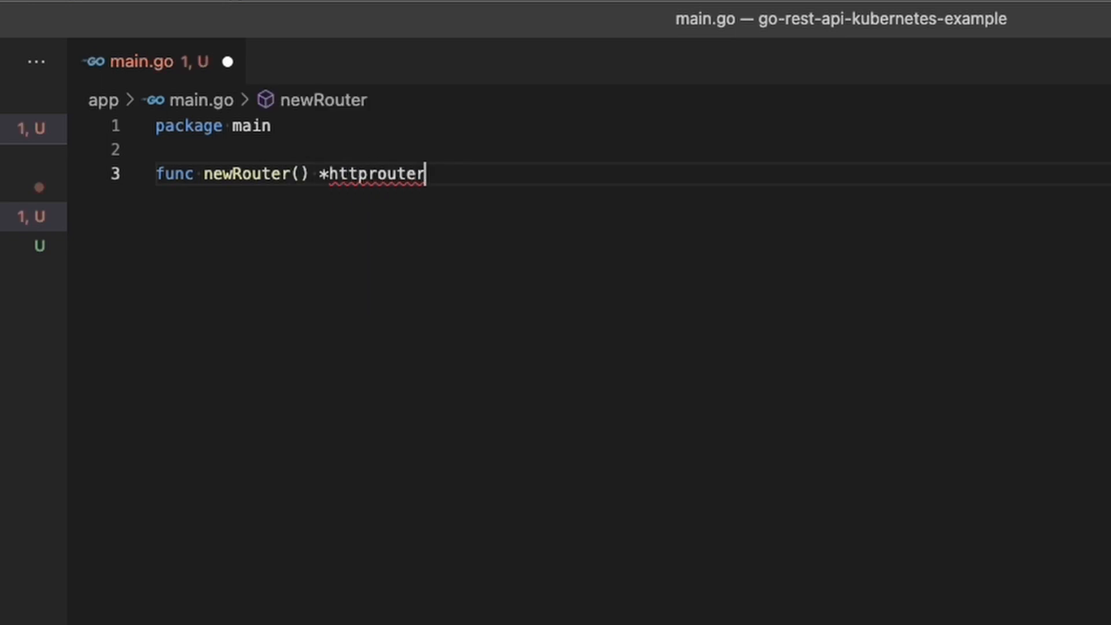
text(.Router)
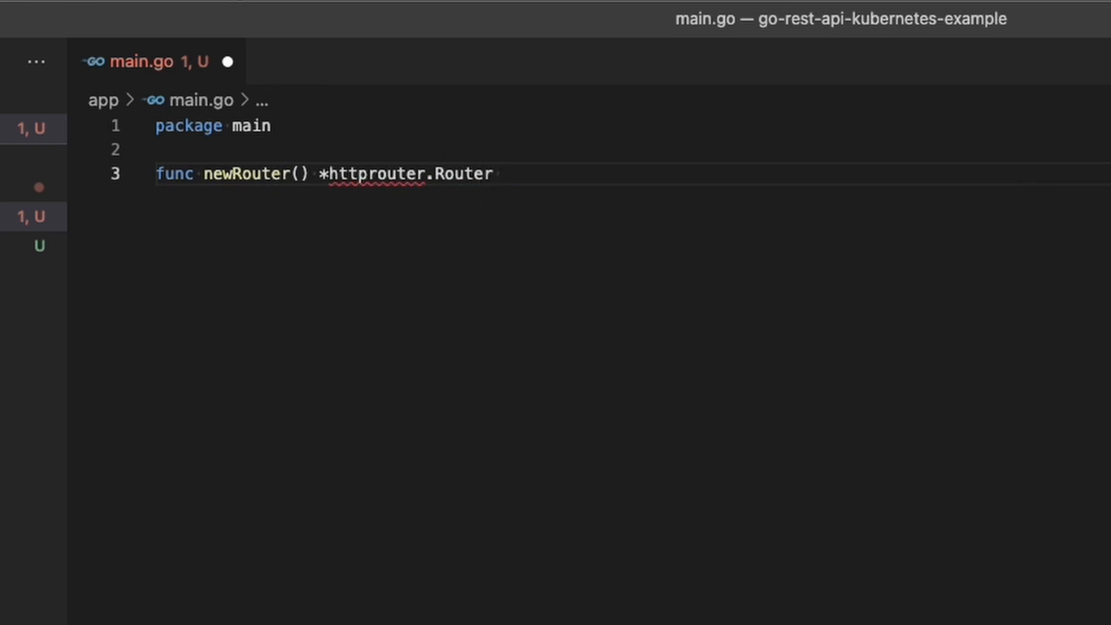
text({)
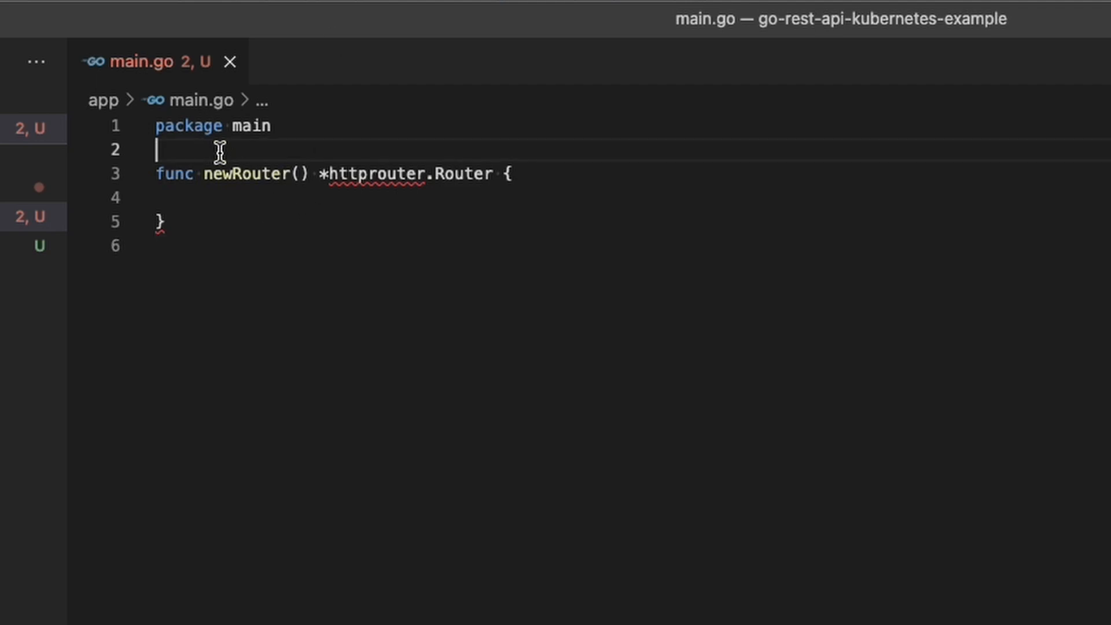
text(import ()
text("github.com/julienschmidt)
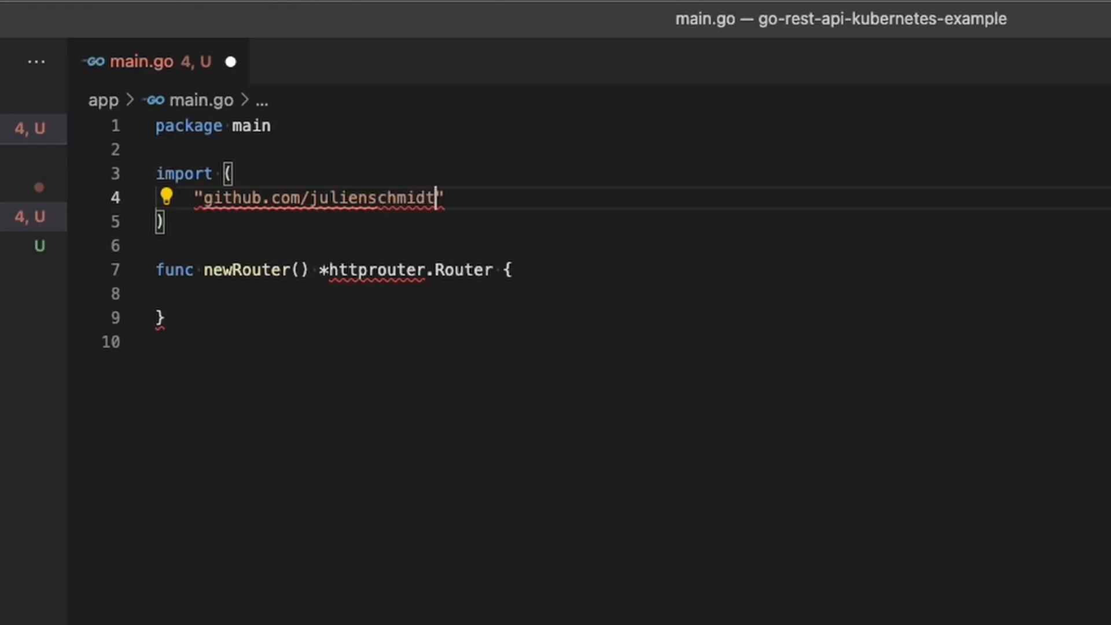
Import github.com/julienschmidt/httprouter and run go mod tidy to fetch it.
text(/httpr)
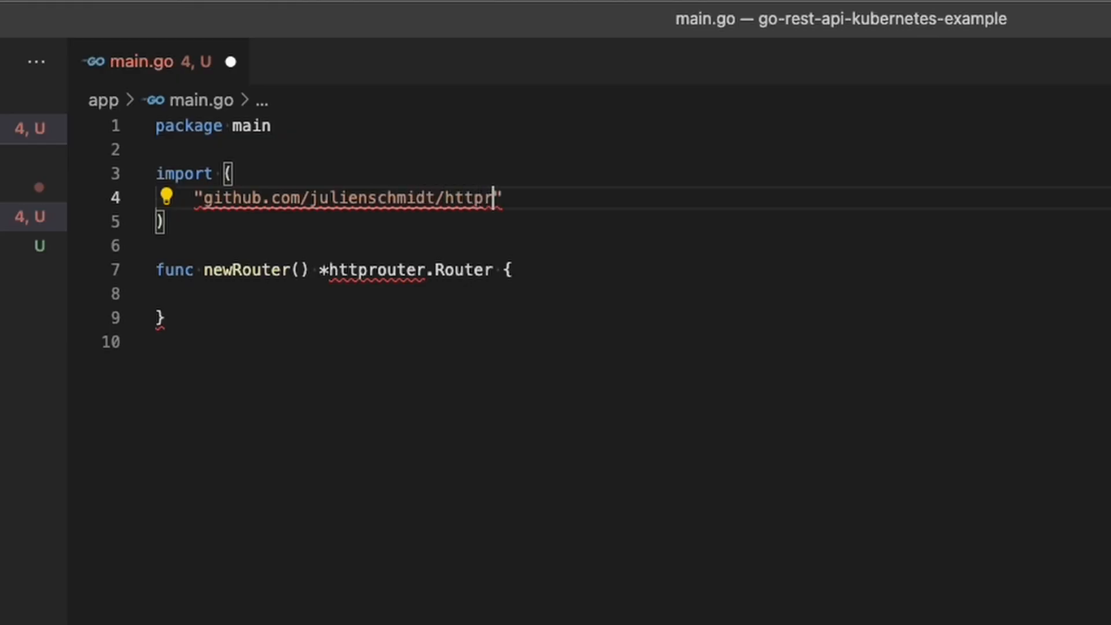
text(outer)
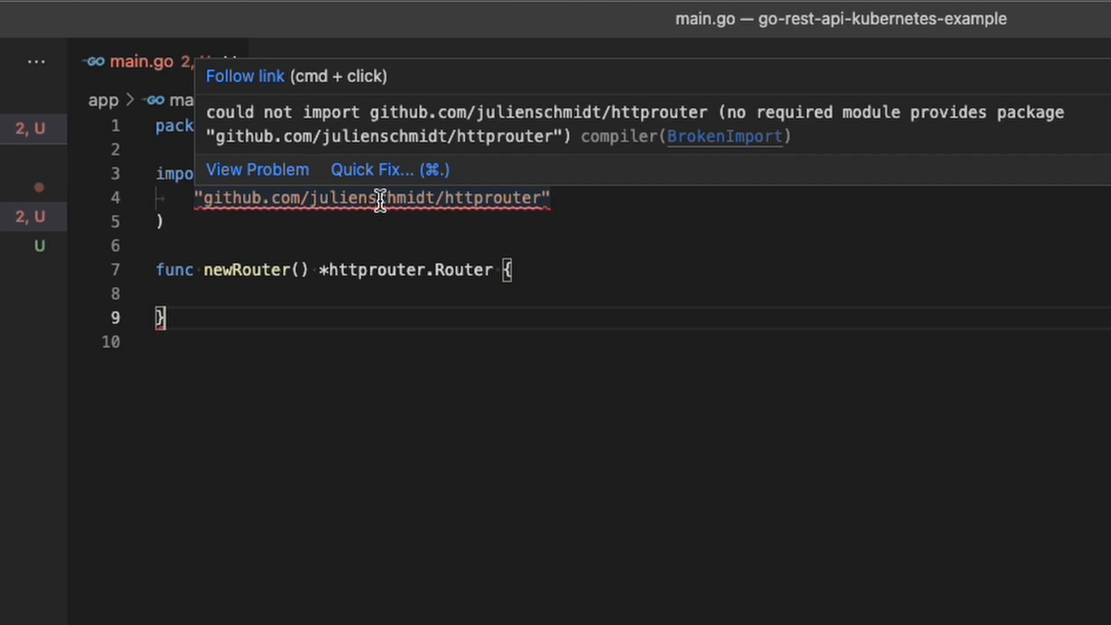
text(go mod tid)
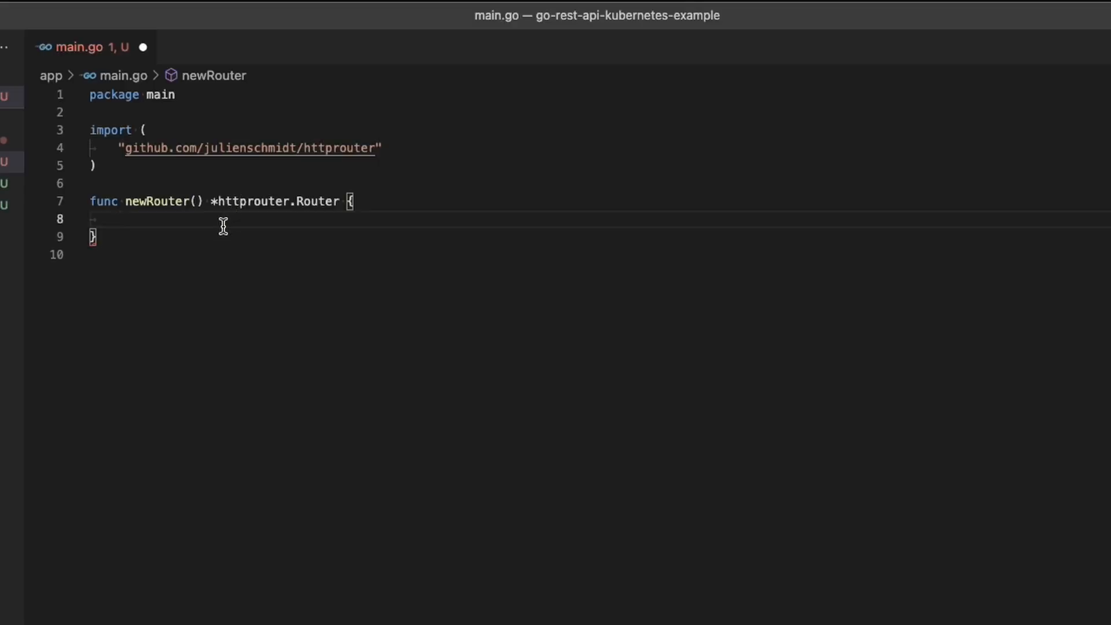
Create the mux router at the start of newRouter's body.
click(117, 219)
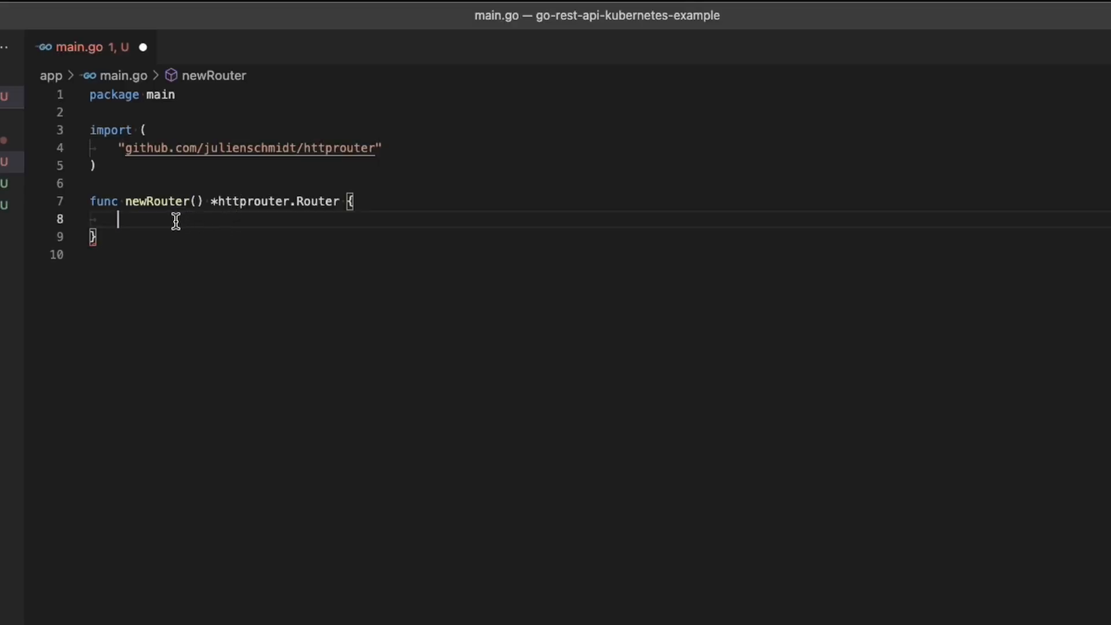
text(mux :=)
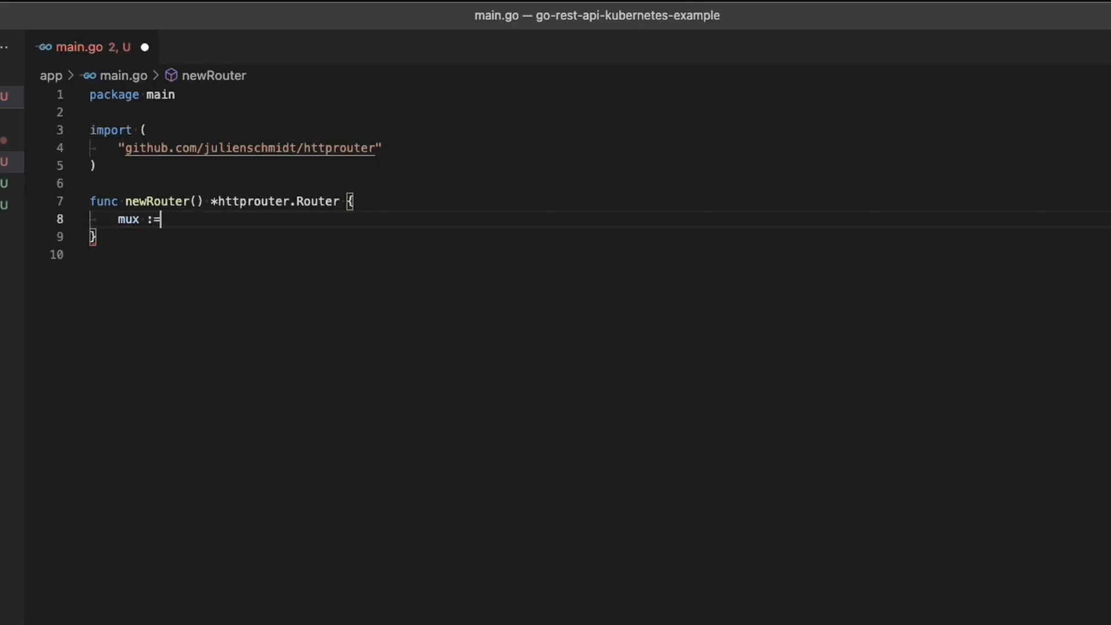
text(httprouter.New()
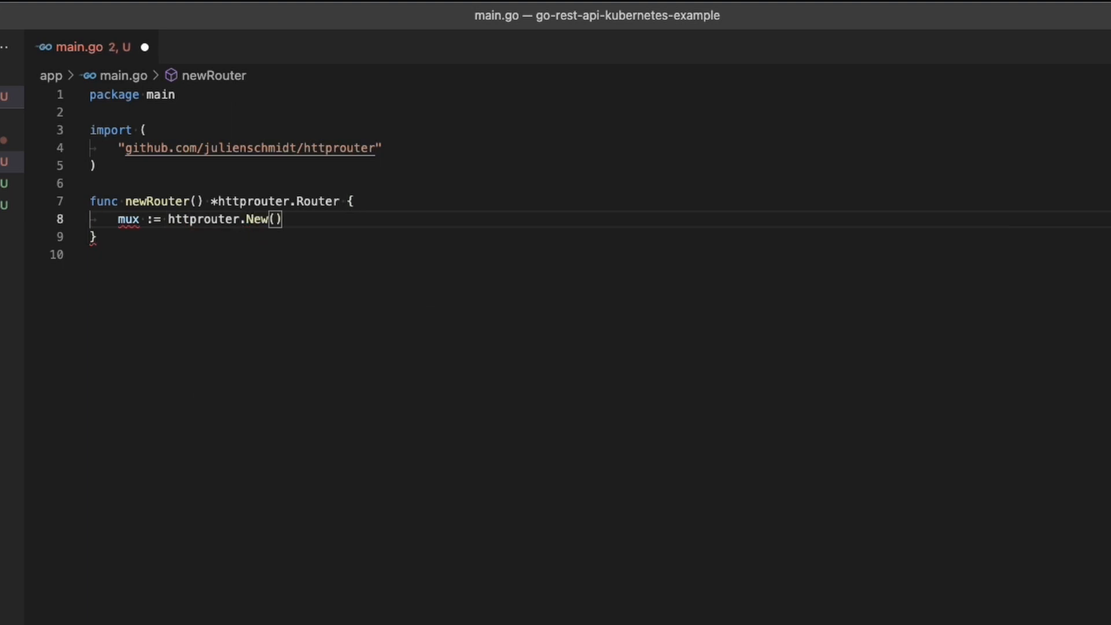
Register GET youtube/channel/stats with getChannelStats() on mux, then return mux.
text(mux.GET()
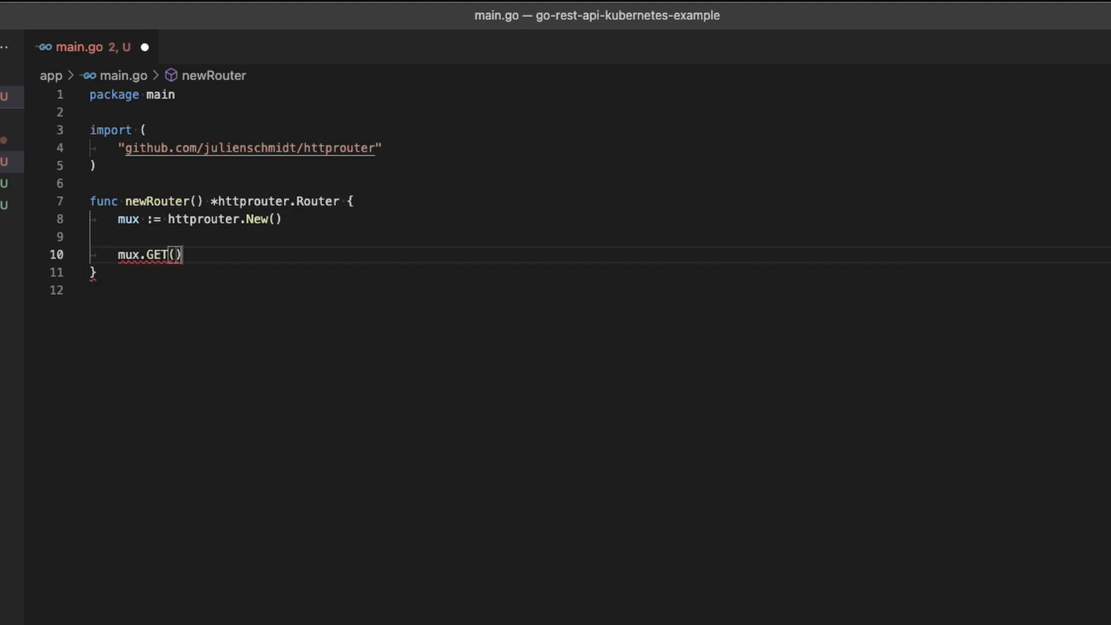
mouse_move(174, 255)
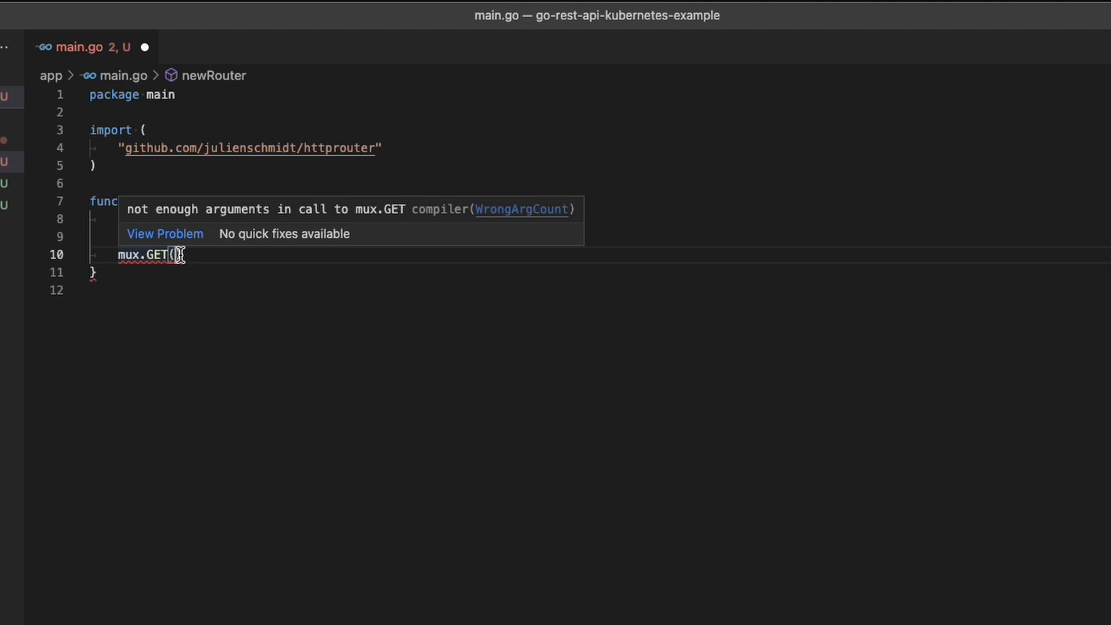
text("youtube/stat")
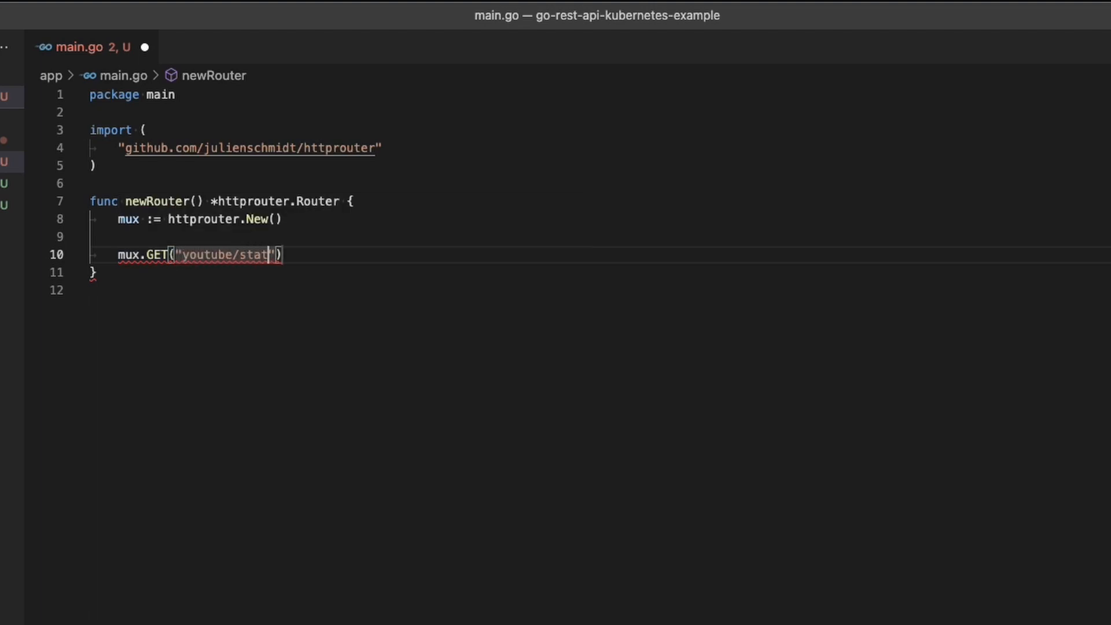
text(s)
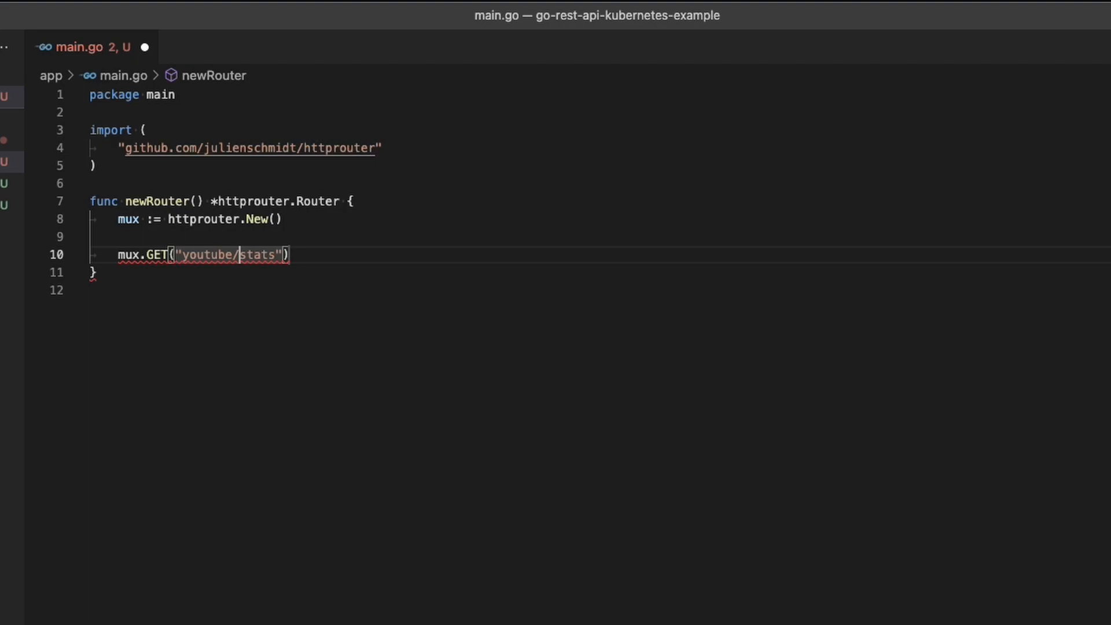
text(channel/)
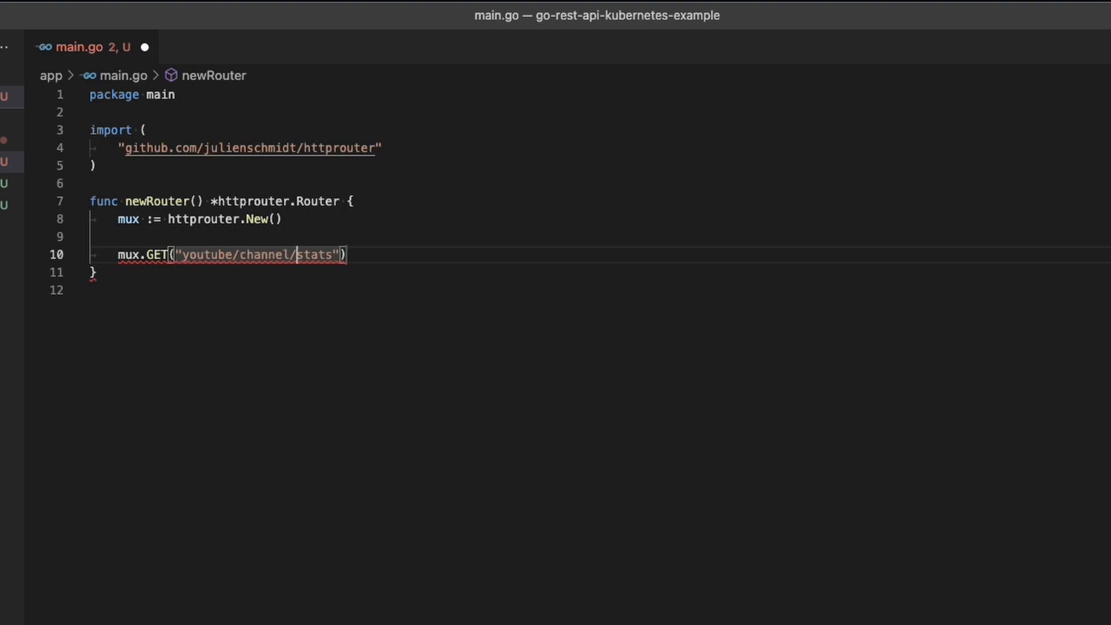
text(,ge)
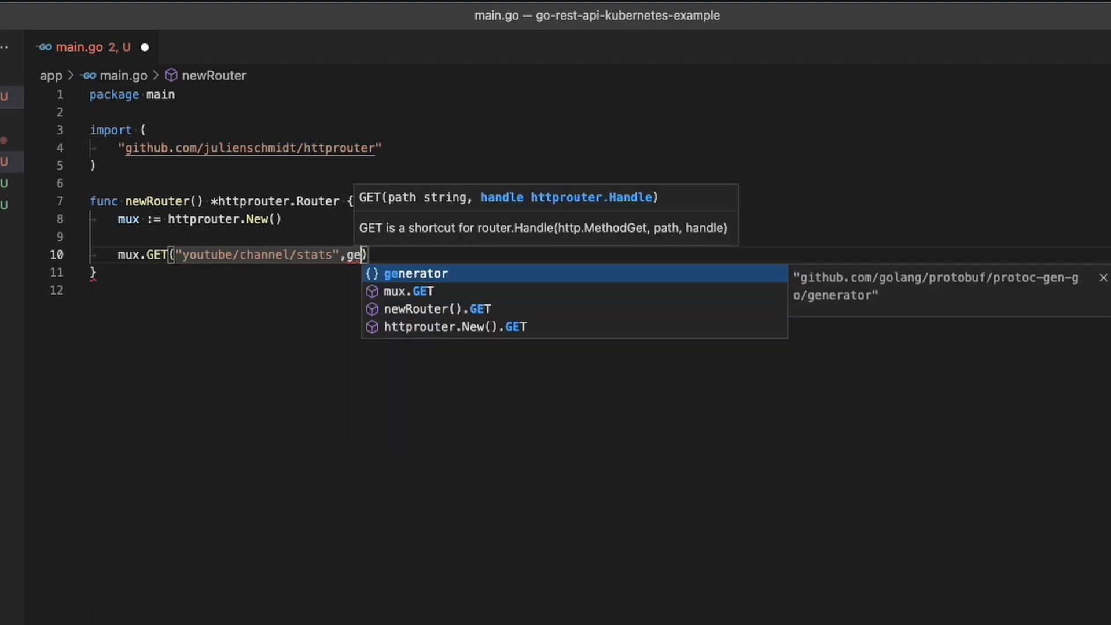
text(tCha)
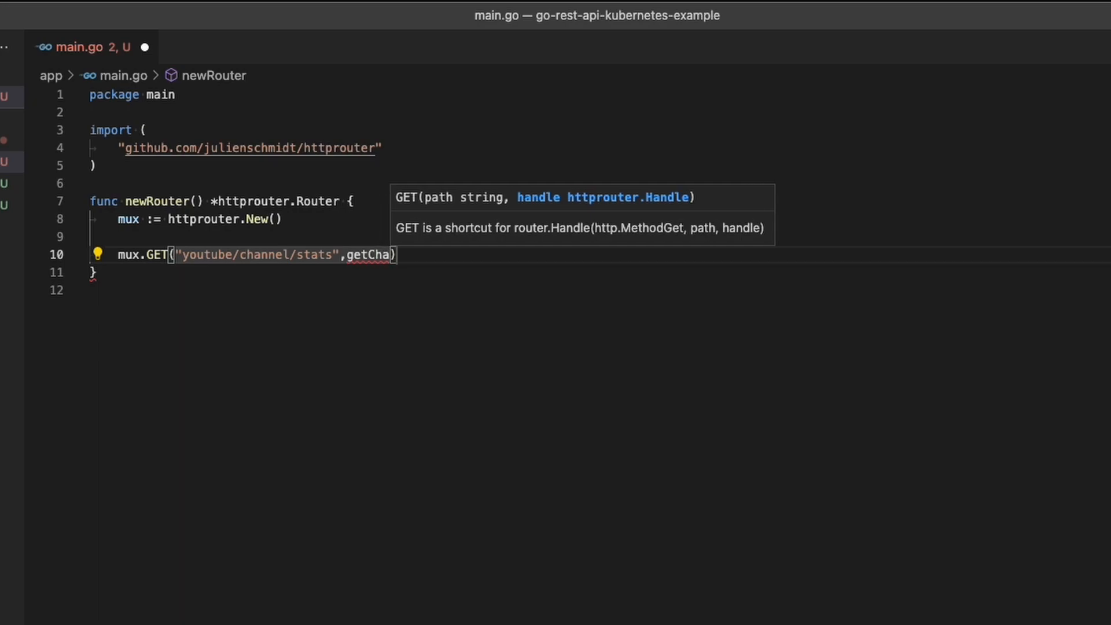
text(nnelState)
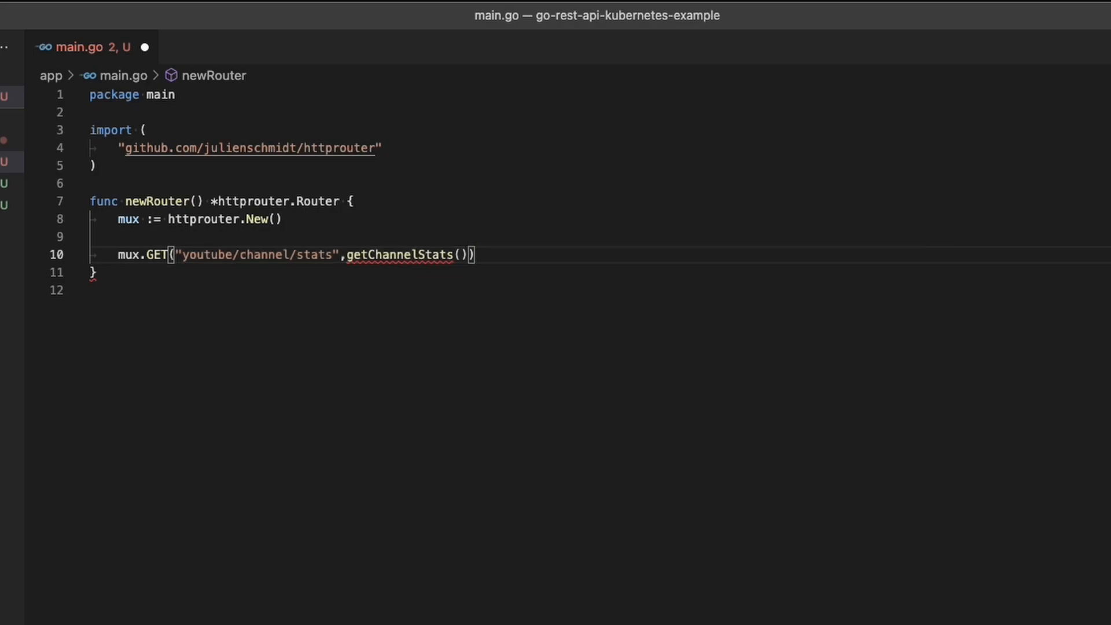
key(Enter)
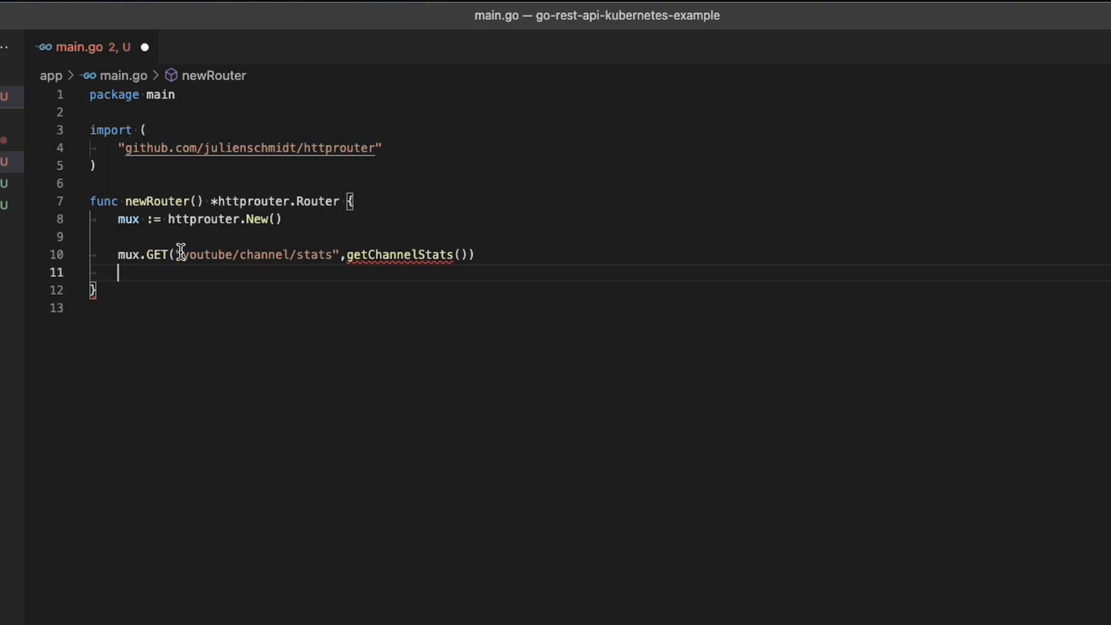
text(return)
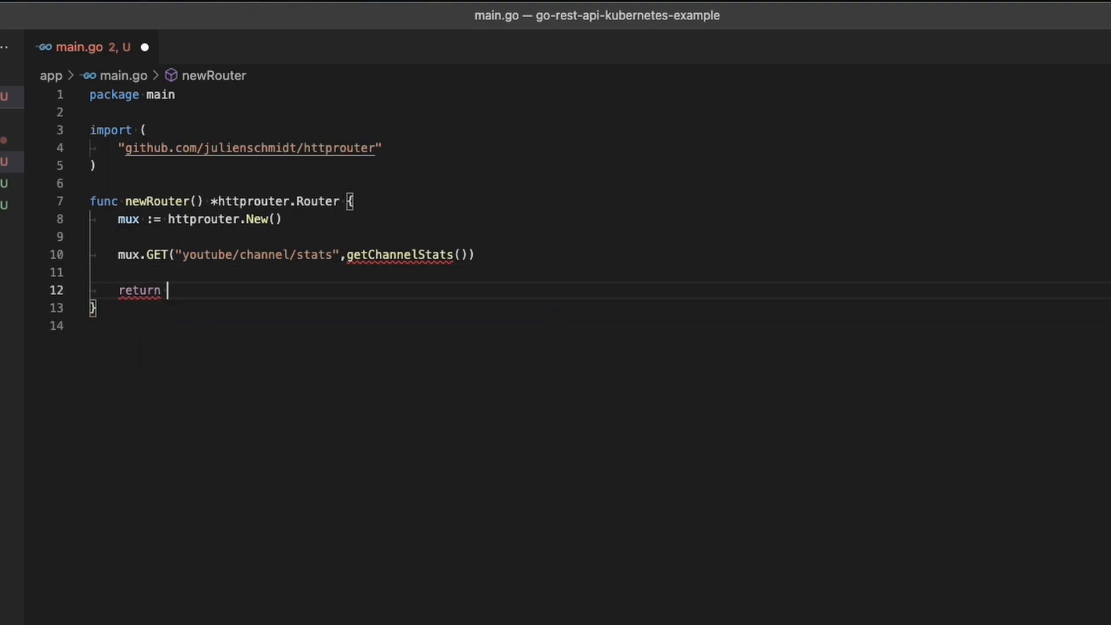
text(mux)
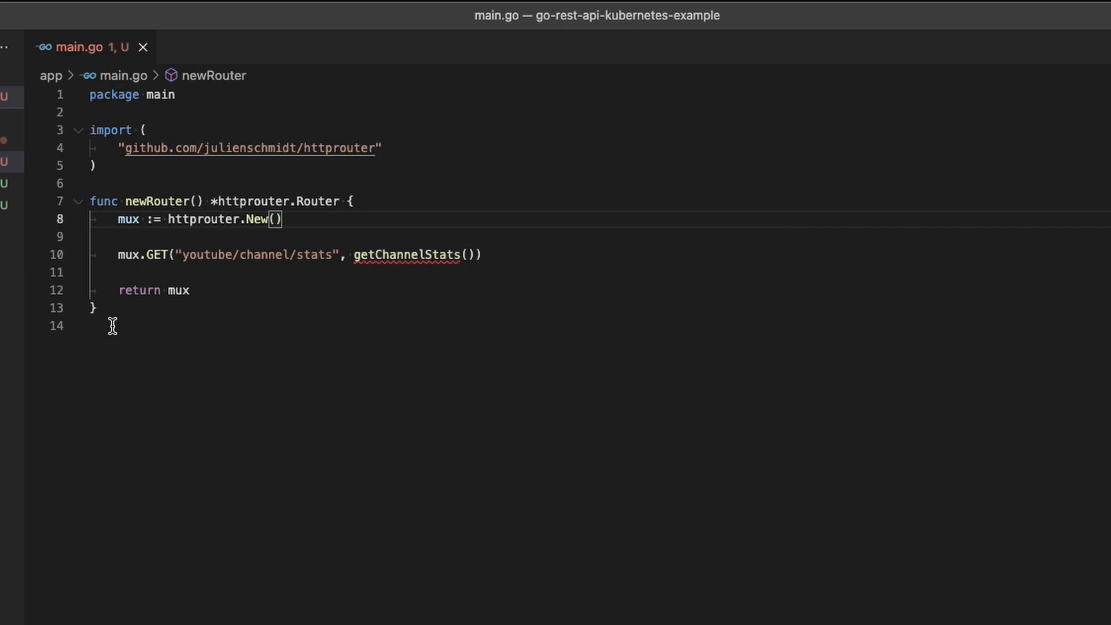
Declare func getChannelStats() returning httprouter.Handle.
text(fun)
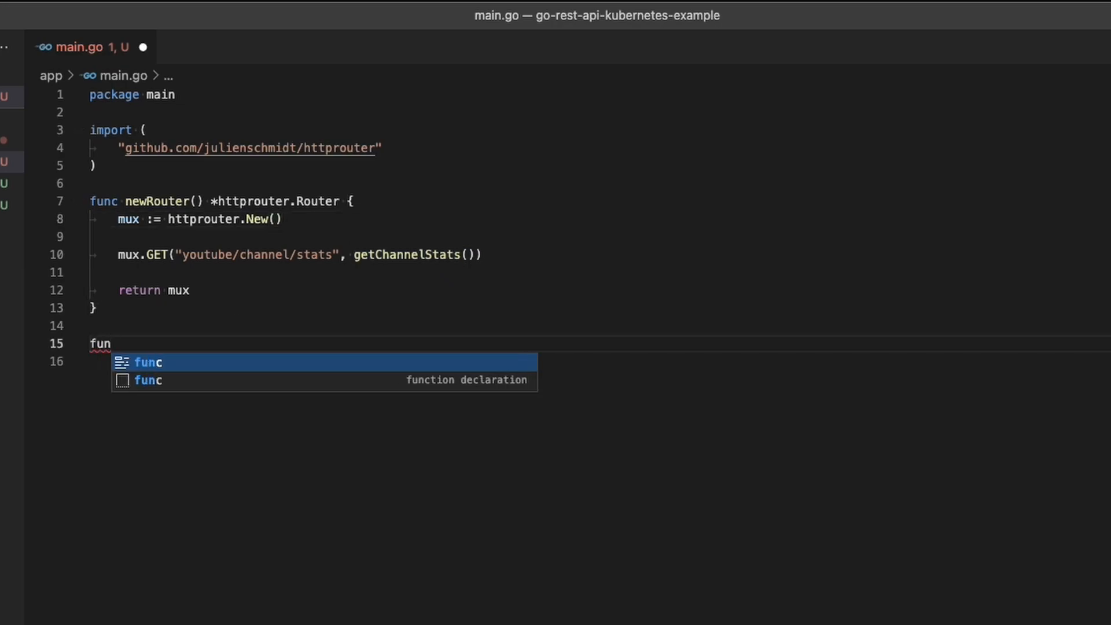
key(Tab)
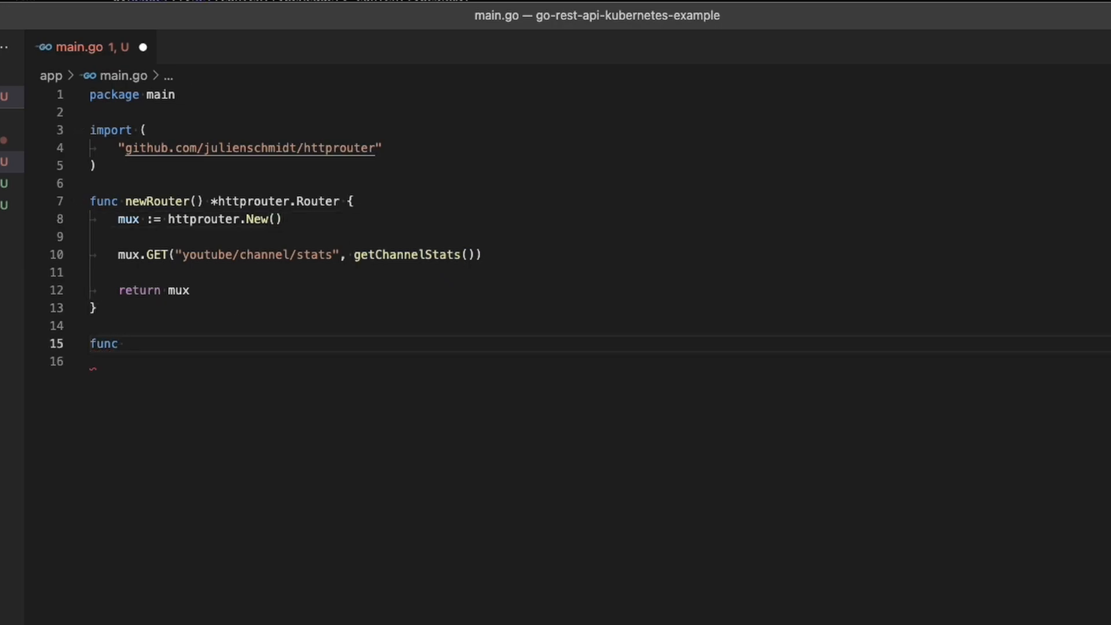
text(get)
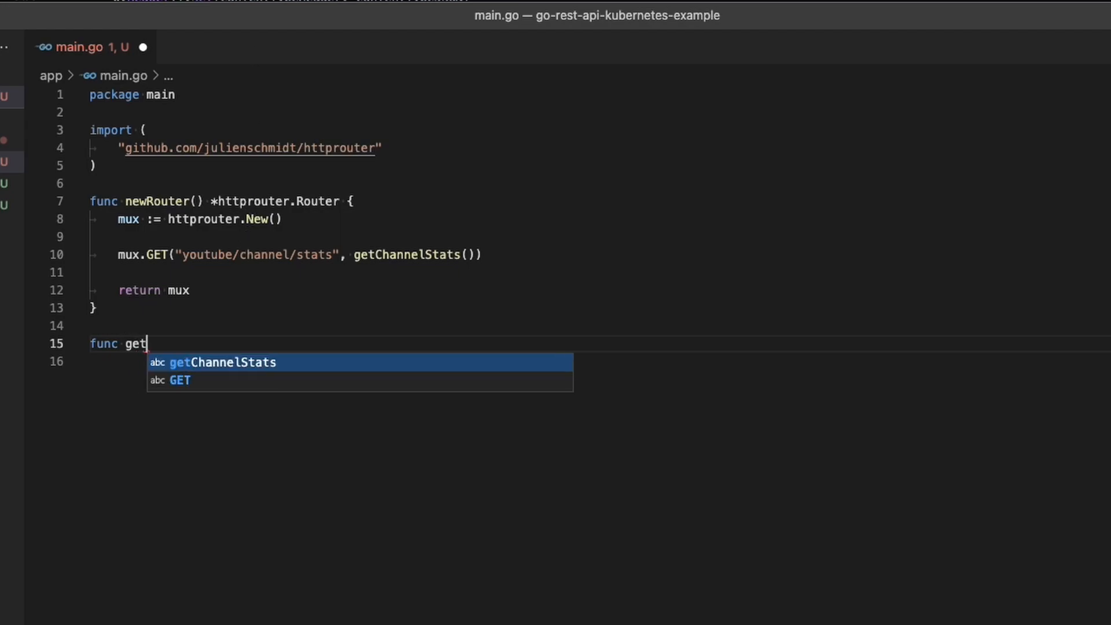
key(Tab)
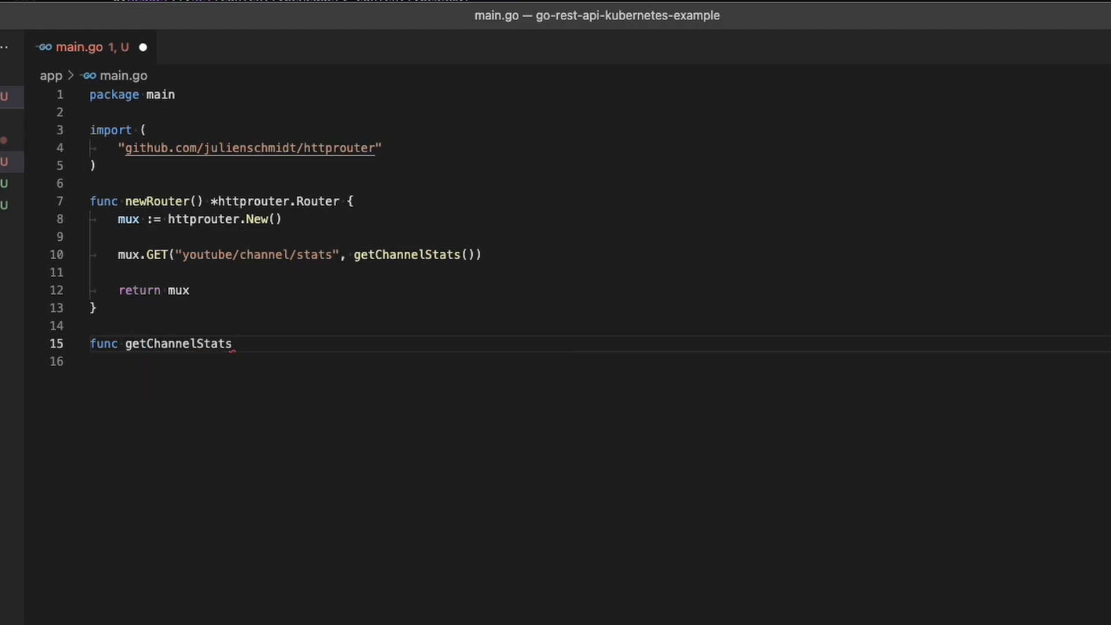
text(() h)
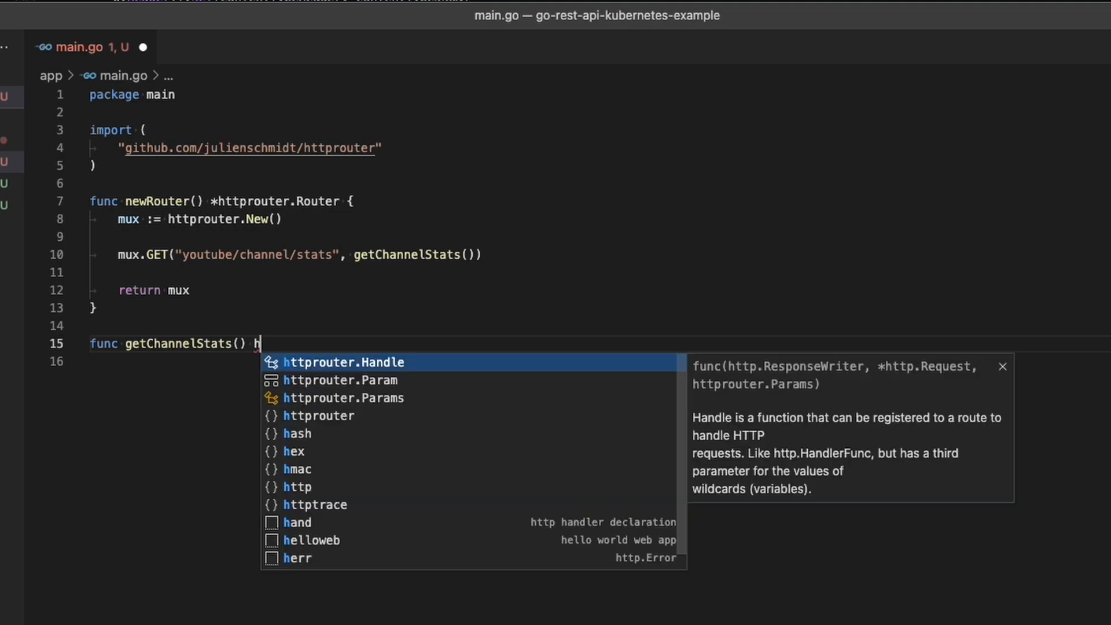
text(ttprouter.Handle {)
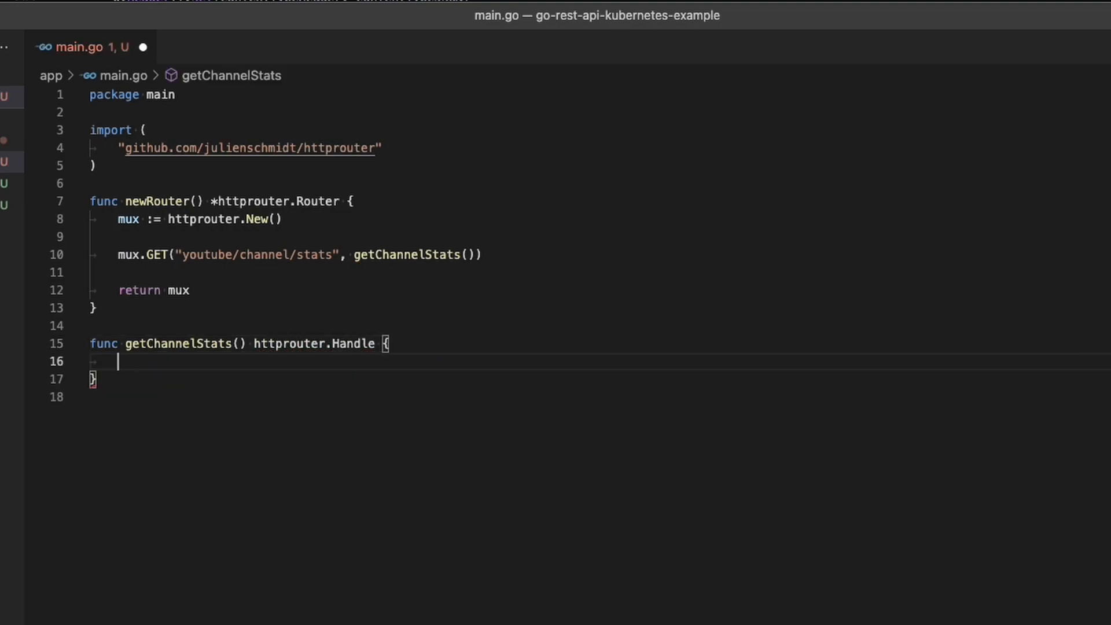
Return a handler func taking w http.ResponseWriter, r *http.Request and ps httprouter.Params.
text(return)
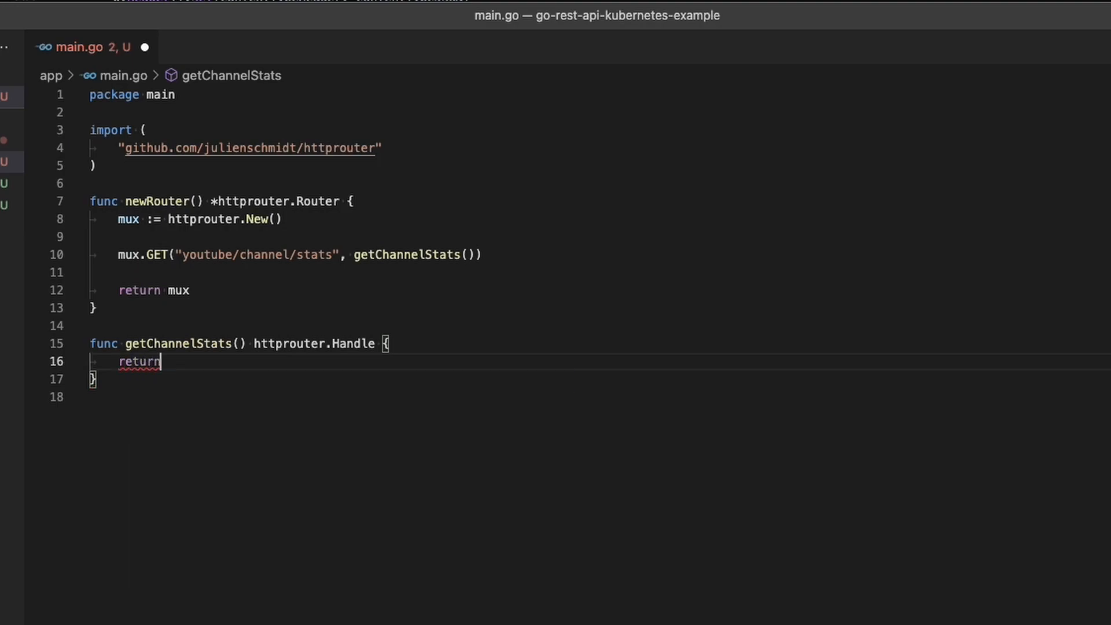
text(func()
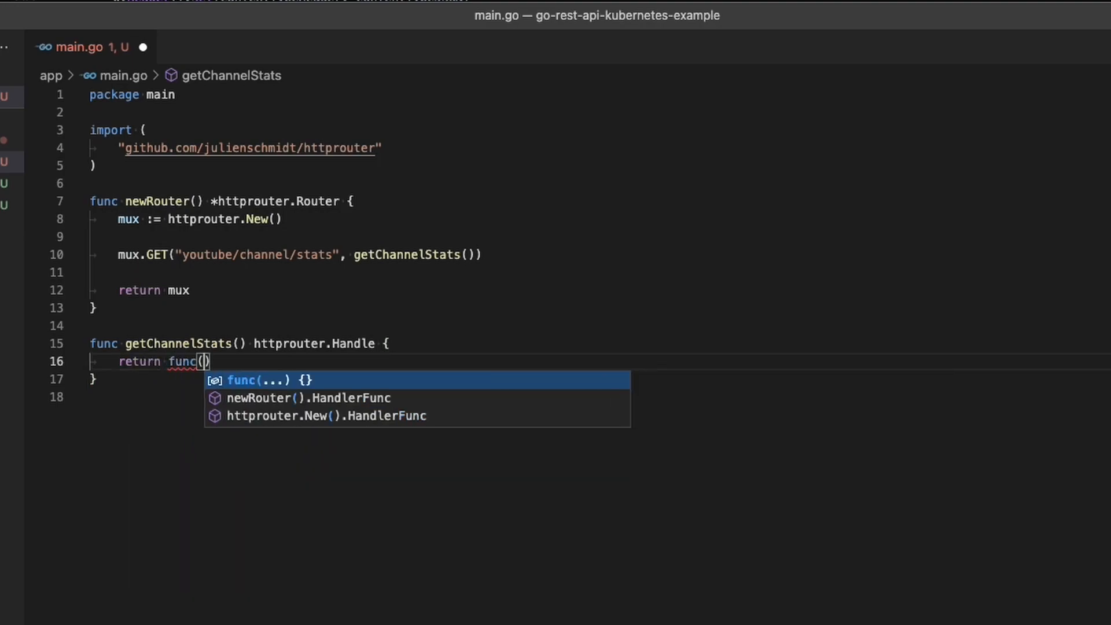
text(w)
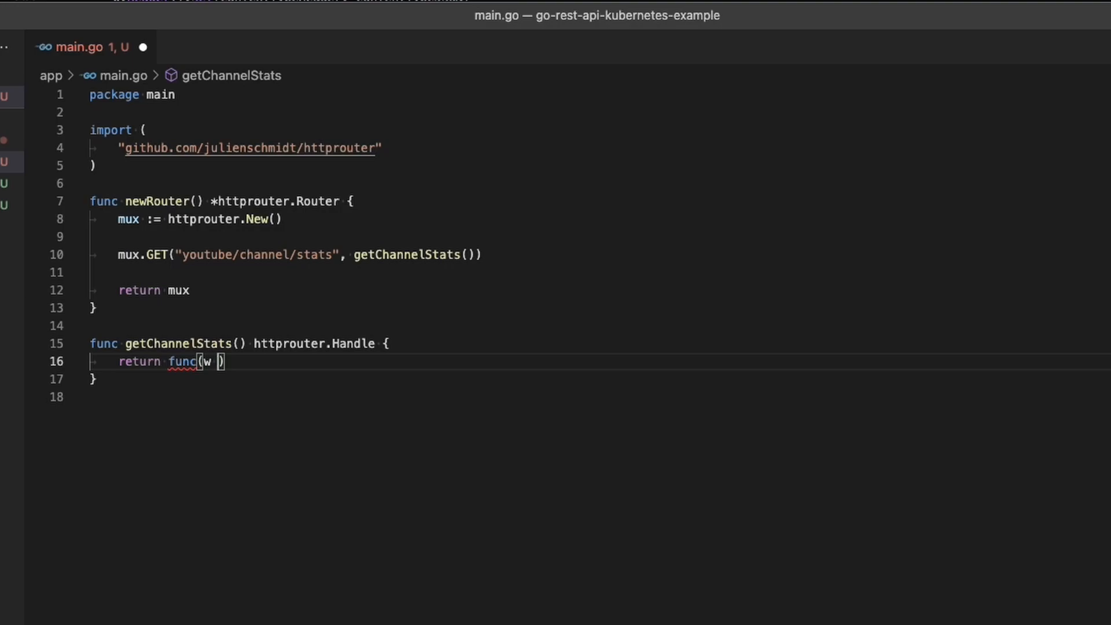
text(http.)
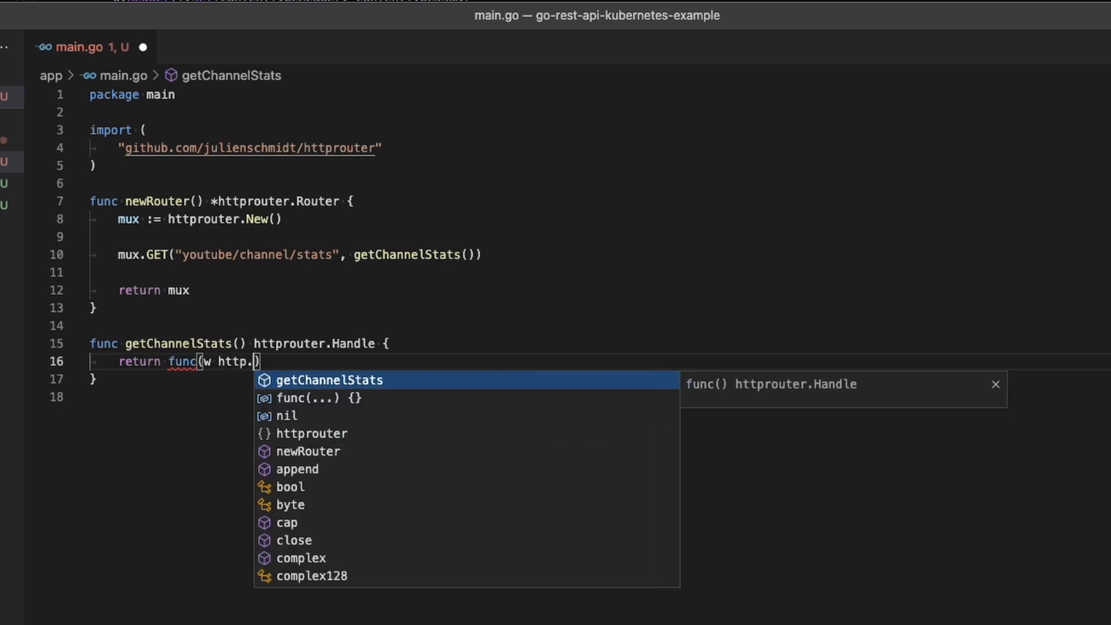
text(Res)
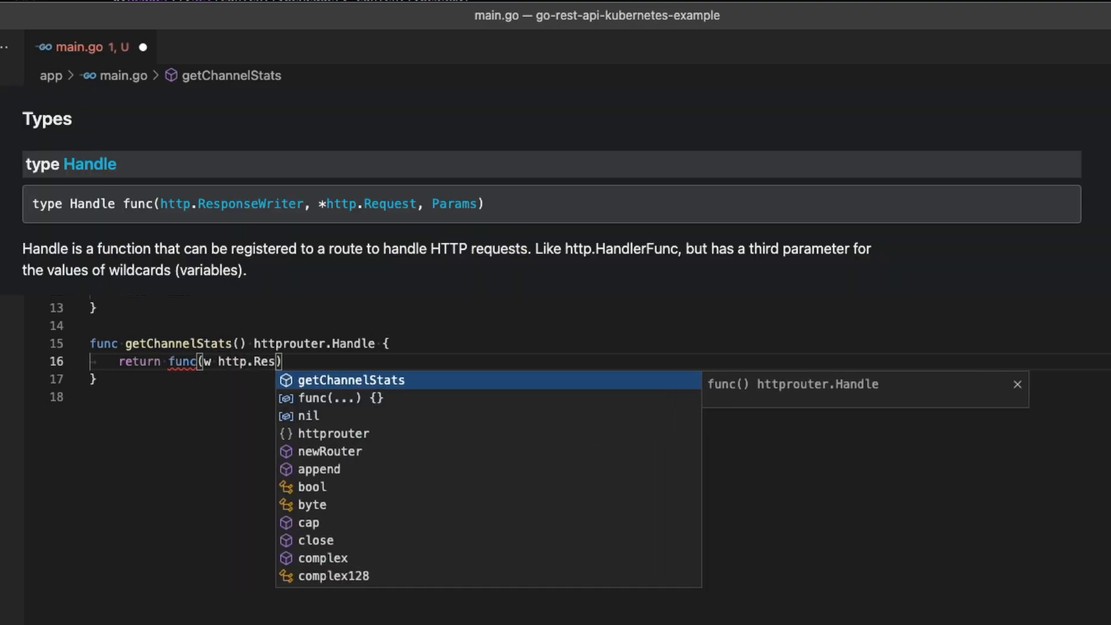
text(ponse)
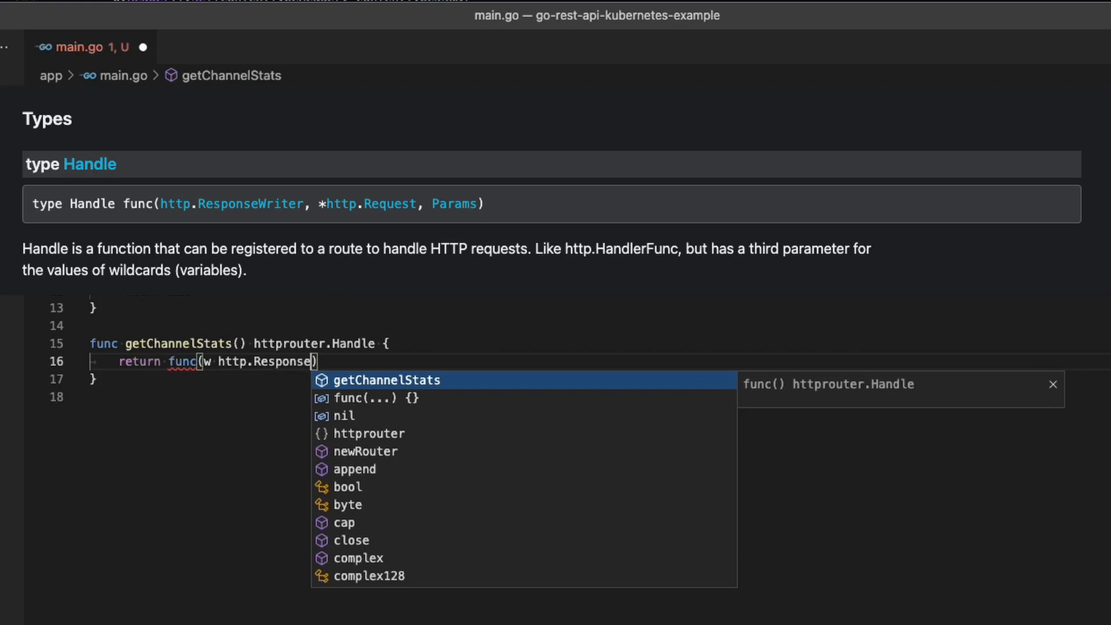
text(Writer, r)
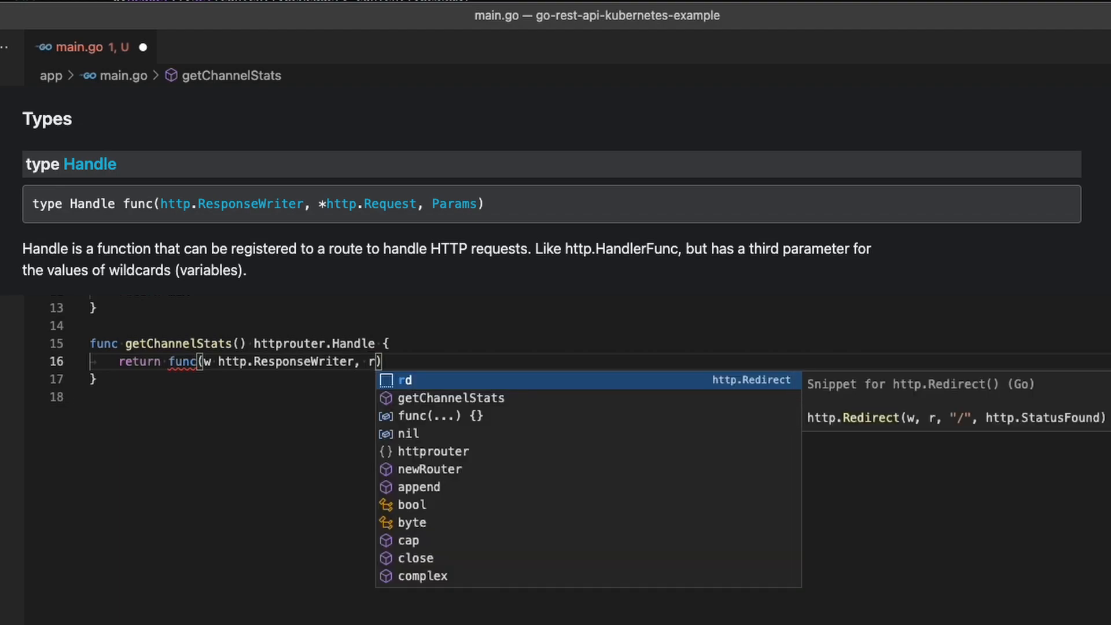
text(*http.)
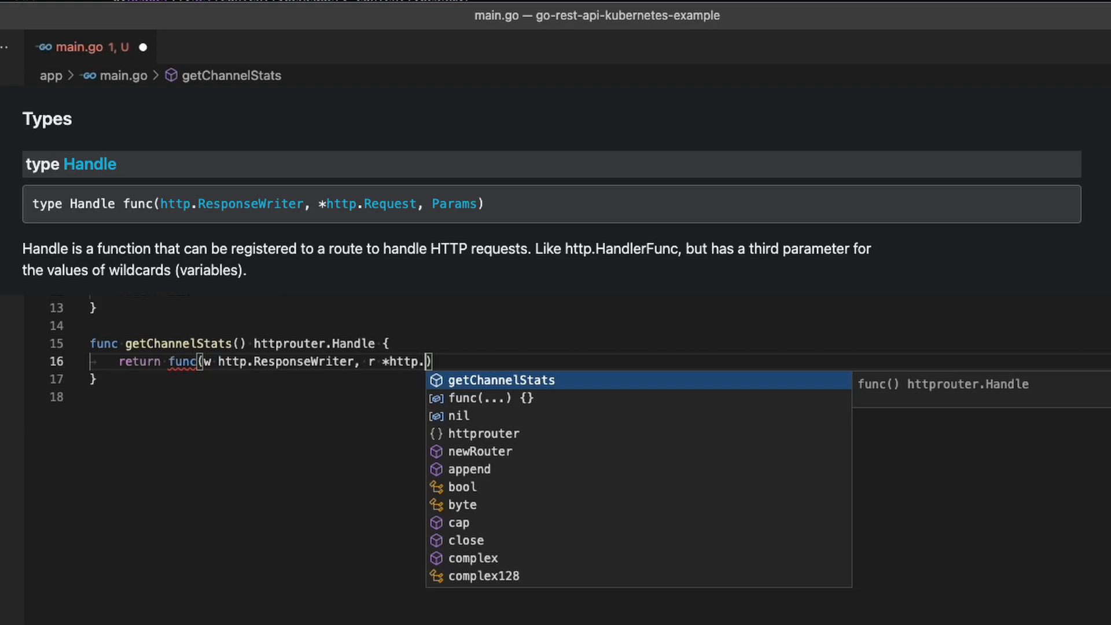
text(Request,)
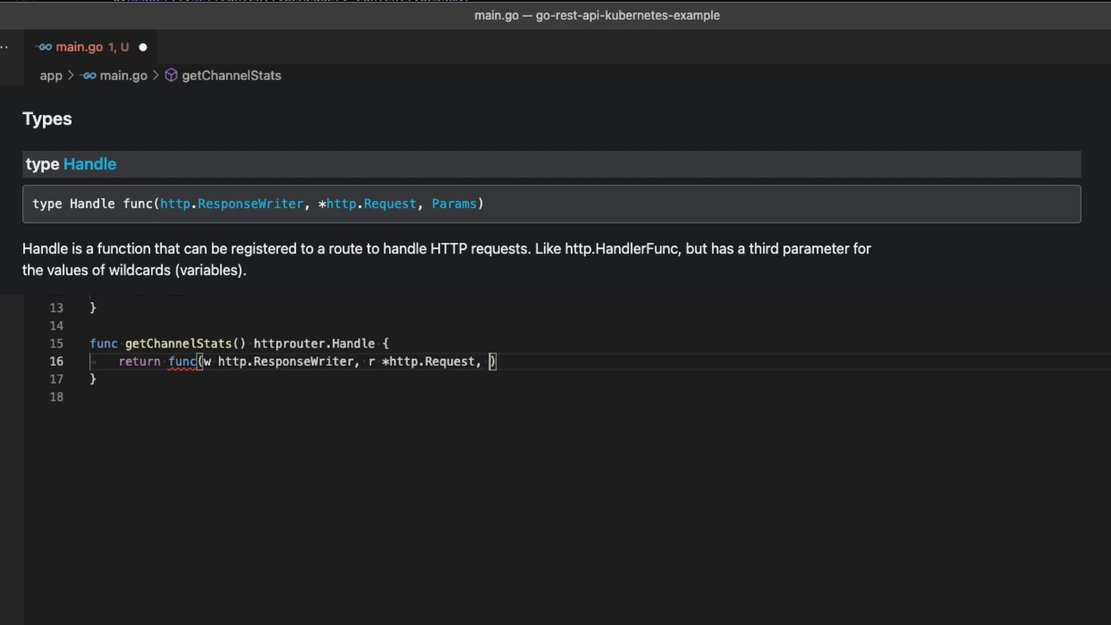
text(ps h)
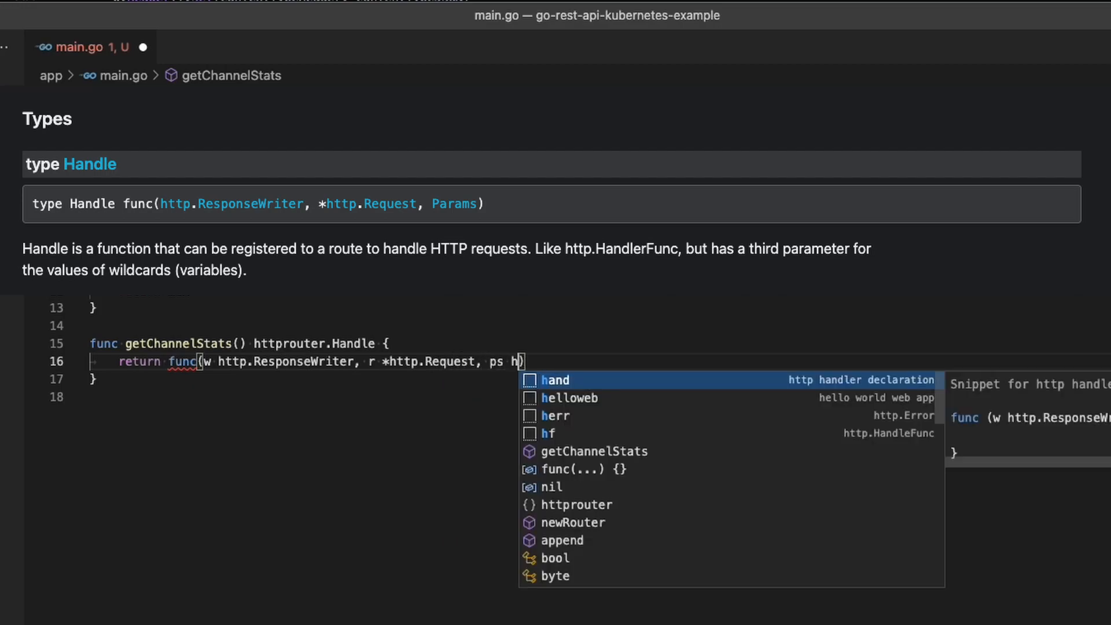
text(ttprouter.Params)
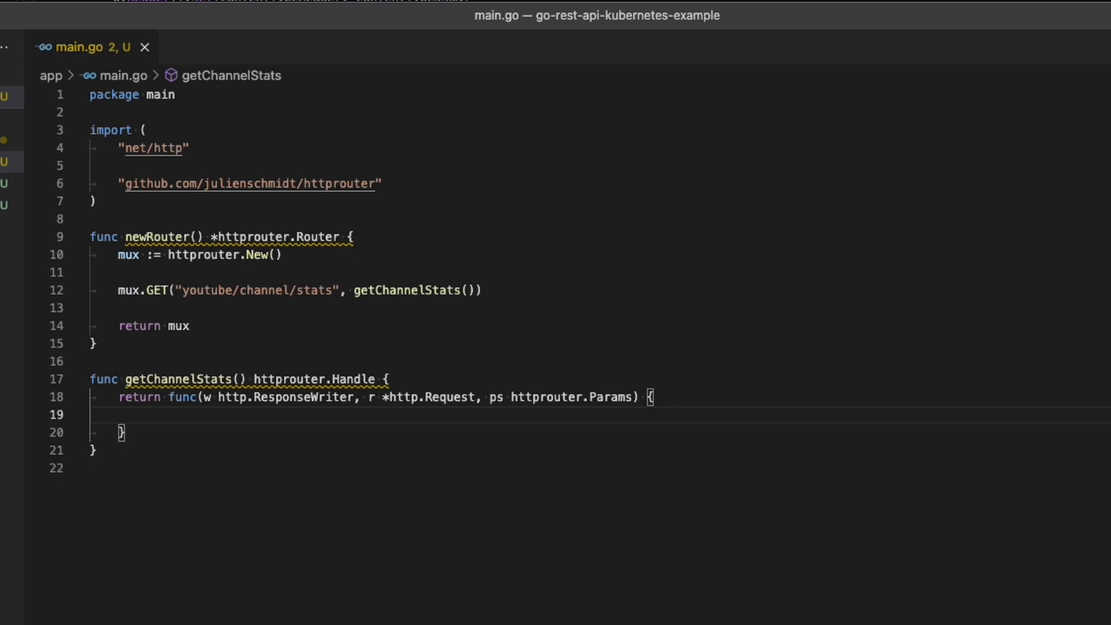
mouse_move(158, 236)
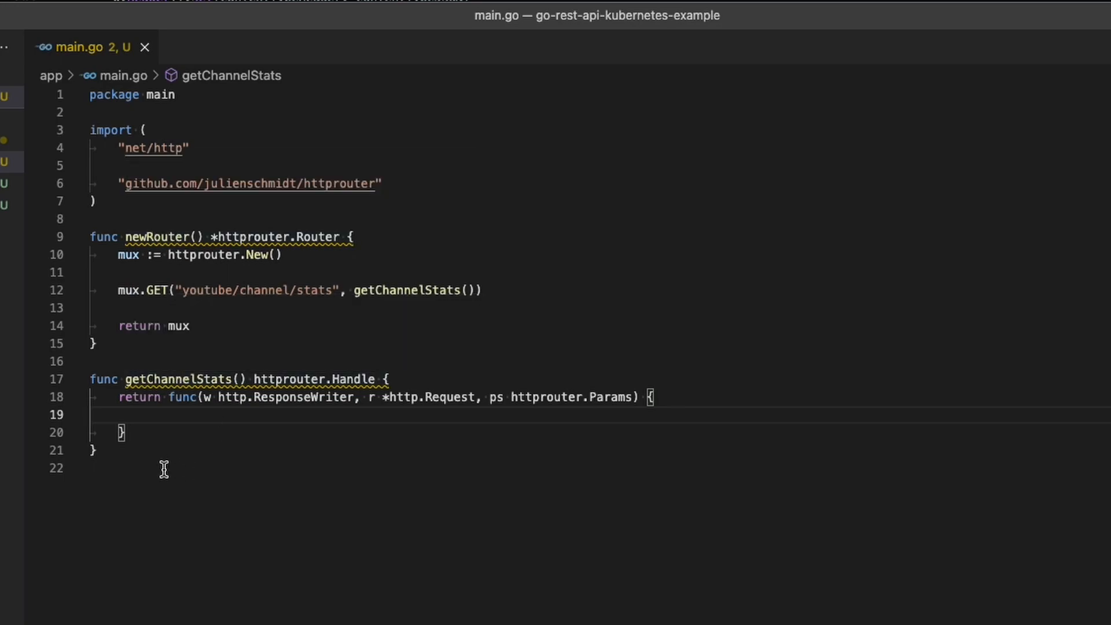
Add func main and begin a srv := &http.Server{ literal inside it.
text(func m)
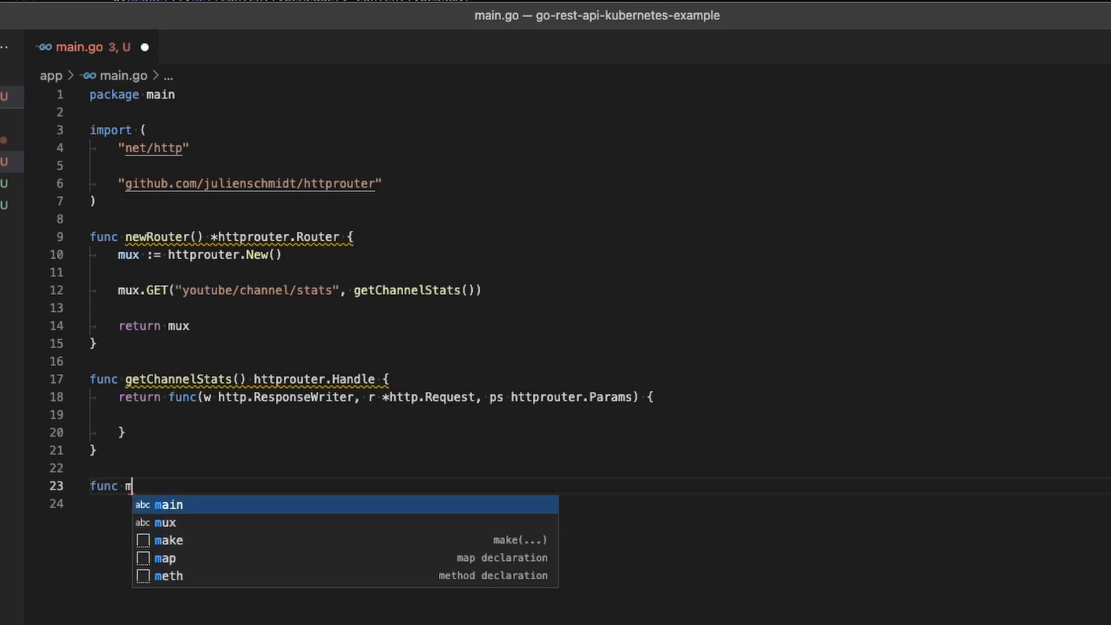
key(Tab)
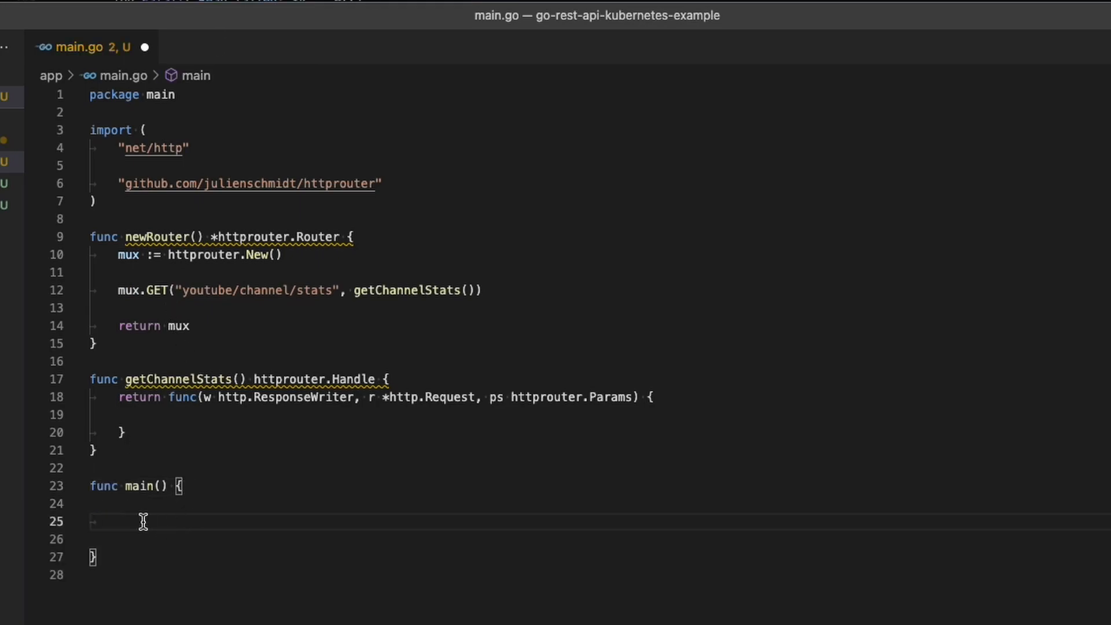
text(s)
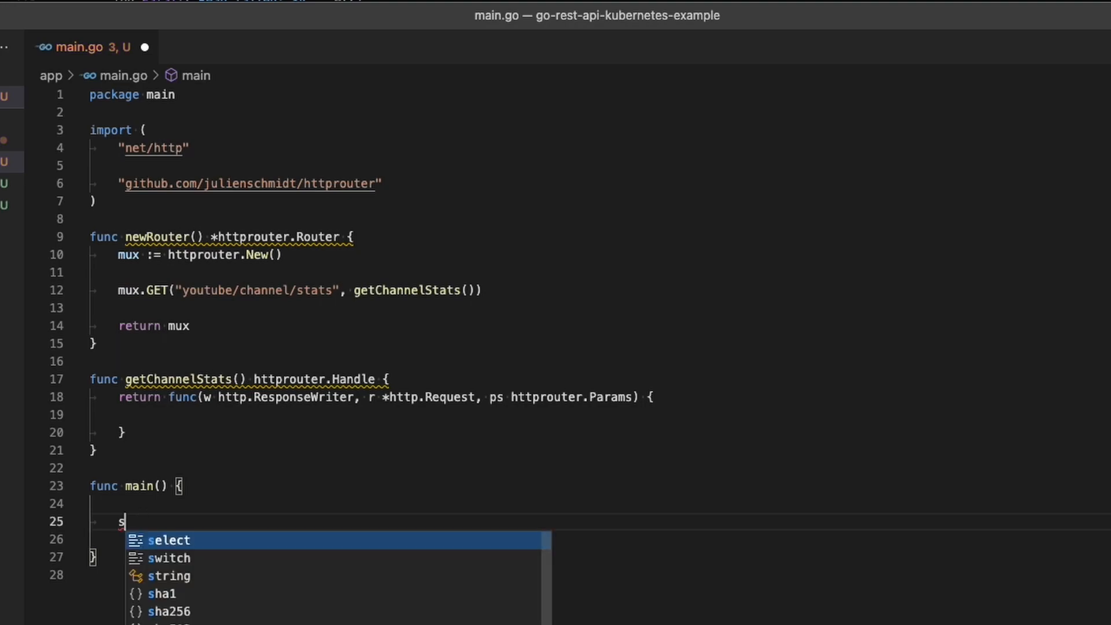
text(rv)
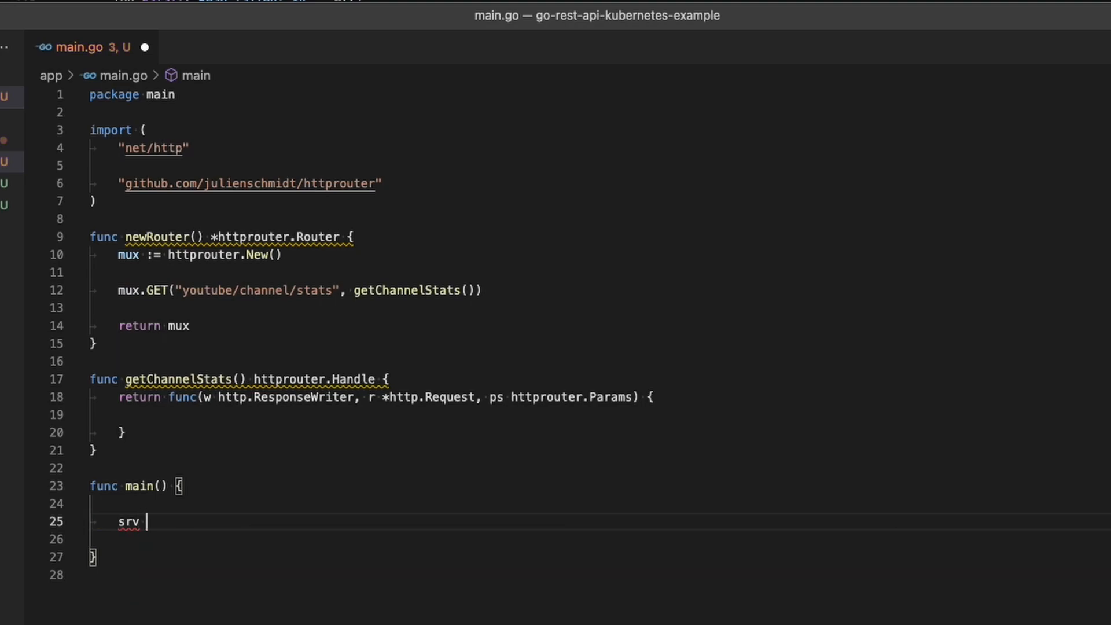
text(:=)
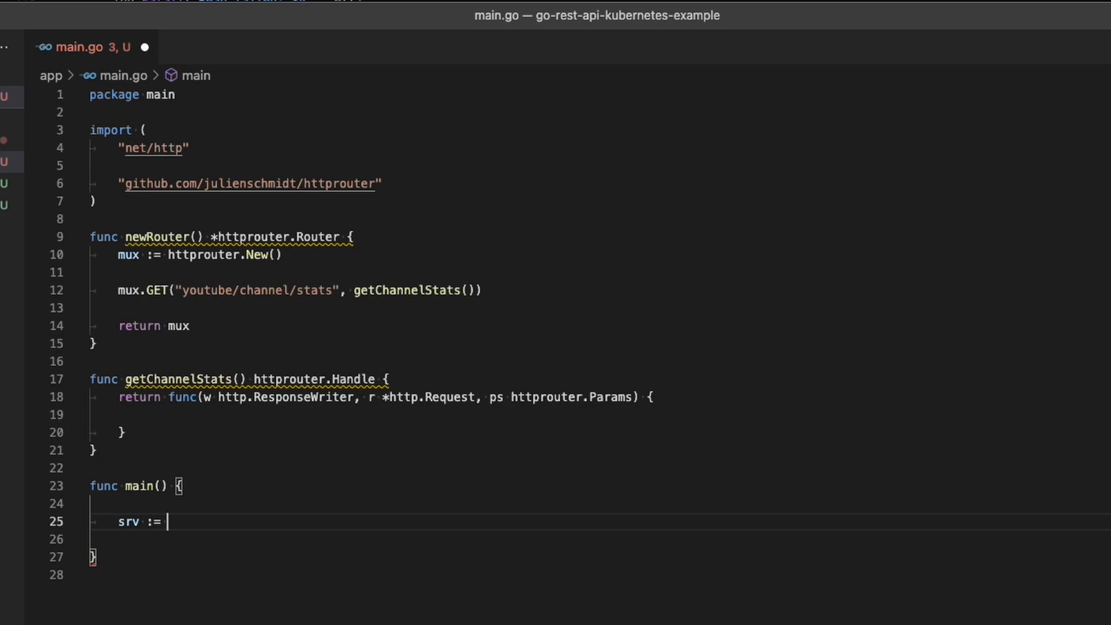
text(&http.)
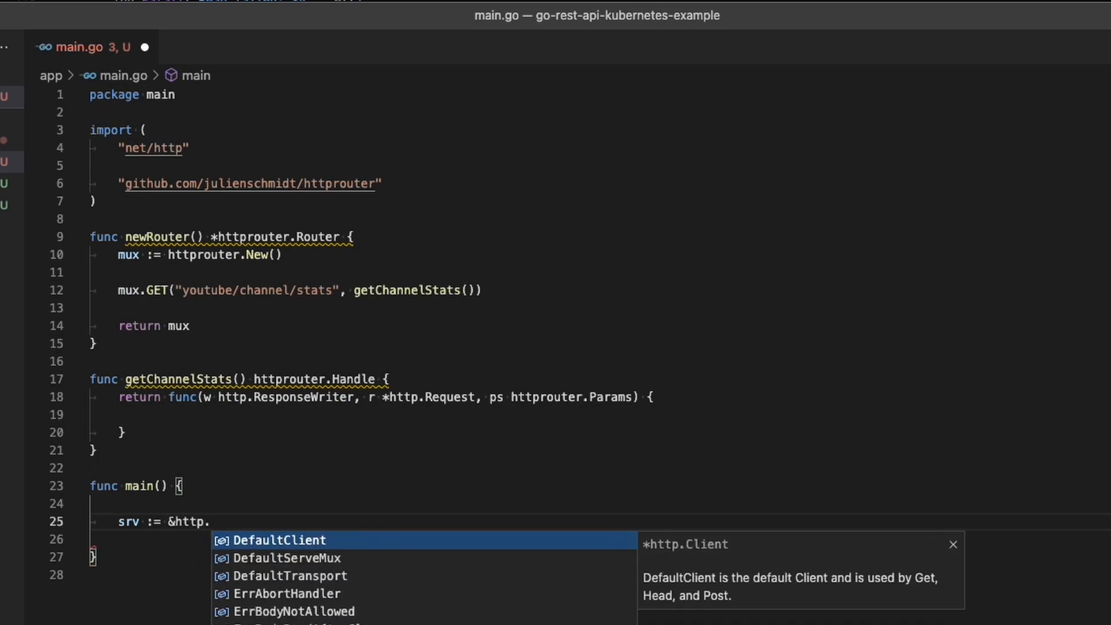
text(Server{)
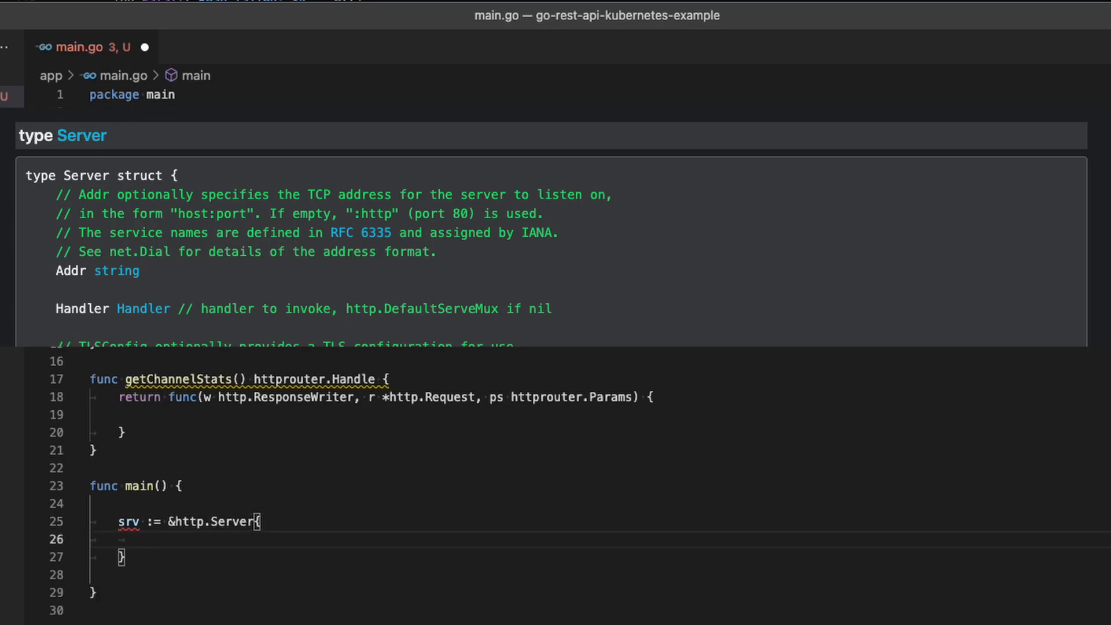
Set the server's Addr to ":10101" and Handler to newRouter().
text(Addr: ,)
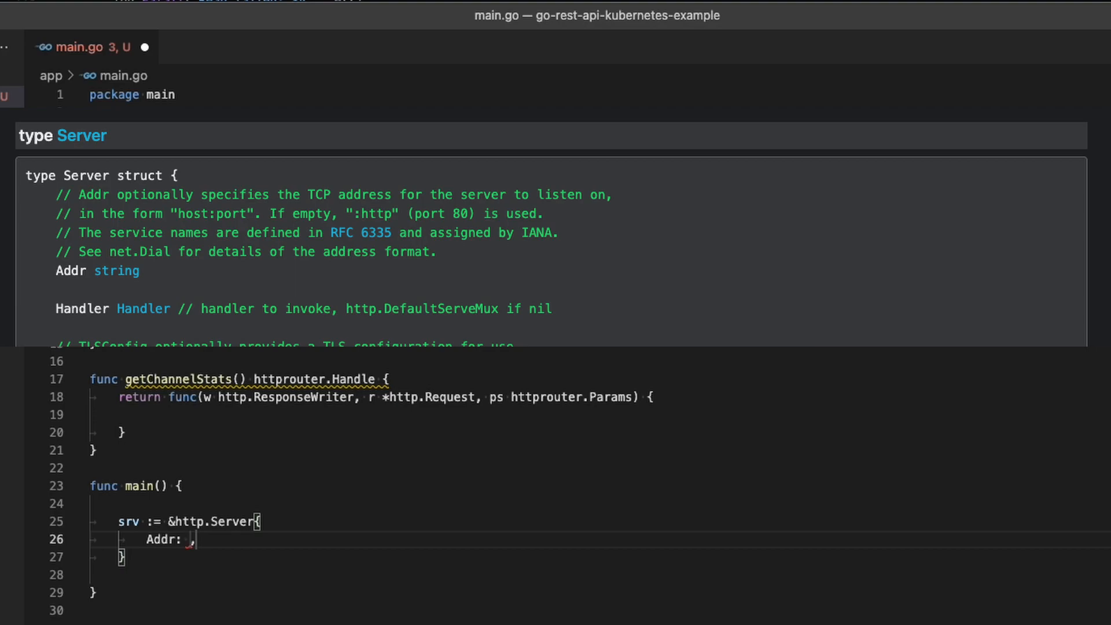
text("")
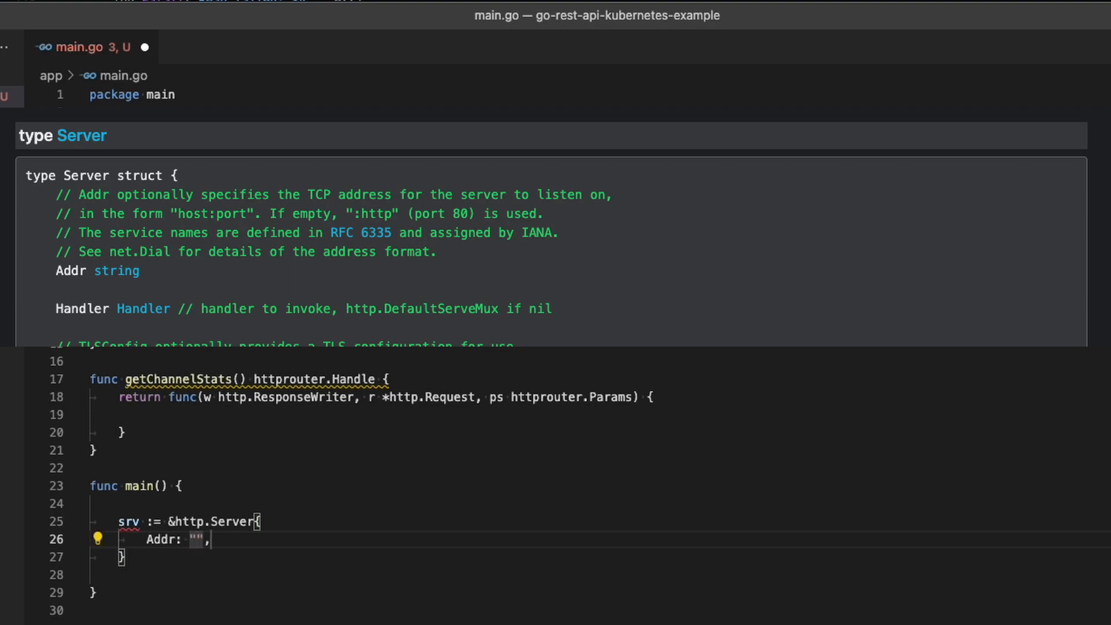
text(:10101)
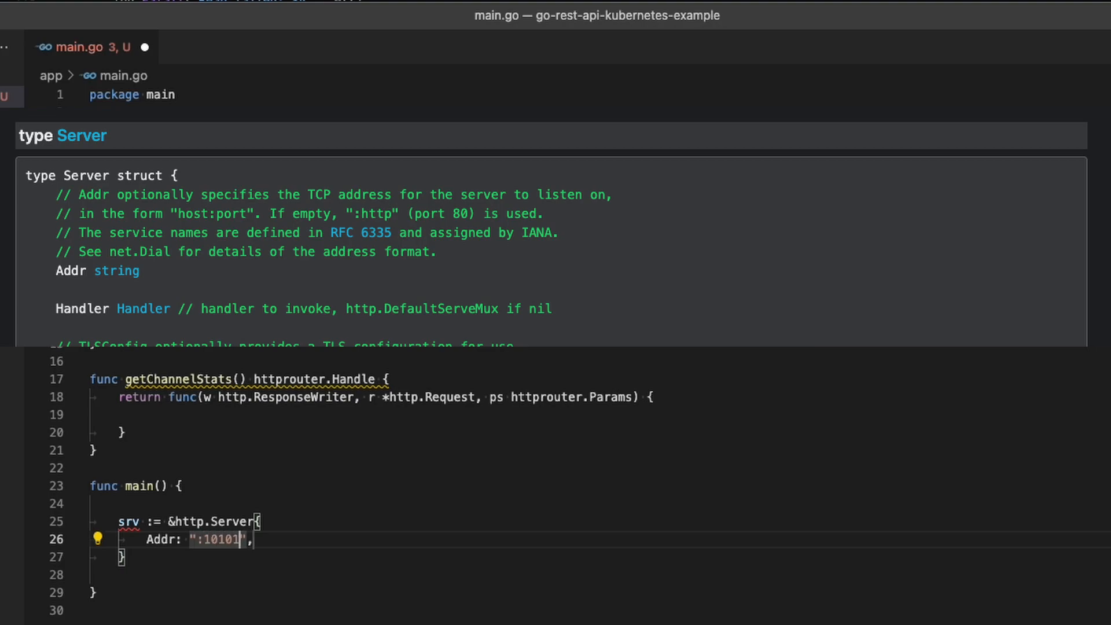
click(256, 540)
text(Handler: ,)
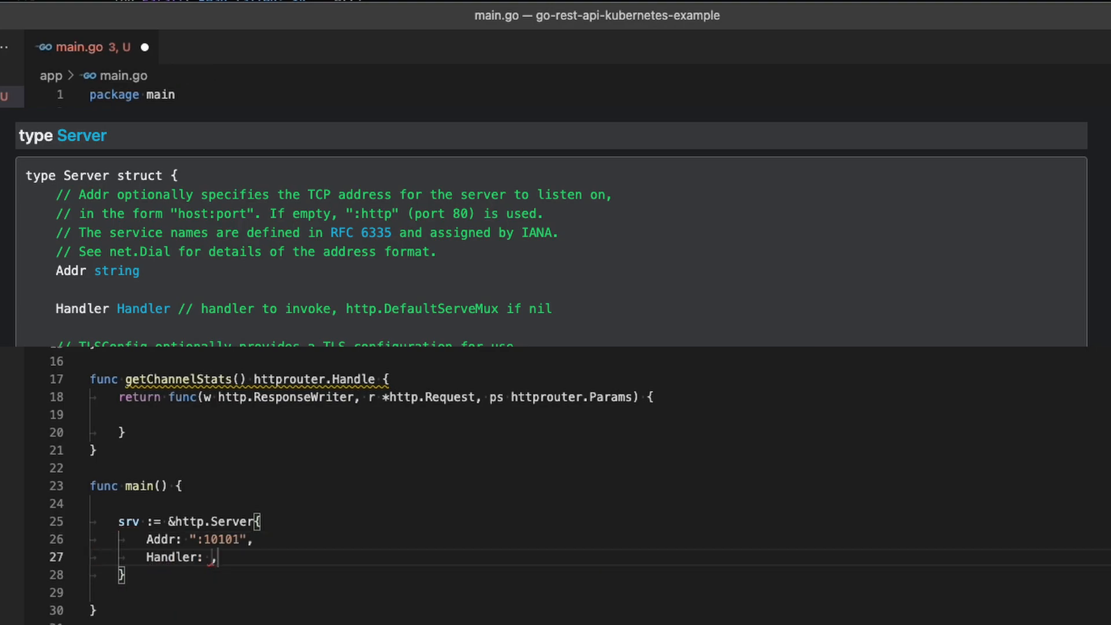
text(newRouter()
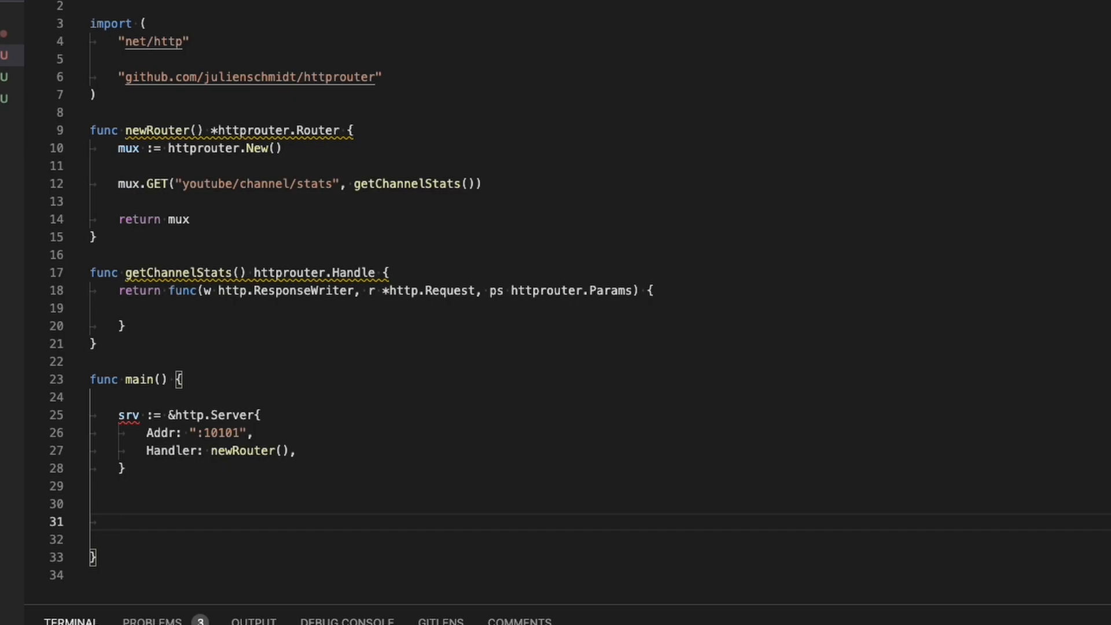
Check srv.ListenAndServe() errors, excluding http.ErrServerClosed via errors.Is.
text(if err)
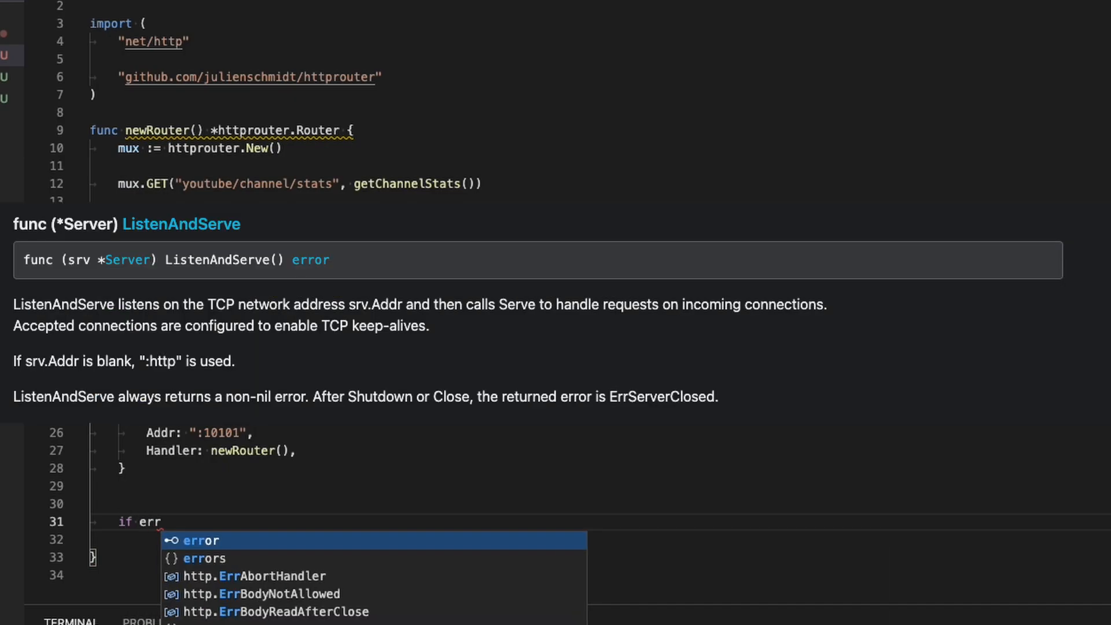
text(:=)
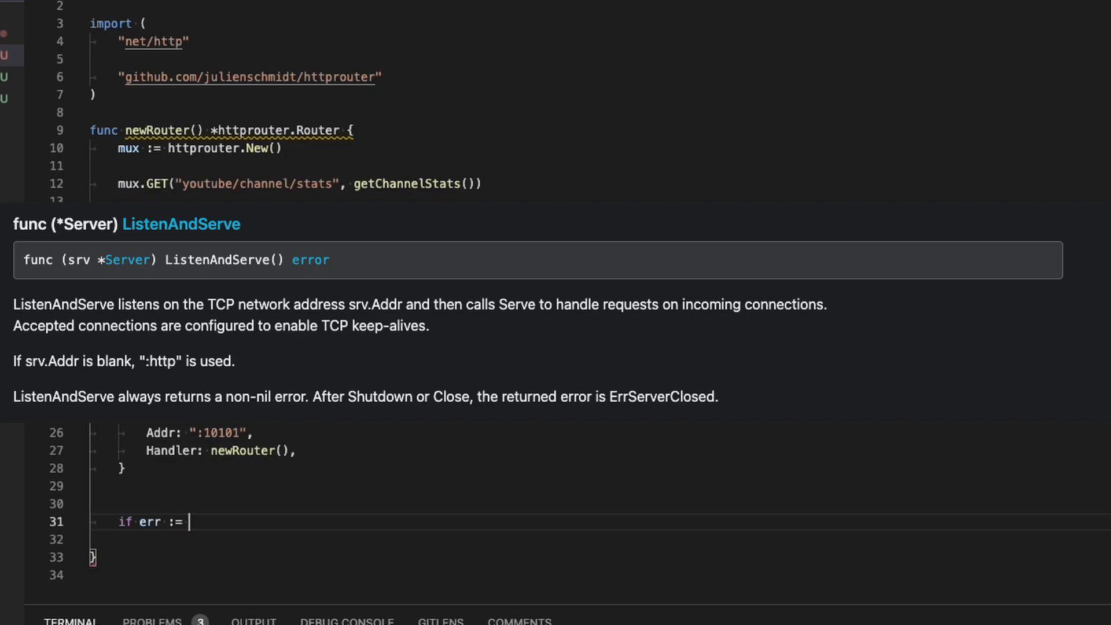
text(srv.ListenAndServe(); err)
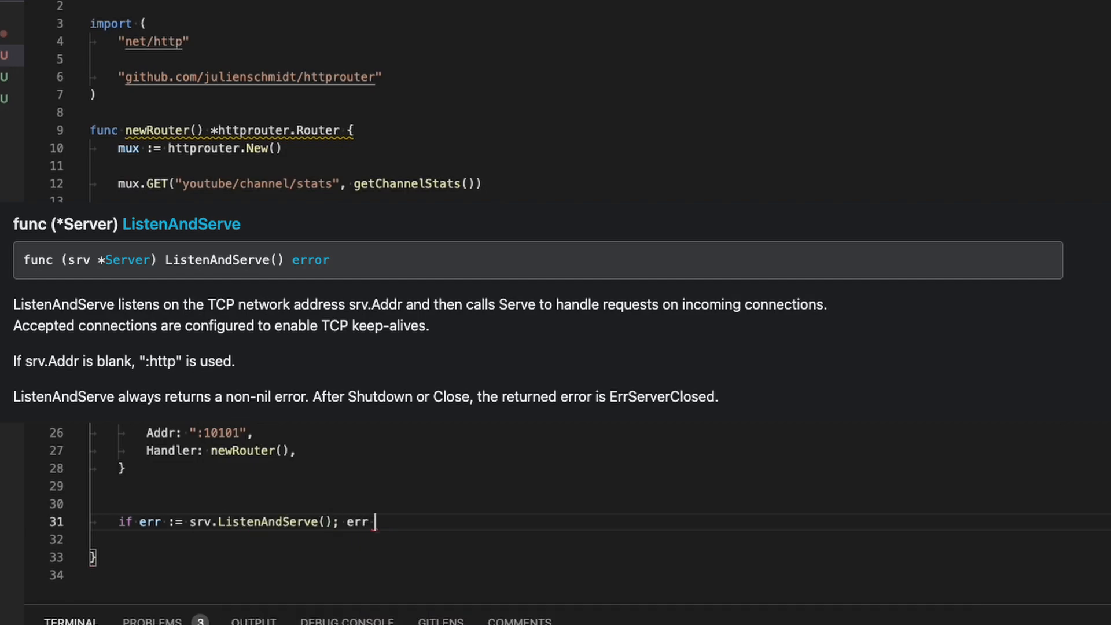
text(!= nil {)
click(599, 540)
text(if)
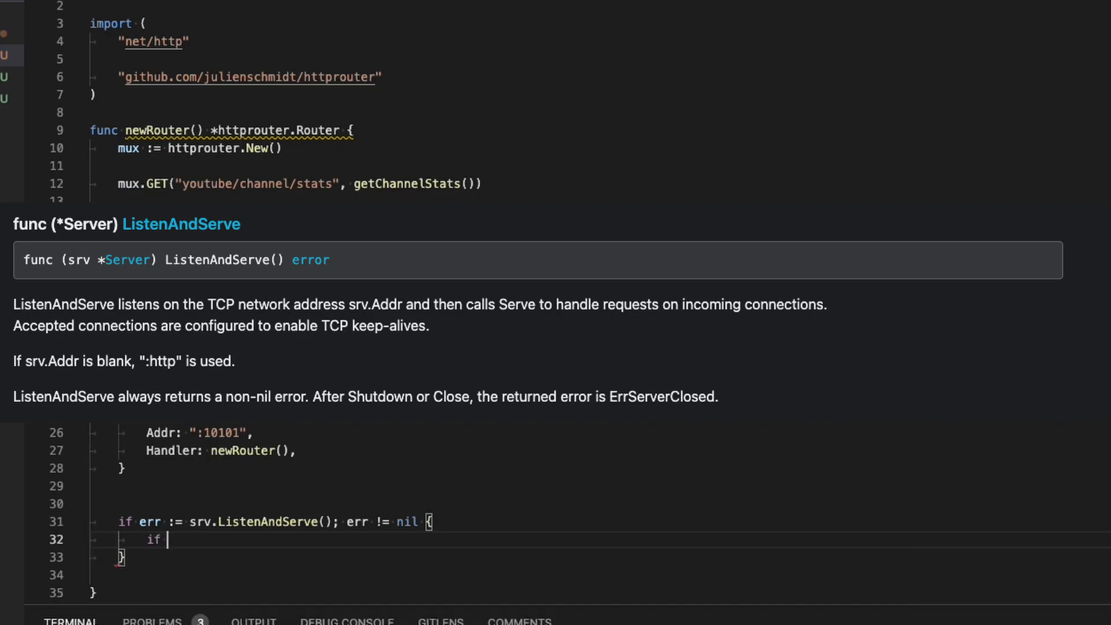
text(!errors.Is()
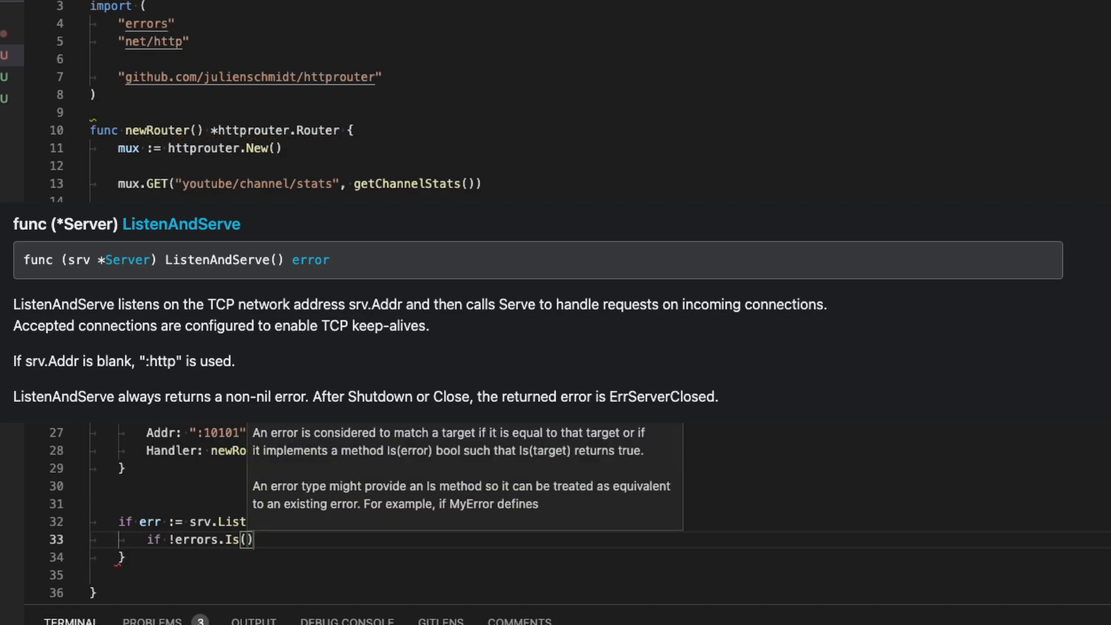
text(err, h)
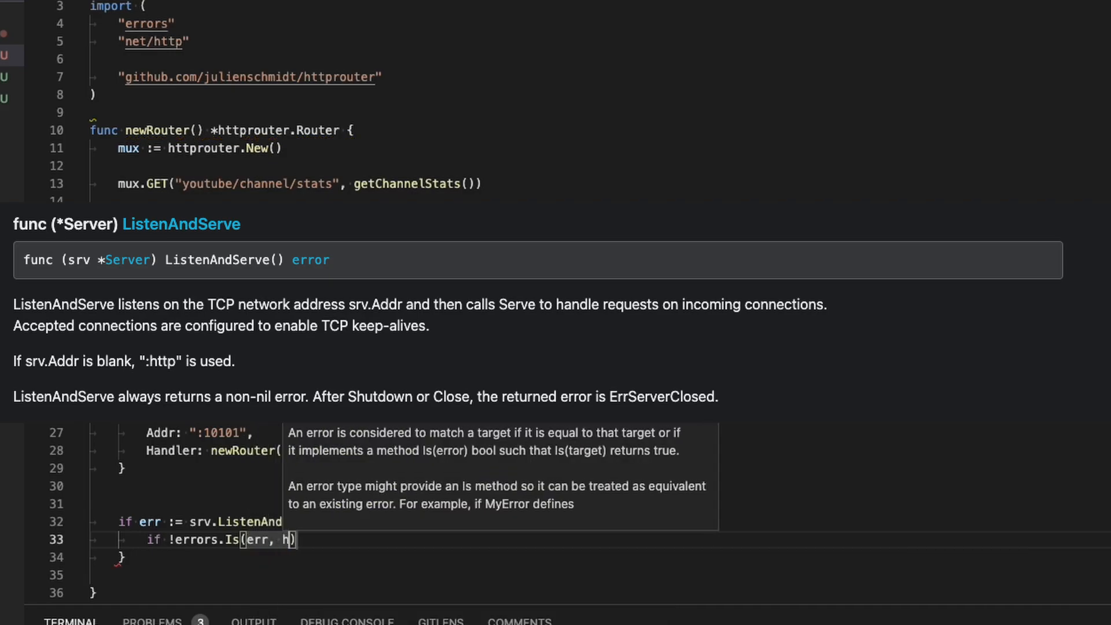
text(ttp.ErrServerClosed)
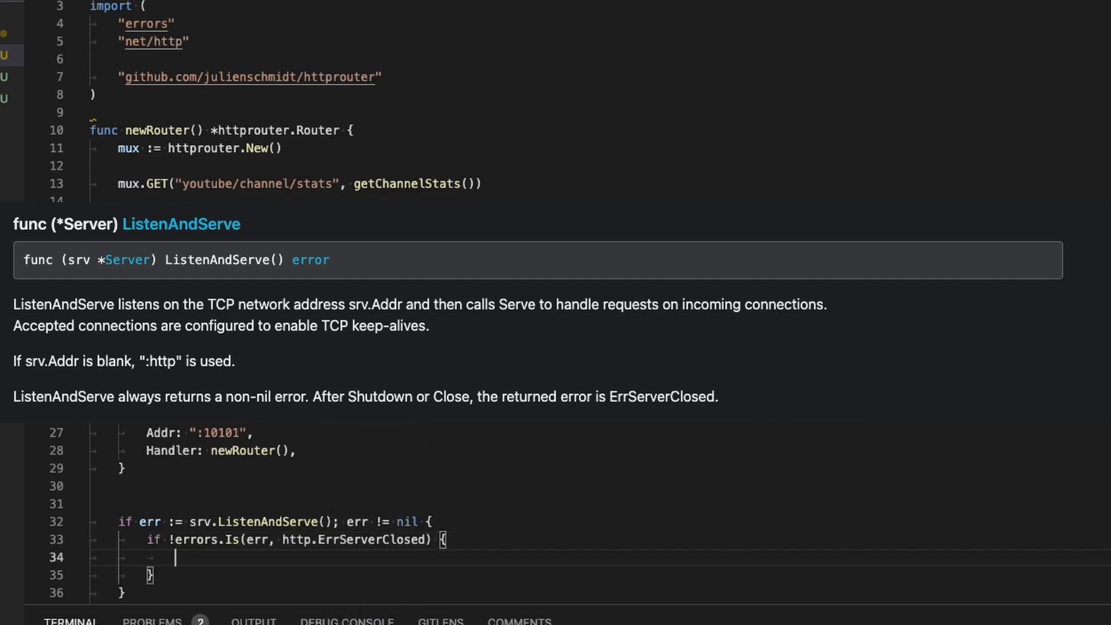
Log the error with log.Fatalf and a 'start:' message inside the check.
text(log.Fa)
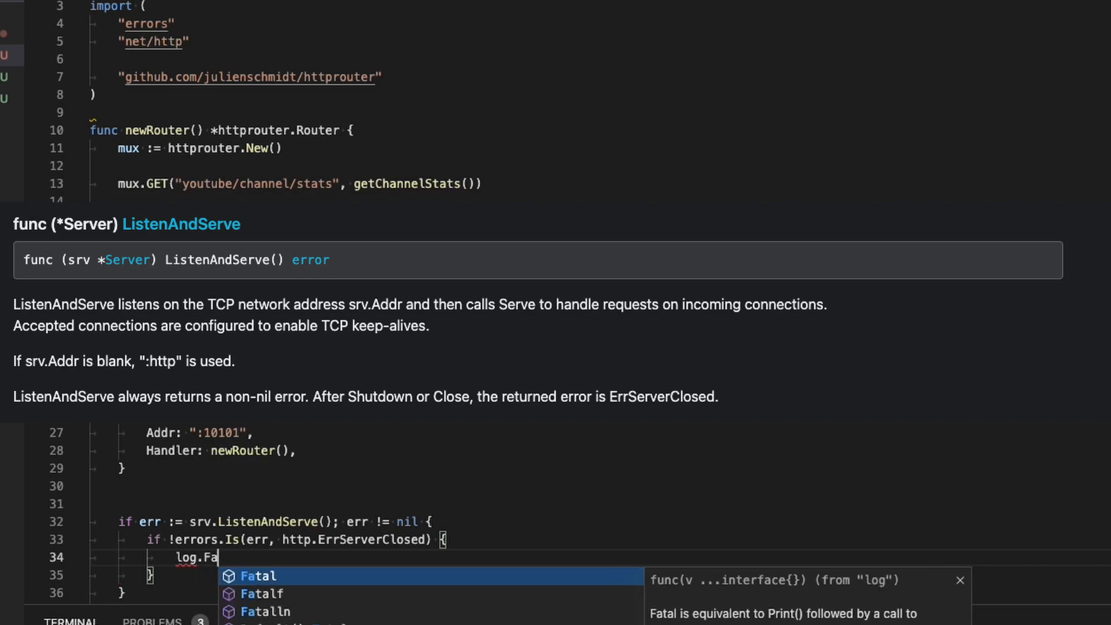
click(258, 576)
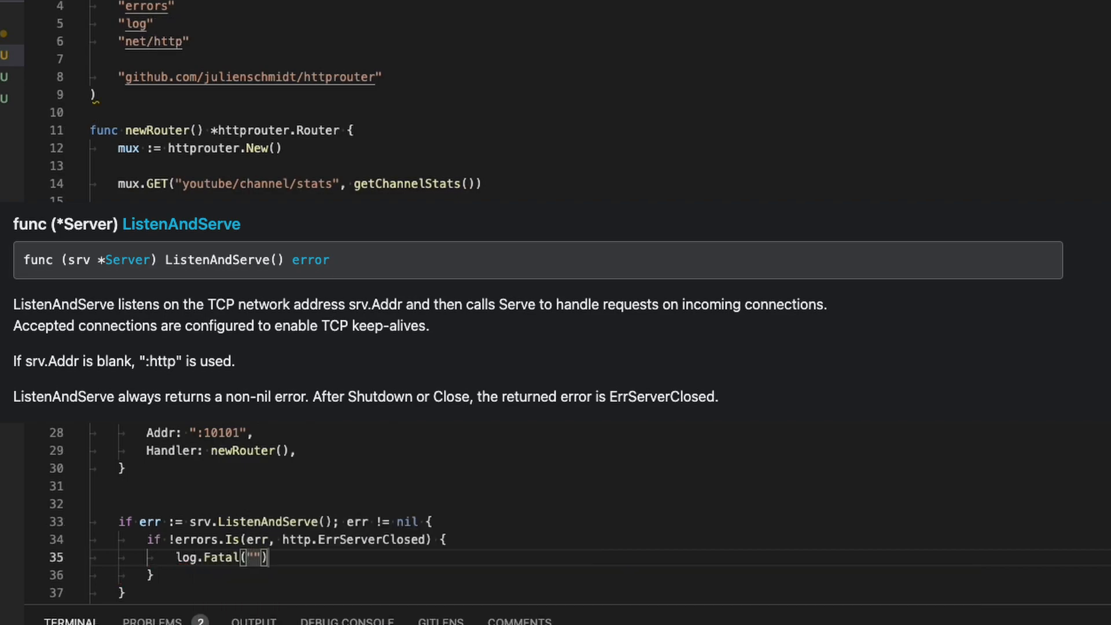
text(fatal http server failed to)
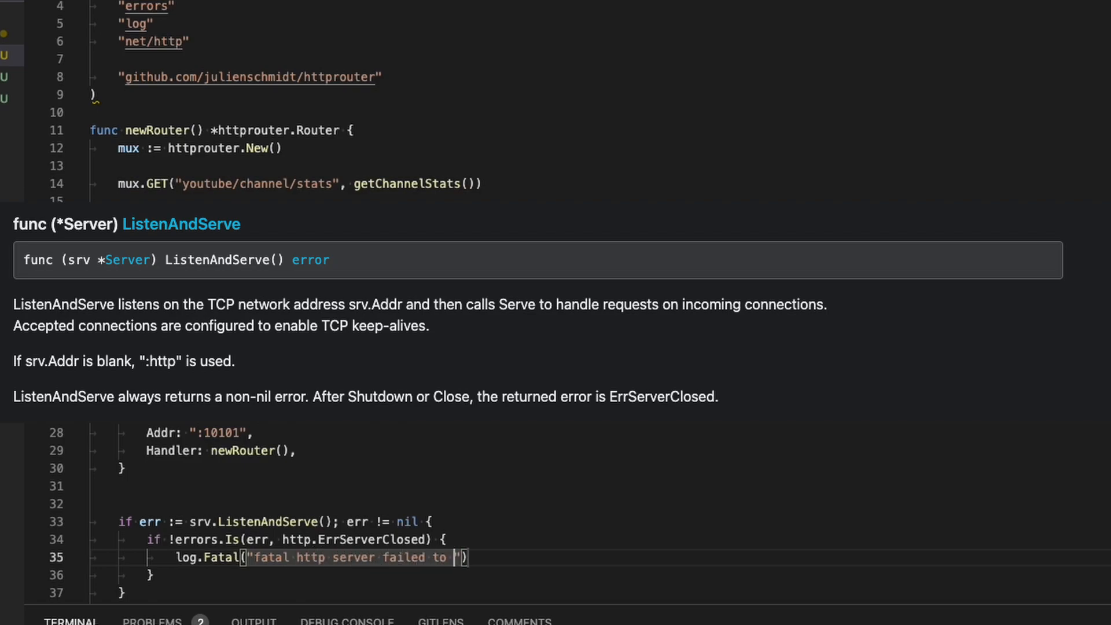
text(start: %v)
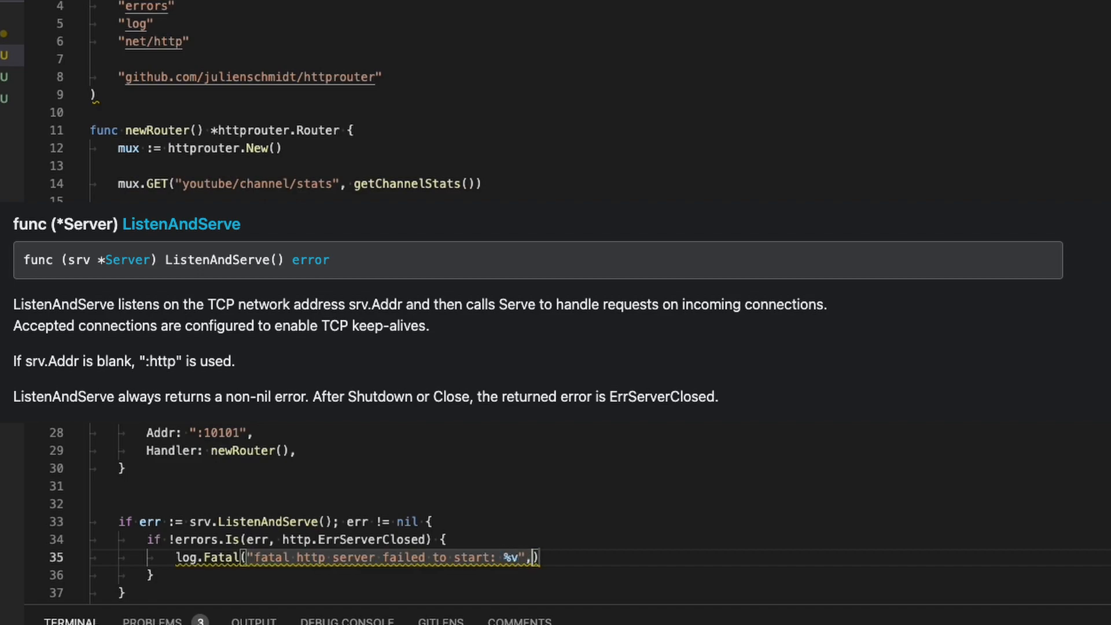
text(err)
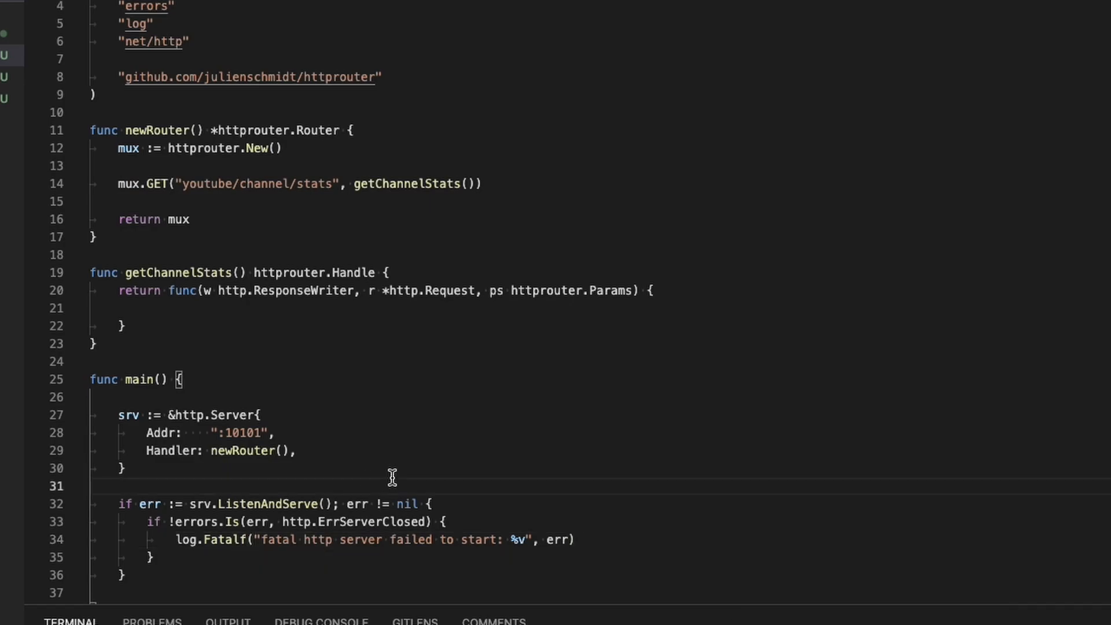
scroll(down, 3)
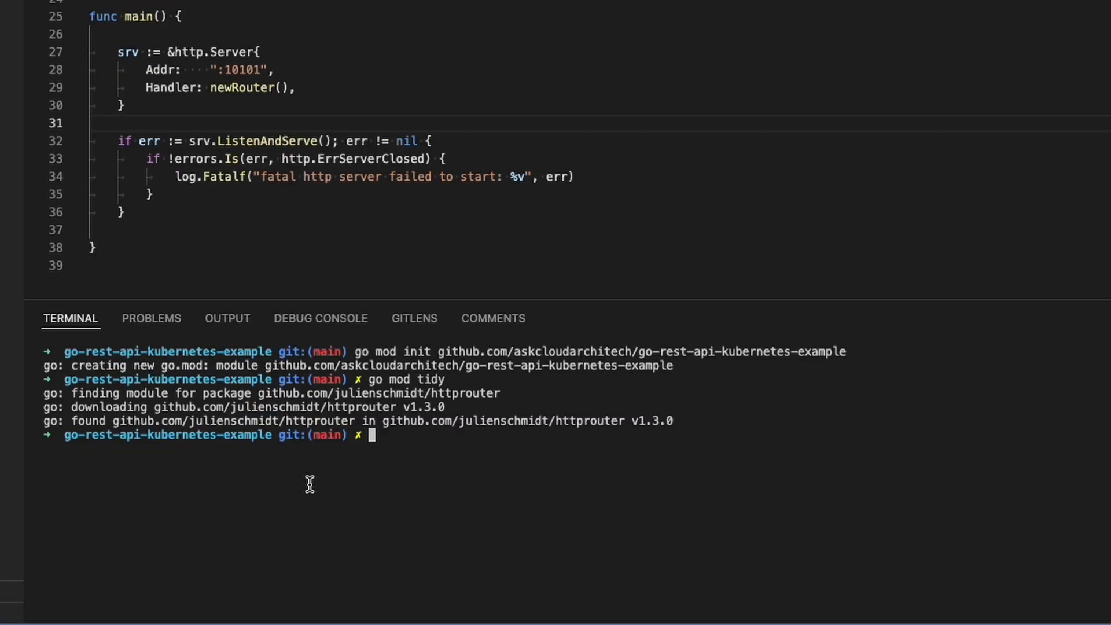
Begin typing go run ./app/main.go at the integrated terminal prompt.
text(go run)
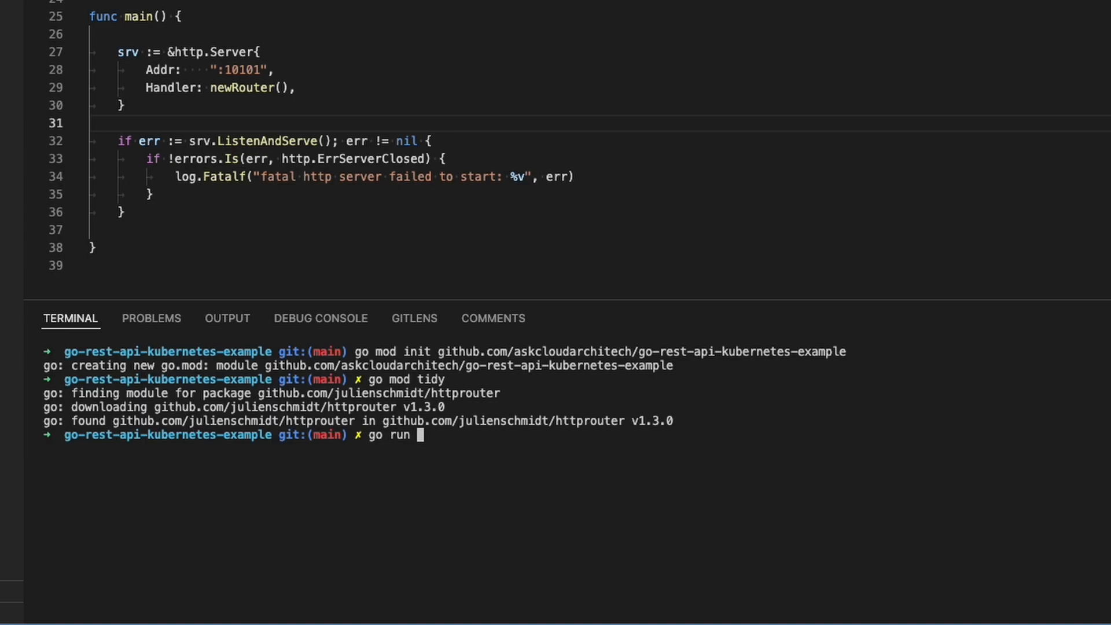
text(./app/m)
text(w.)
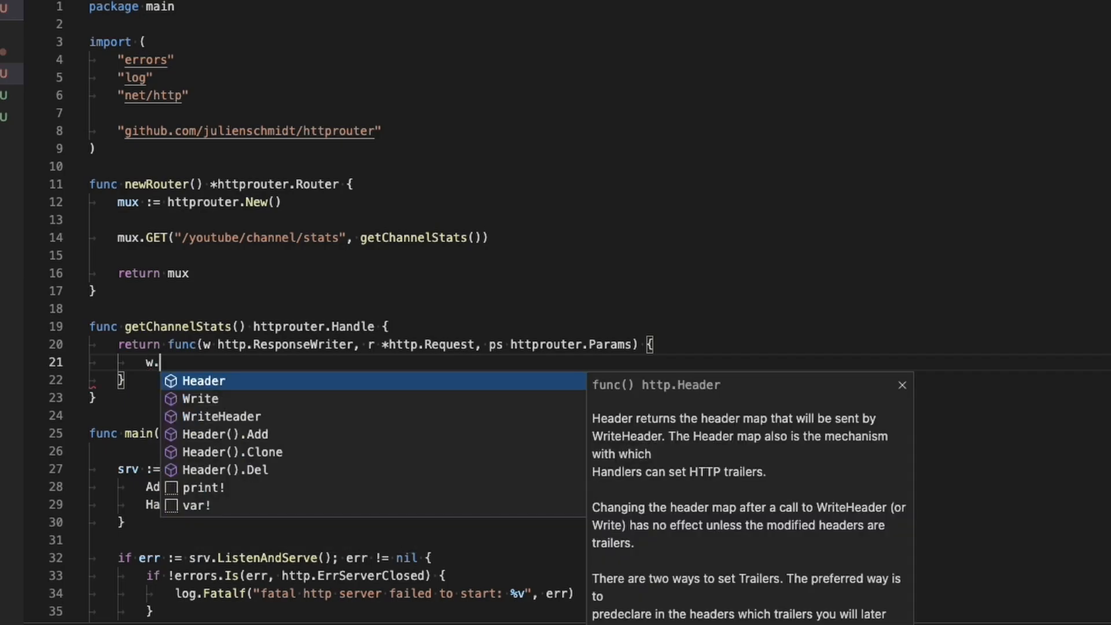
Pick Write from w.'s suggestions and pass []byte("response!") in getChannelStats.
key(Down)
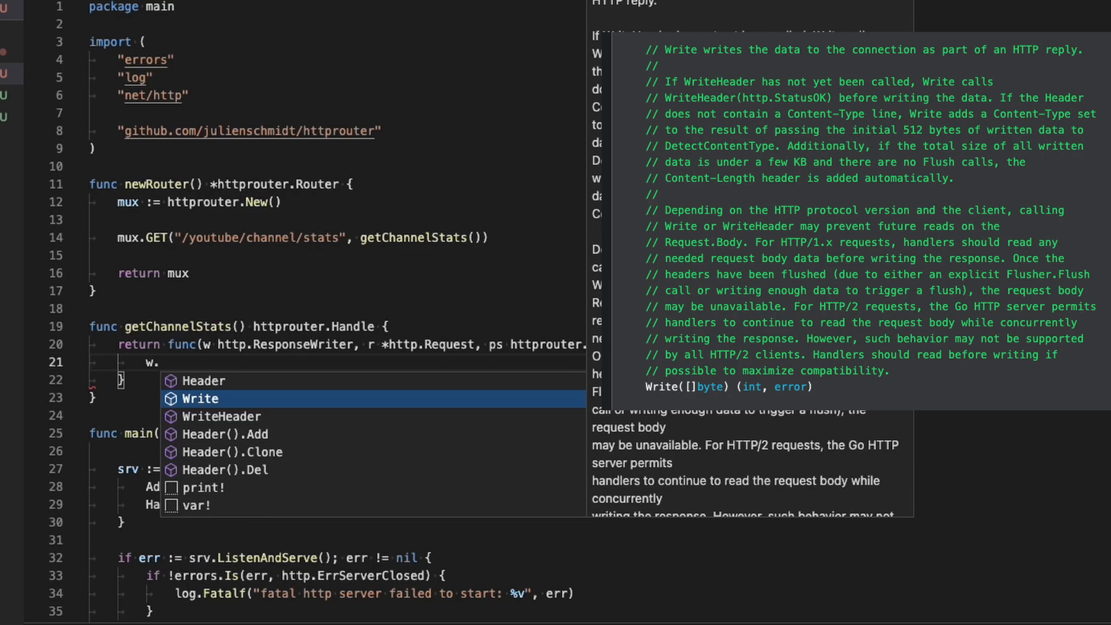
key(Down)
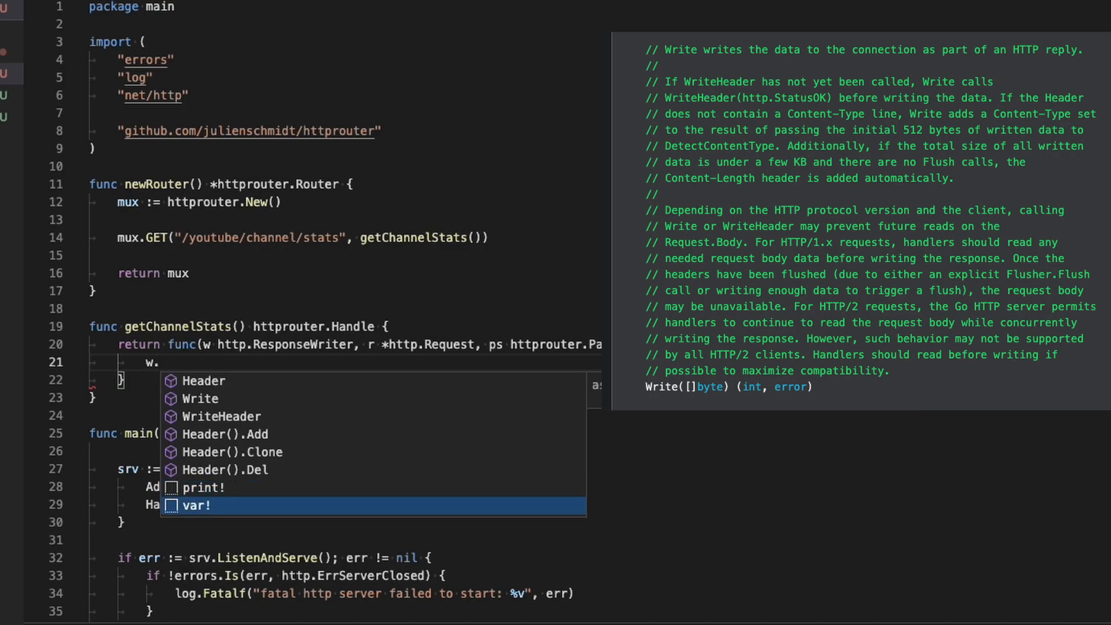
key(Up)
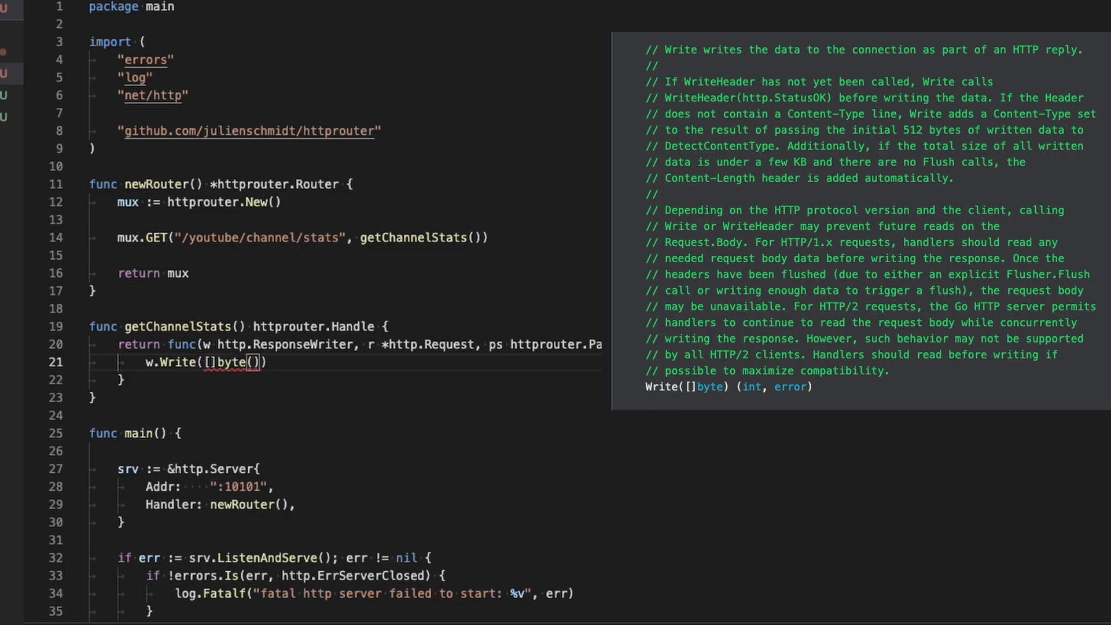
text("response!)
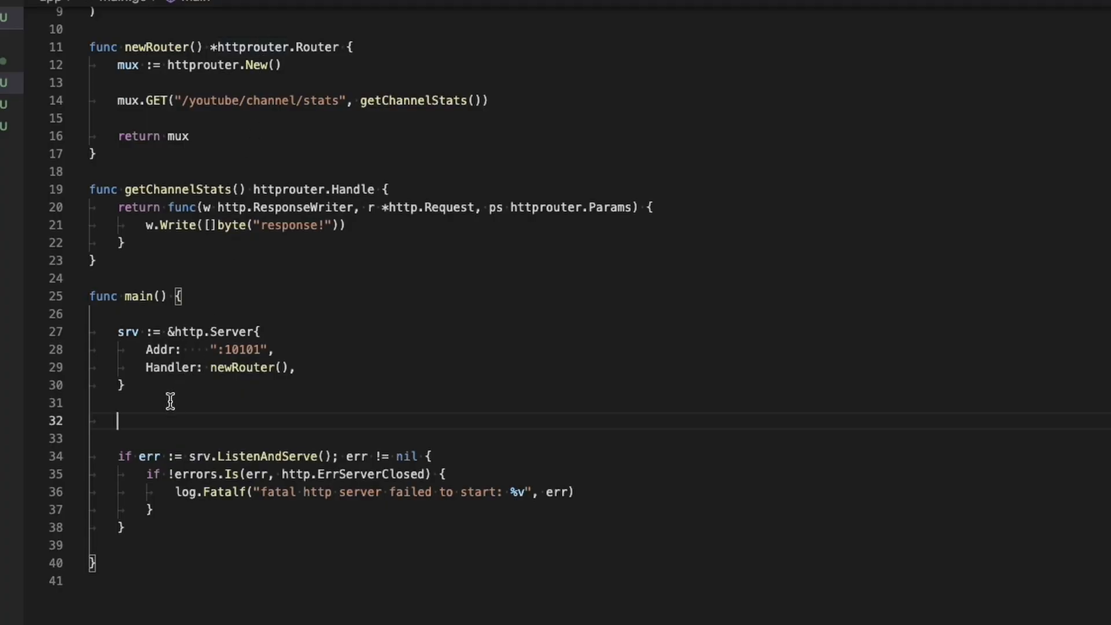
Declare idleConnsClosed := make(chan struct{}) on the line after the srv block.
text(idle)
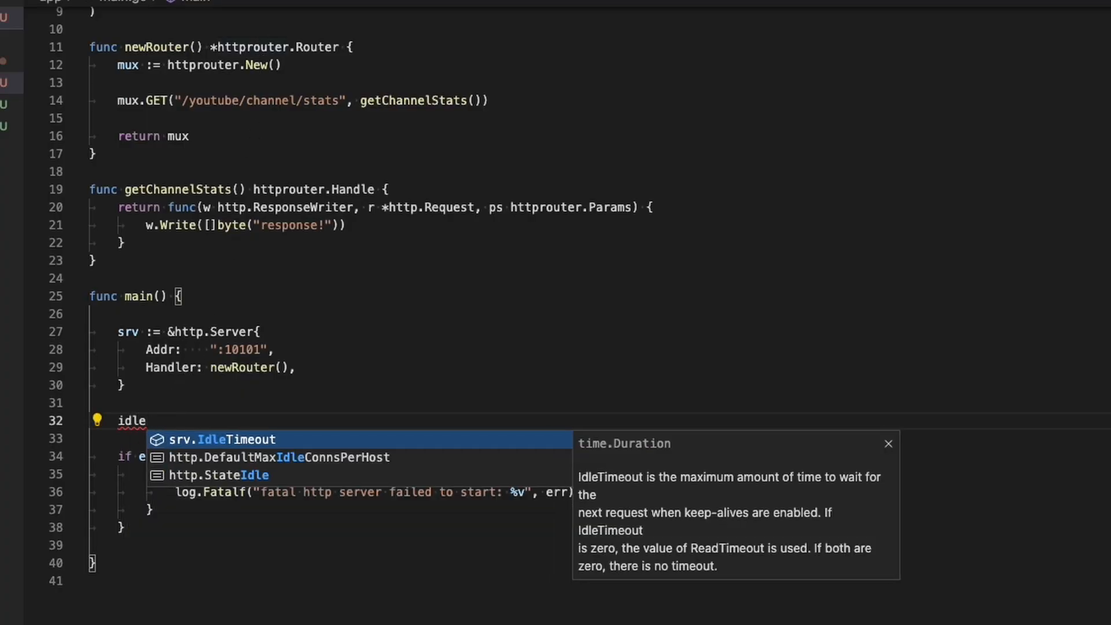
text(ConnsClo)
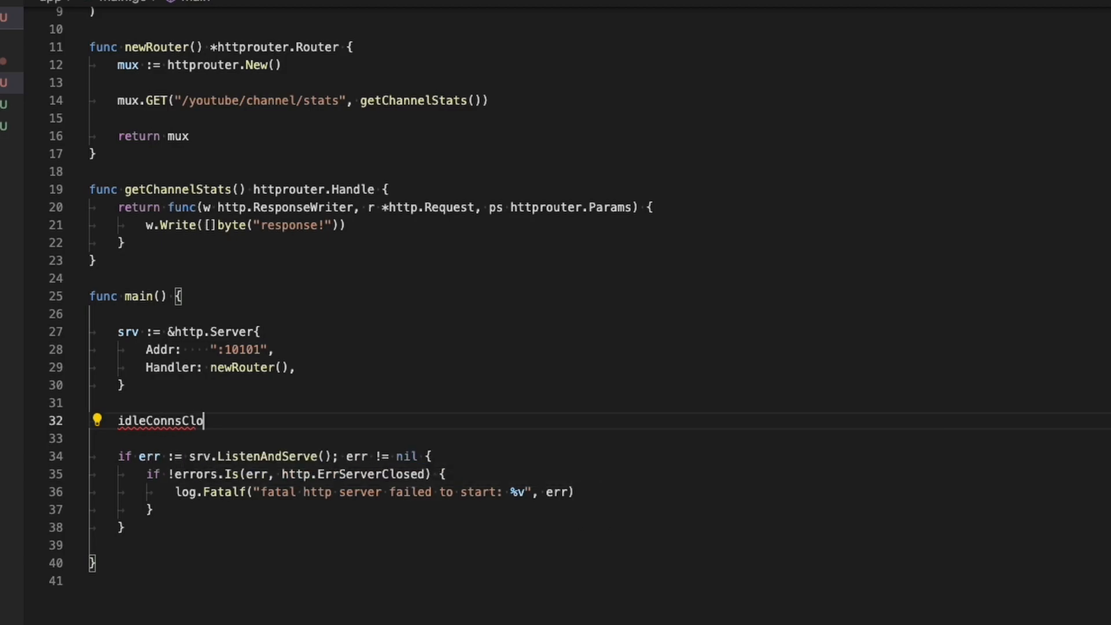
text(sed)
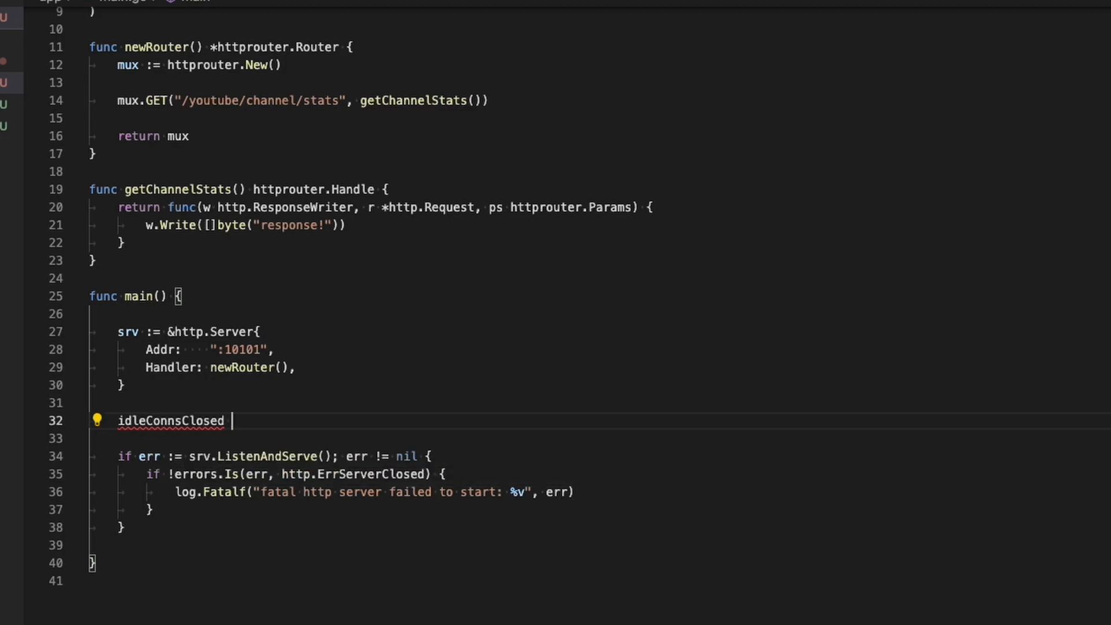
text(:= make)
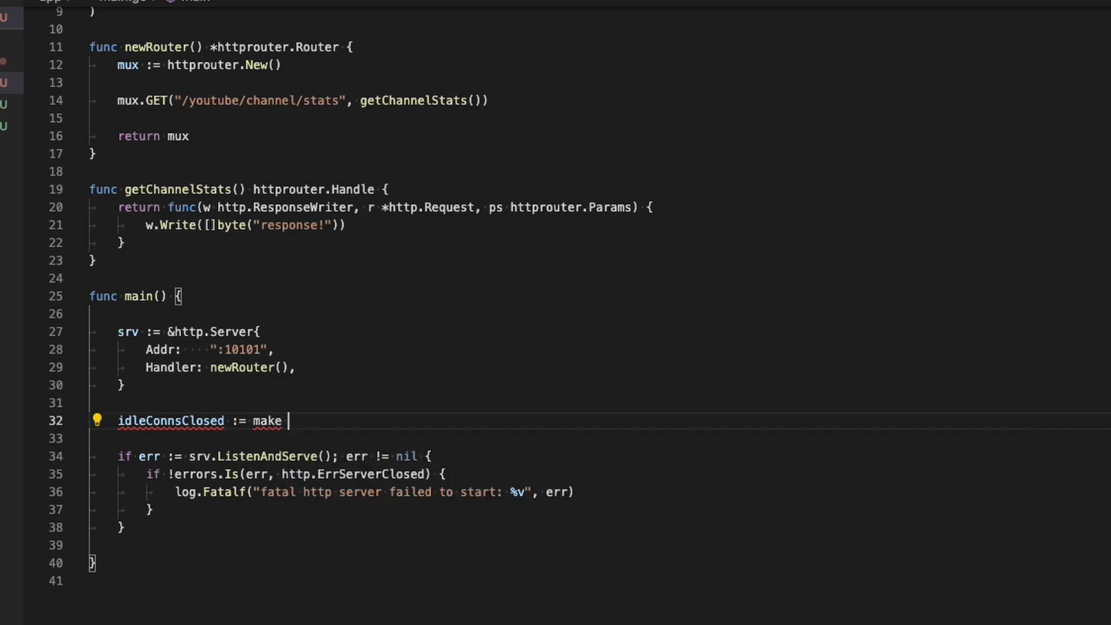
text(()
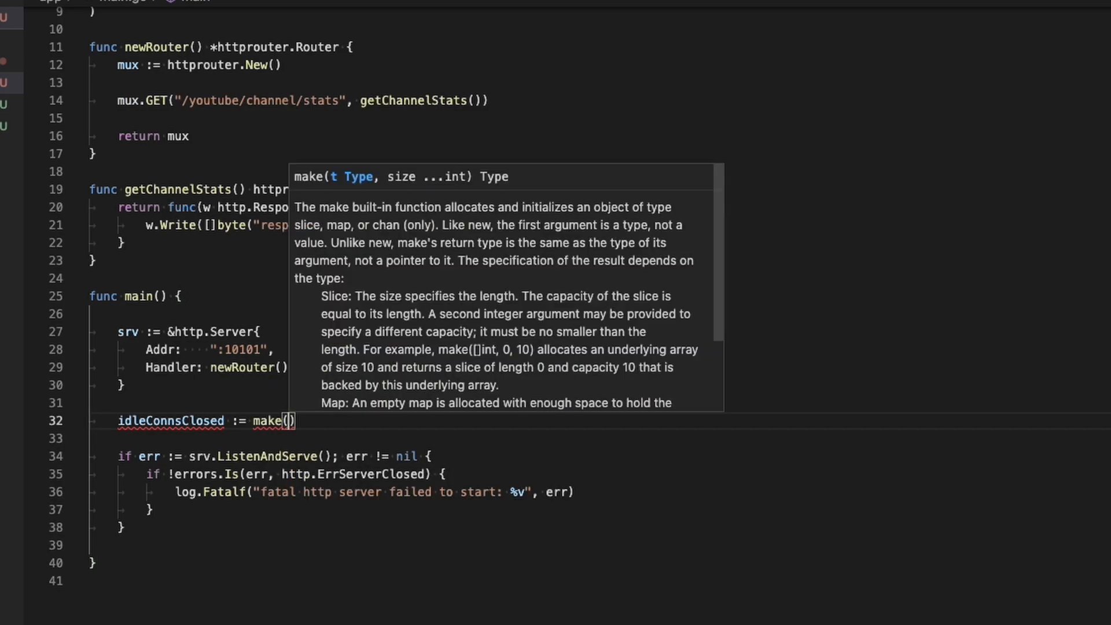
text(chan)
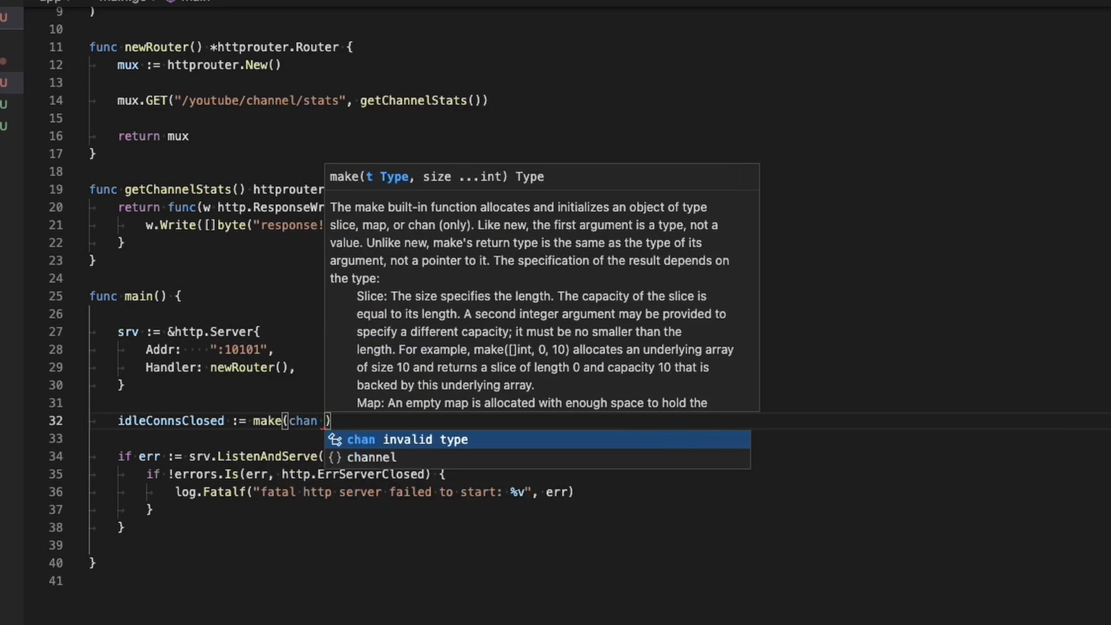
text(struct{)
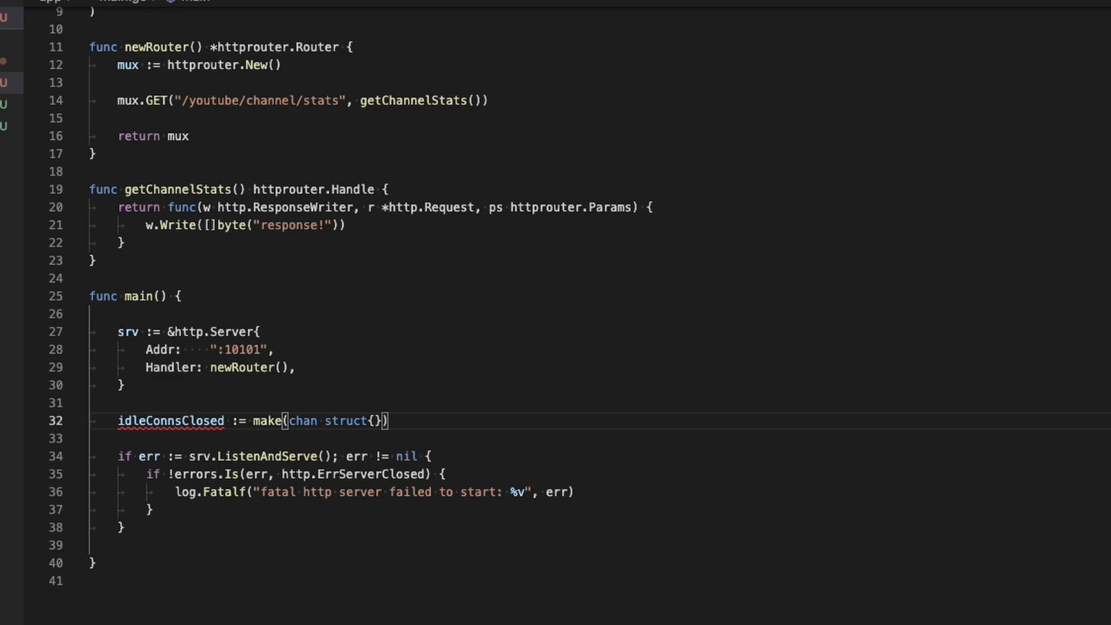
text(go)
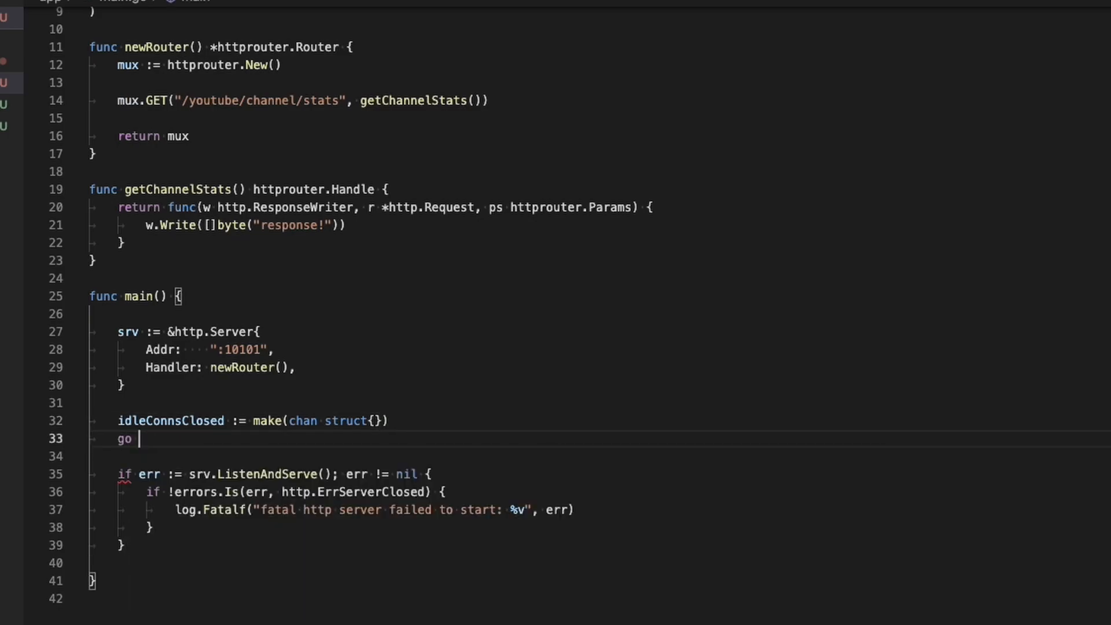
Open a go func() goroutine creating sigint := make(chan os.Signal, 1).
text(func()
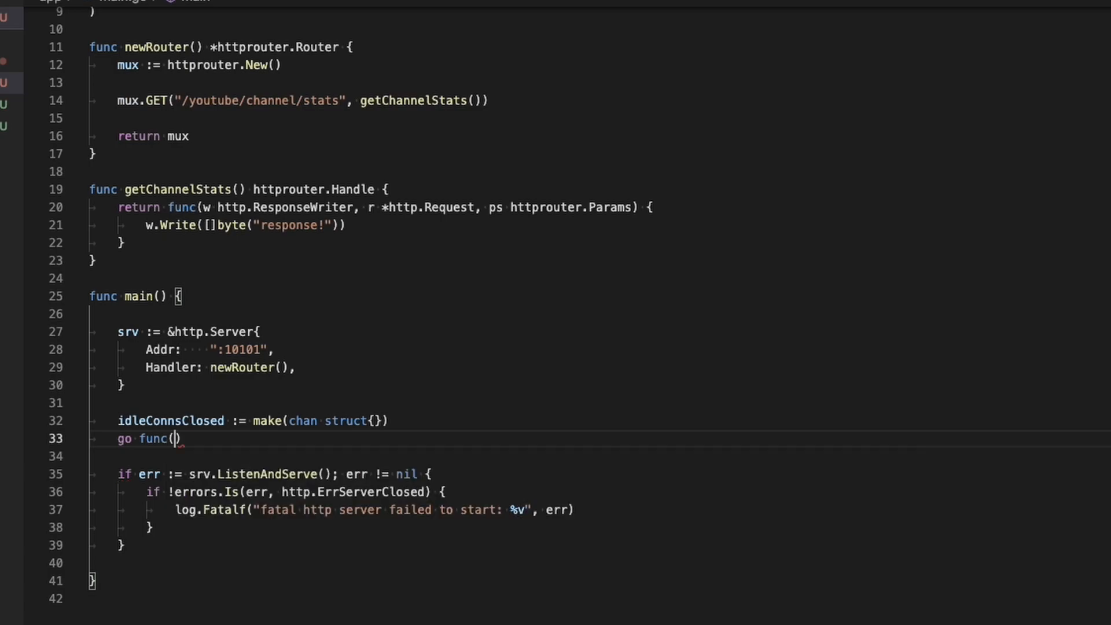
text({})
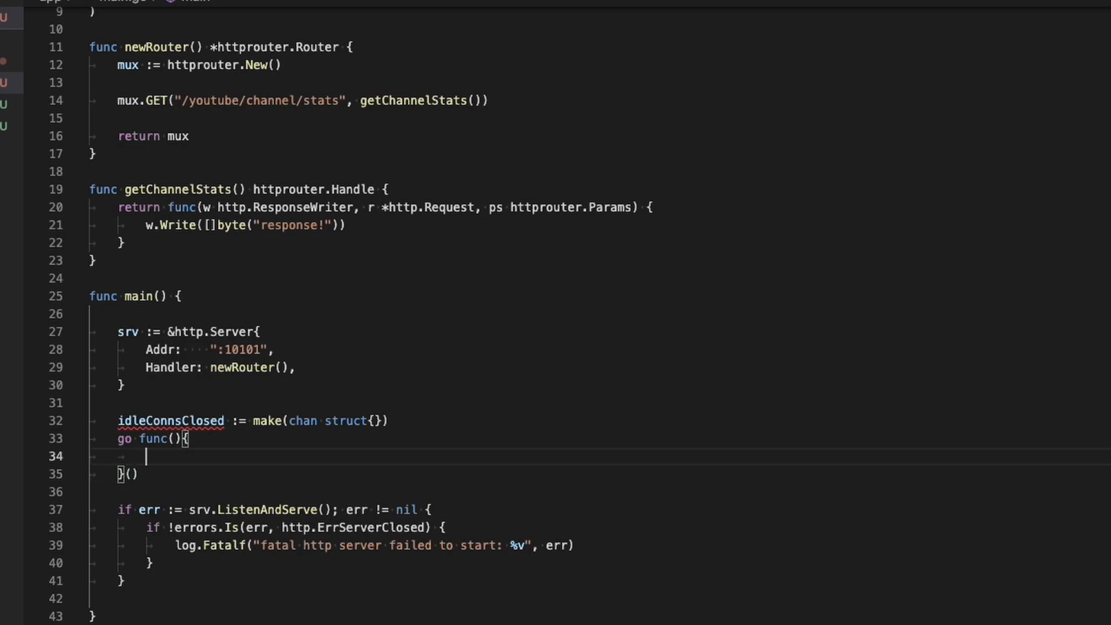
text(sigint := make)
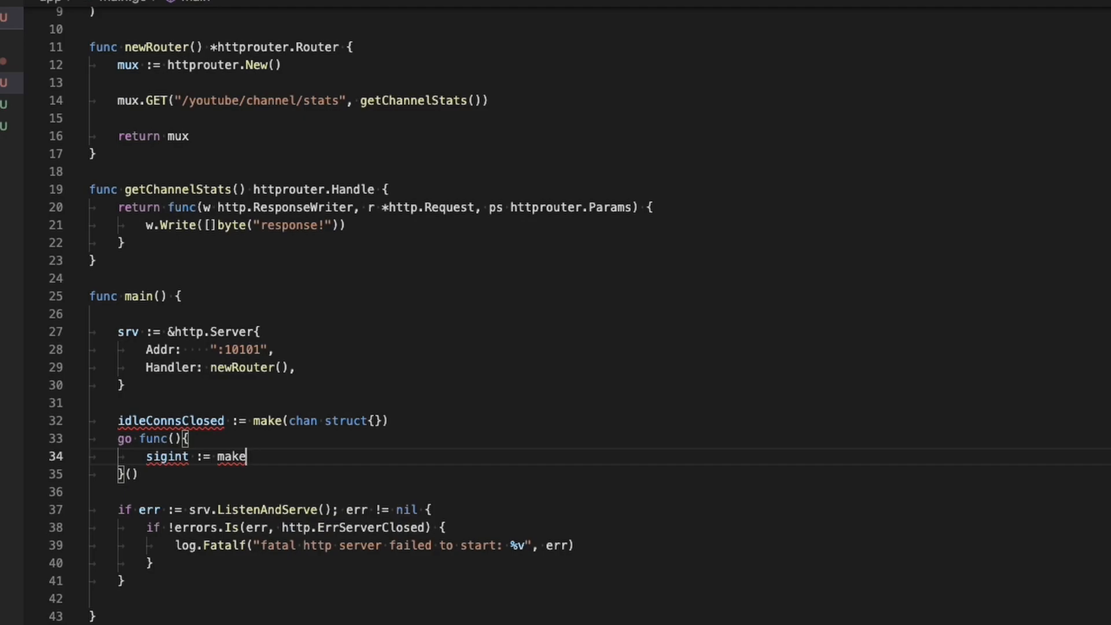
text((chan)
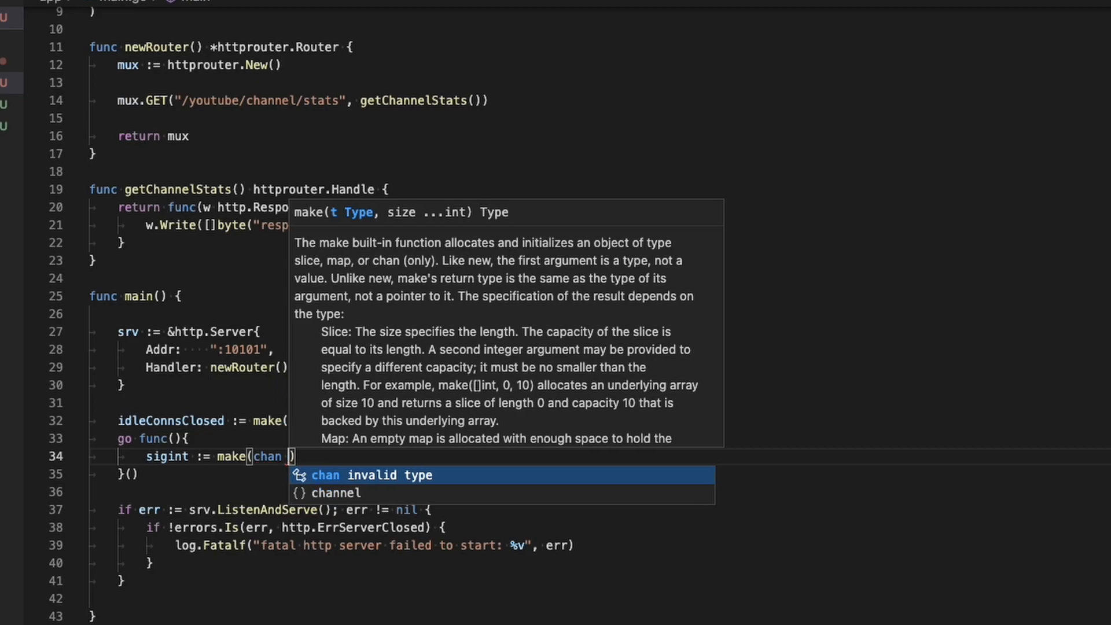
text(os.)
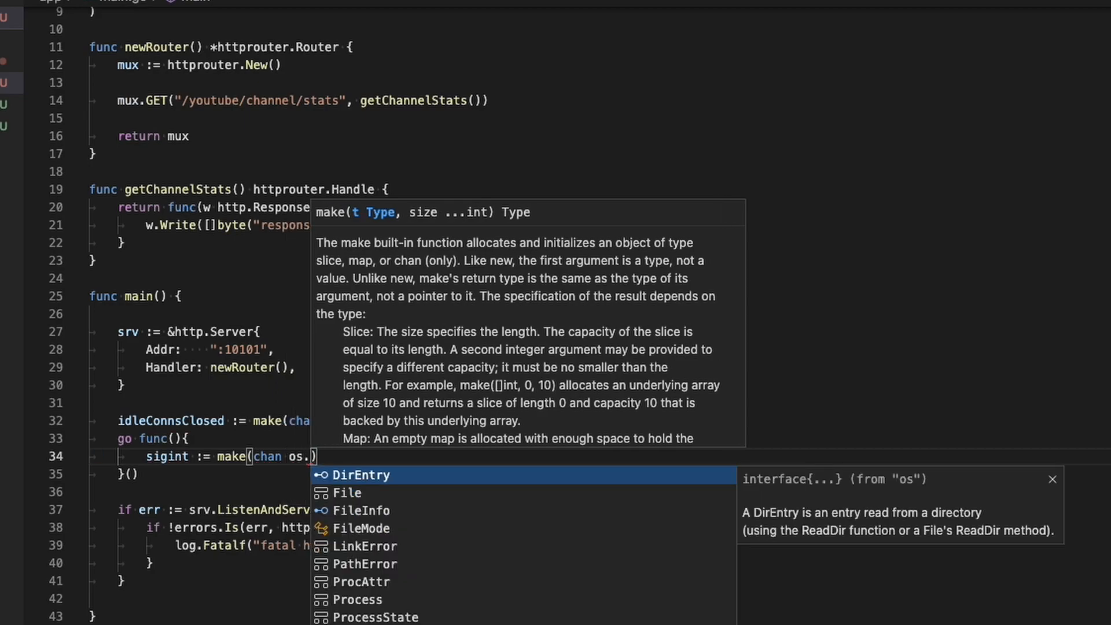
text(Signal,)
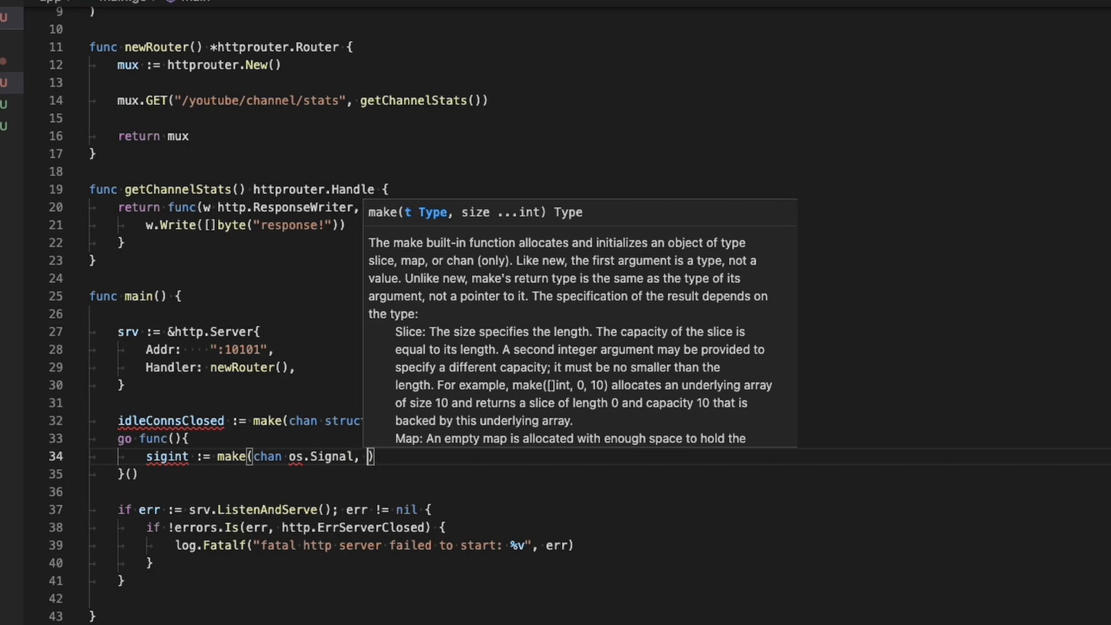
text(1)
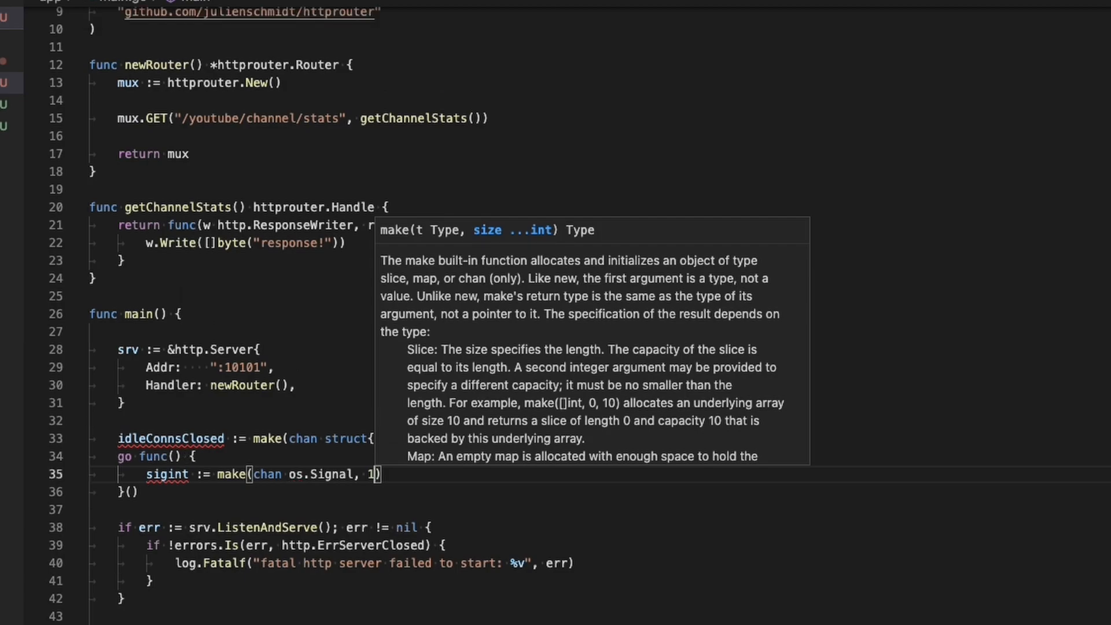
key(enter)
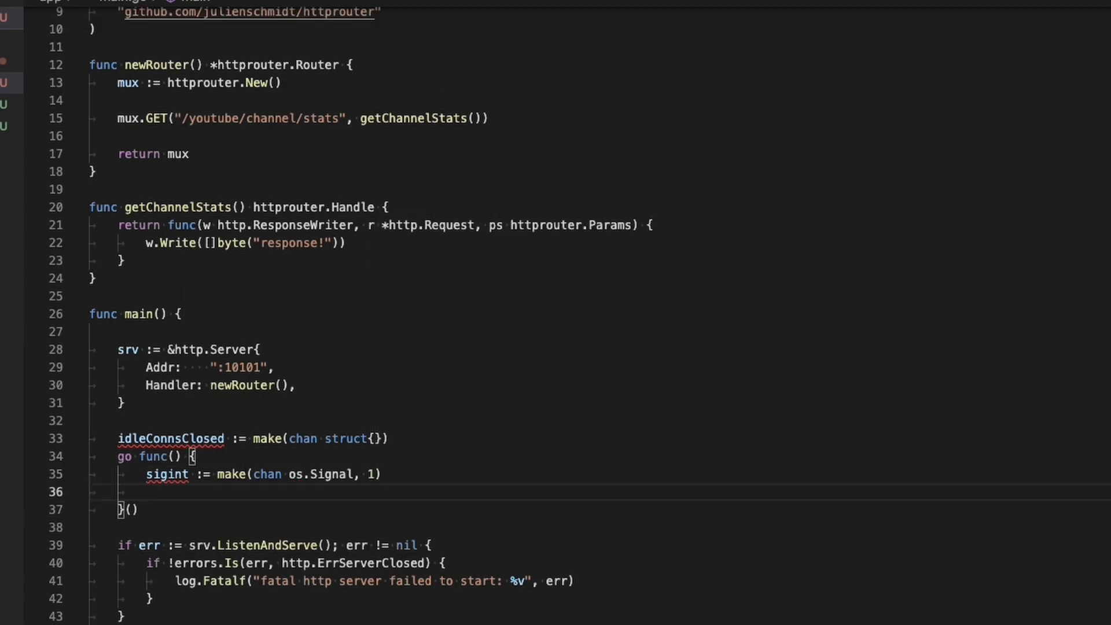
Call signal.Notify(sigint, os.Interrupt, syscall.SIGTERM), then wait with <-sigint.
text(signal.Notify)
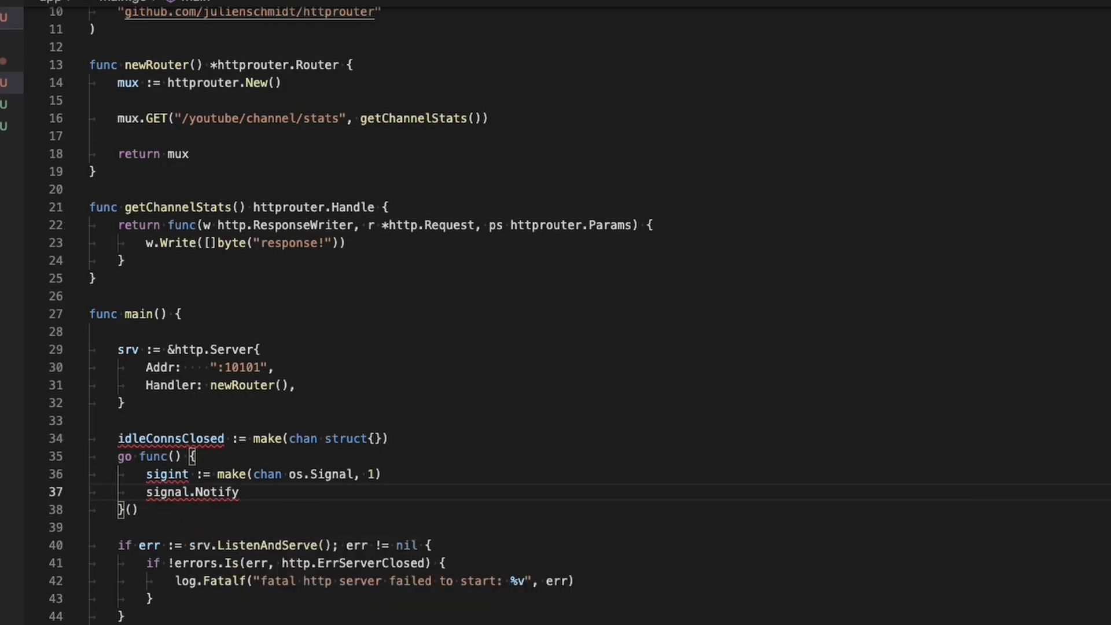
text(())
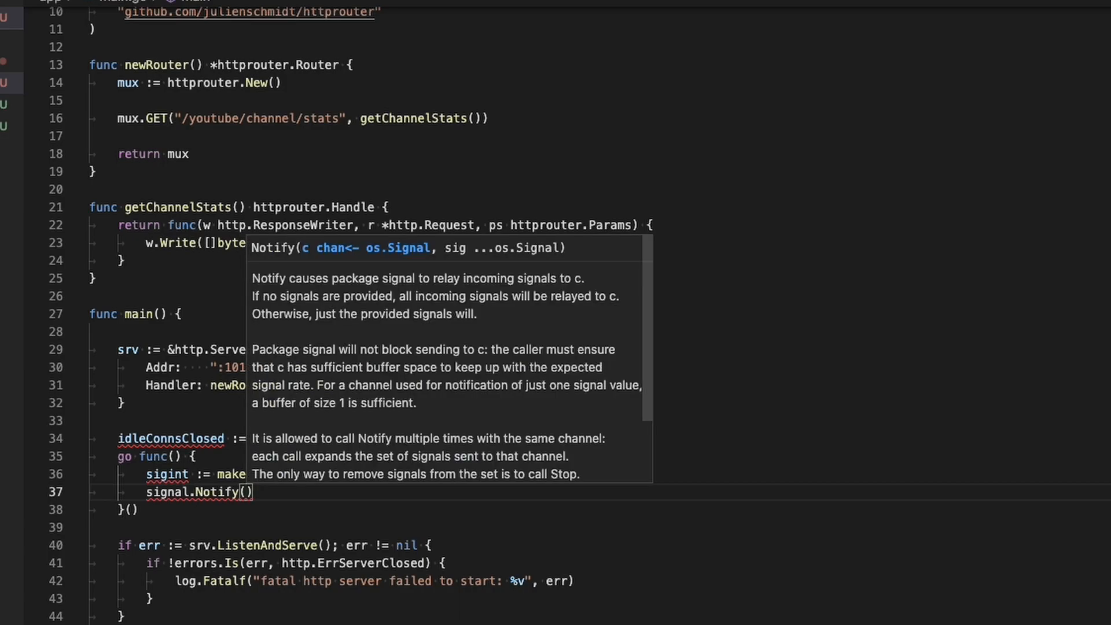
text(sigint)
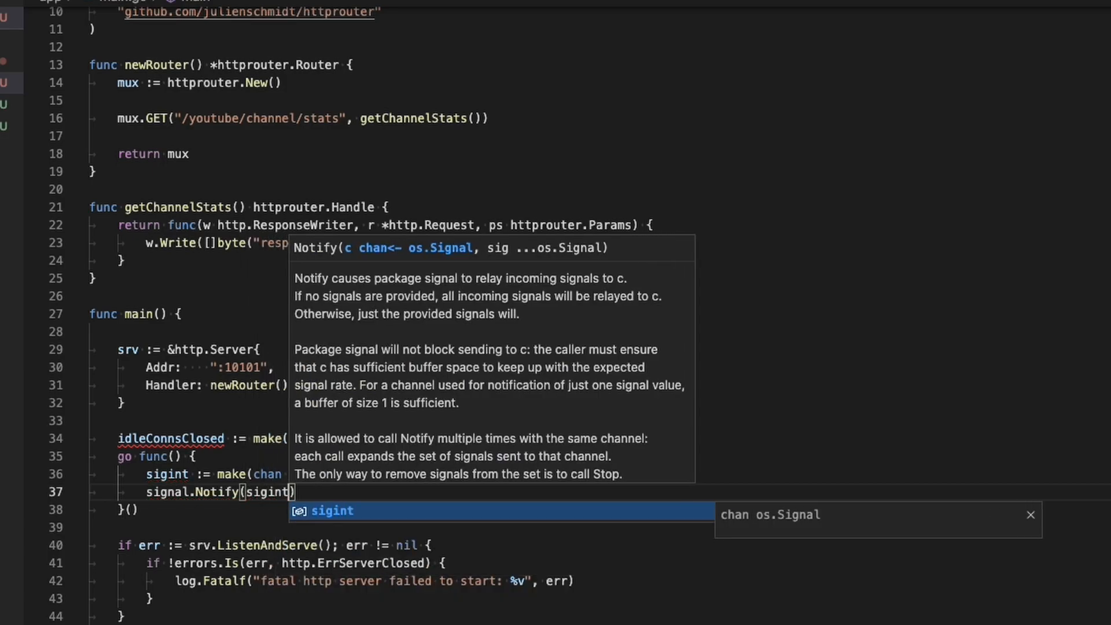
text(, os.Interrupt)
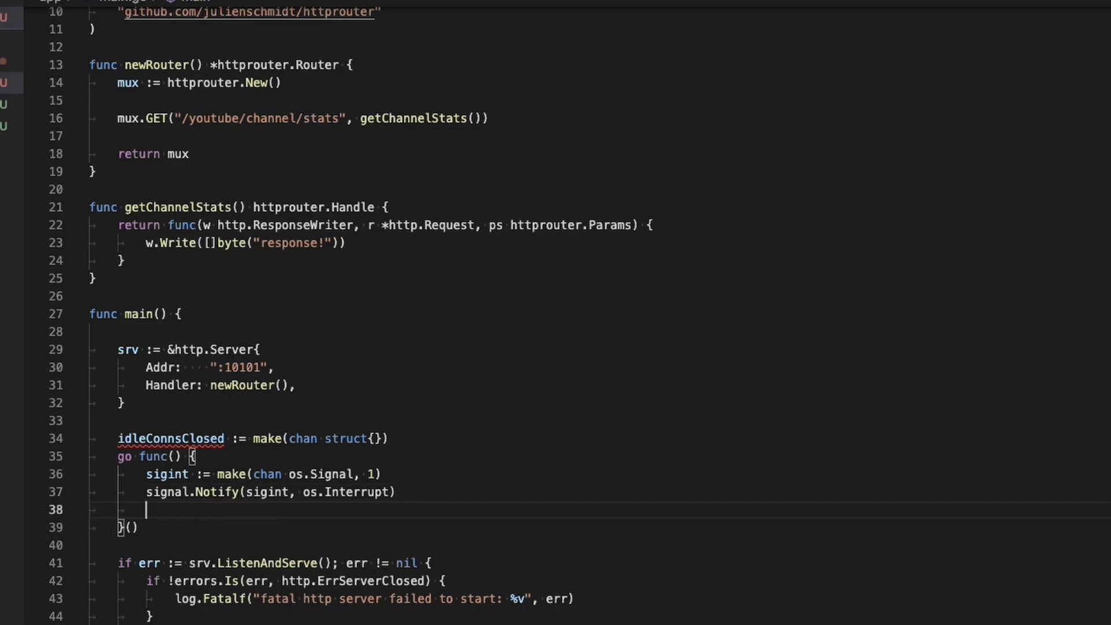
text(signal.Notify()
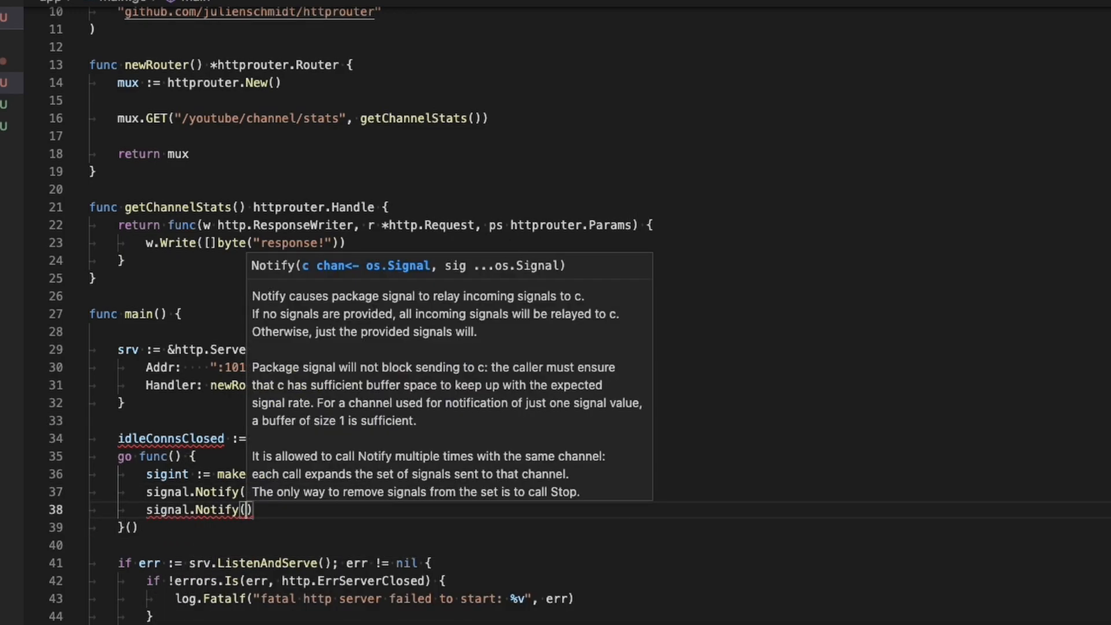
text(sigint,)
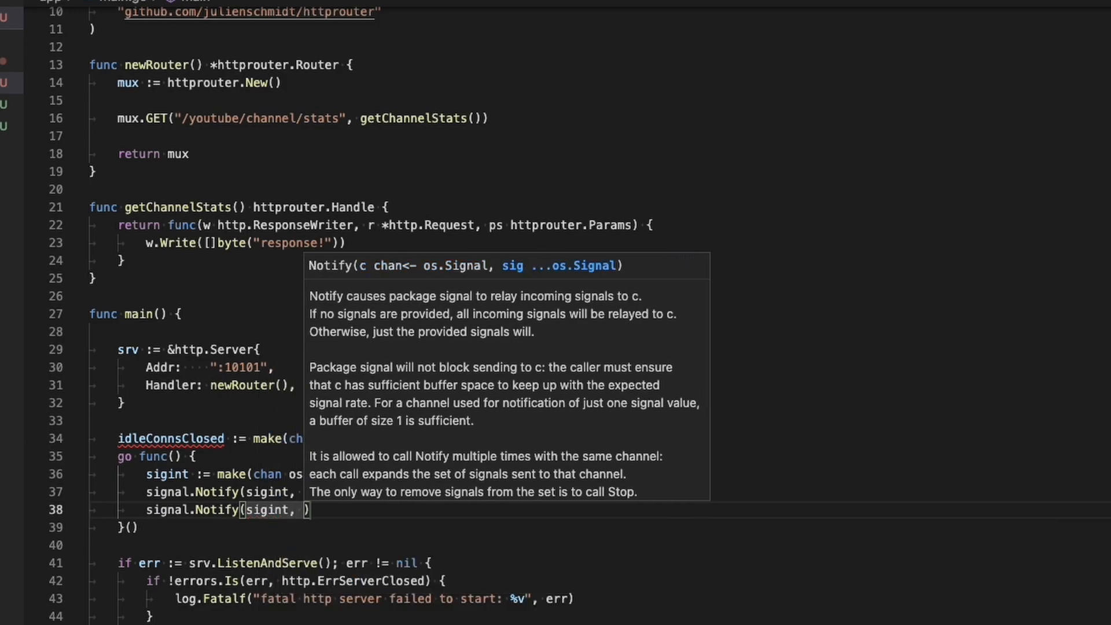
text(syscall.)
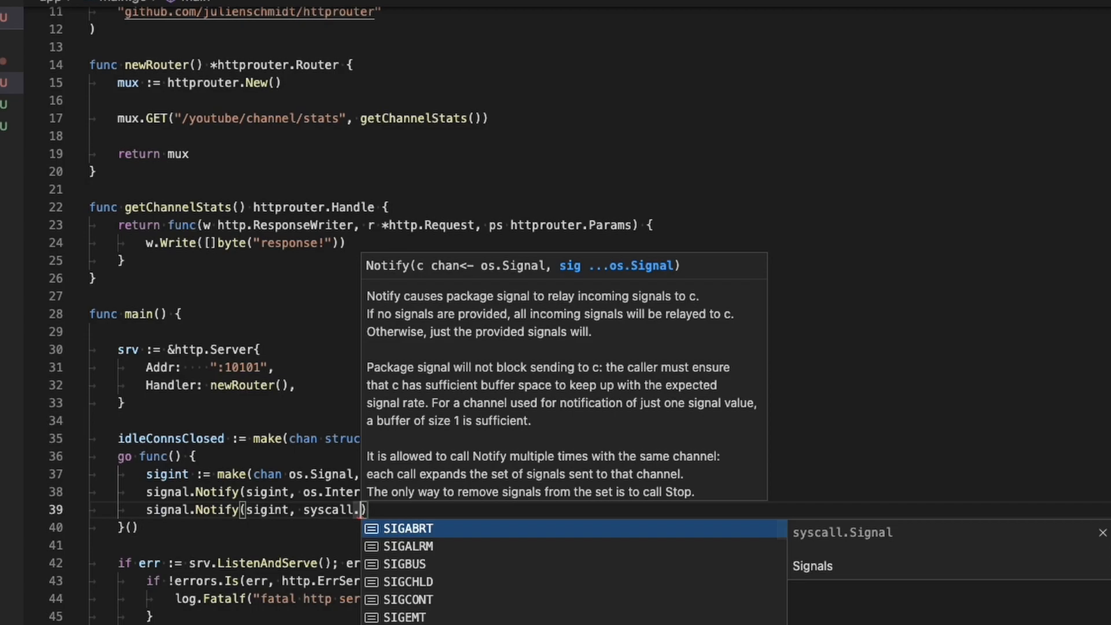
text(SIGTERM)
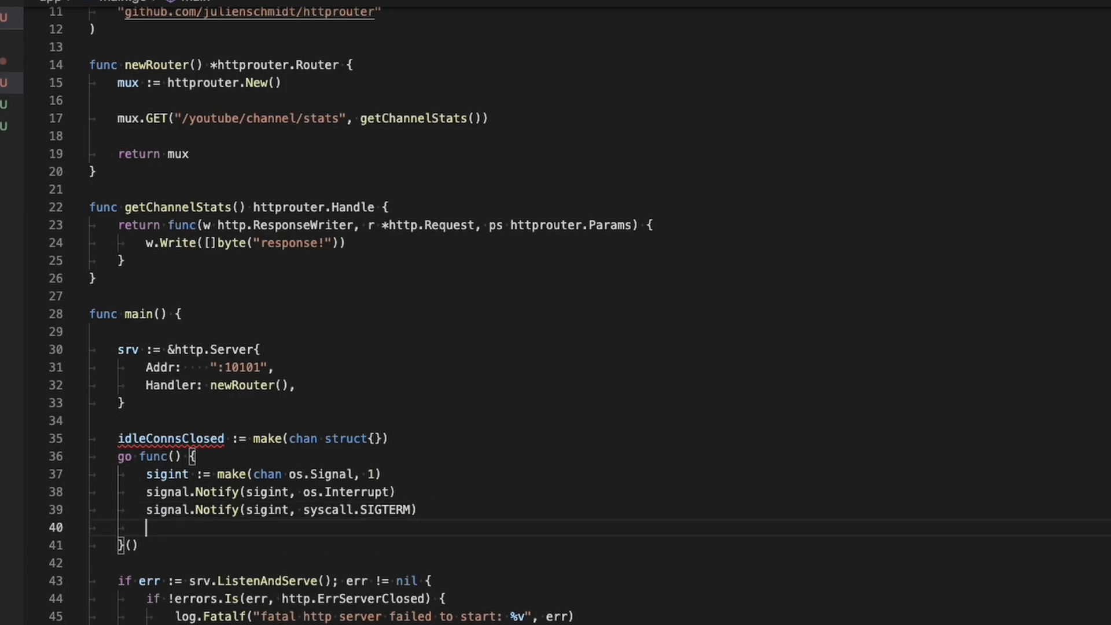
text(<-)
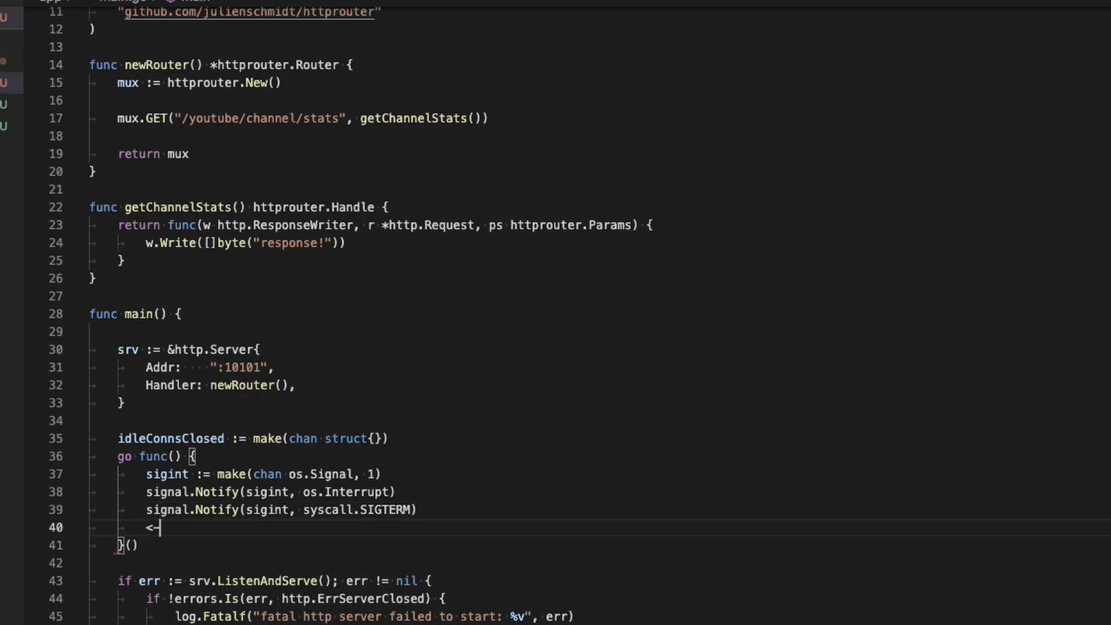
text(sigint)
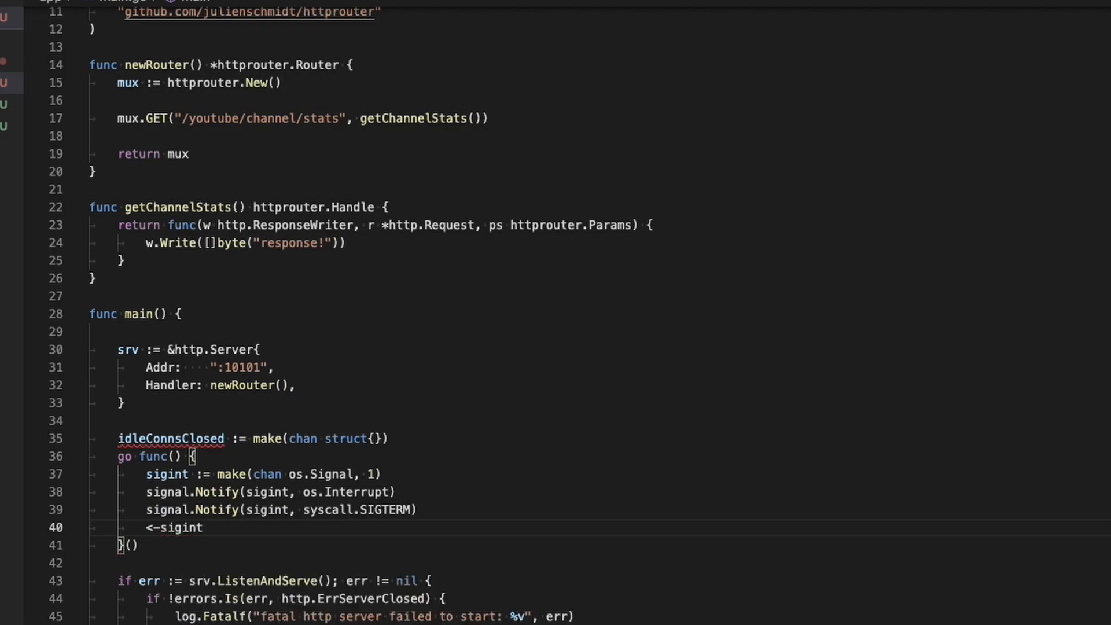
key(enter)
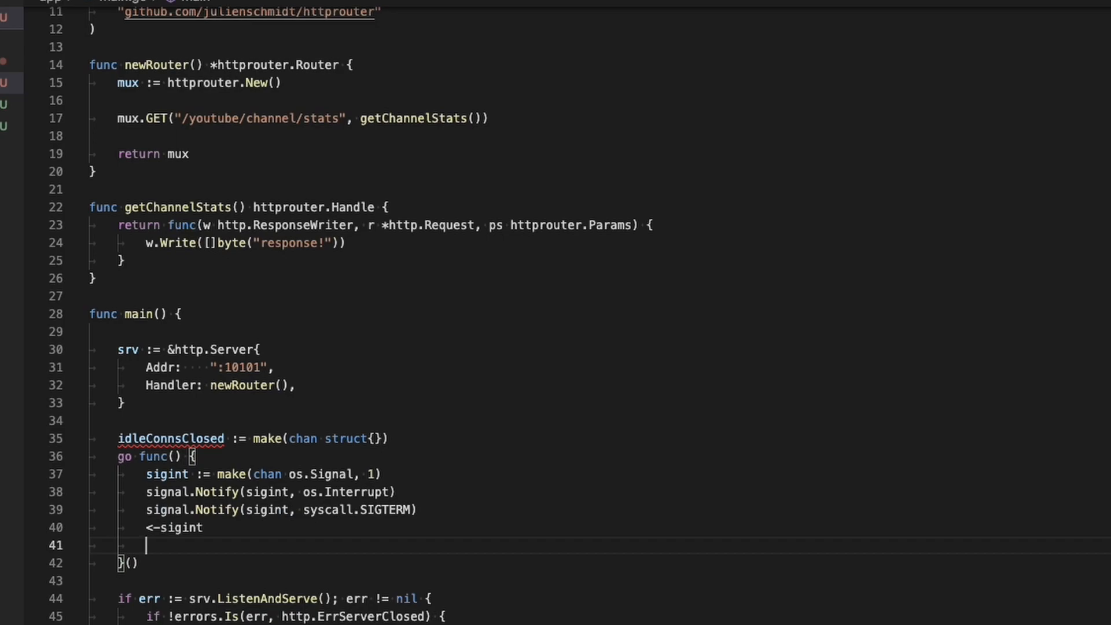
After <-sigint, add log.Println("service interrupt received") in the goroutine.
key(enter)
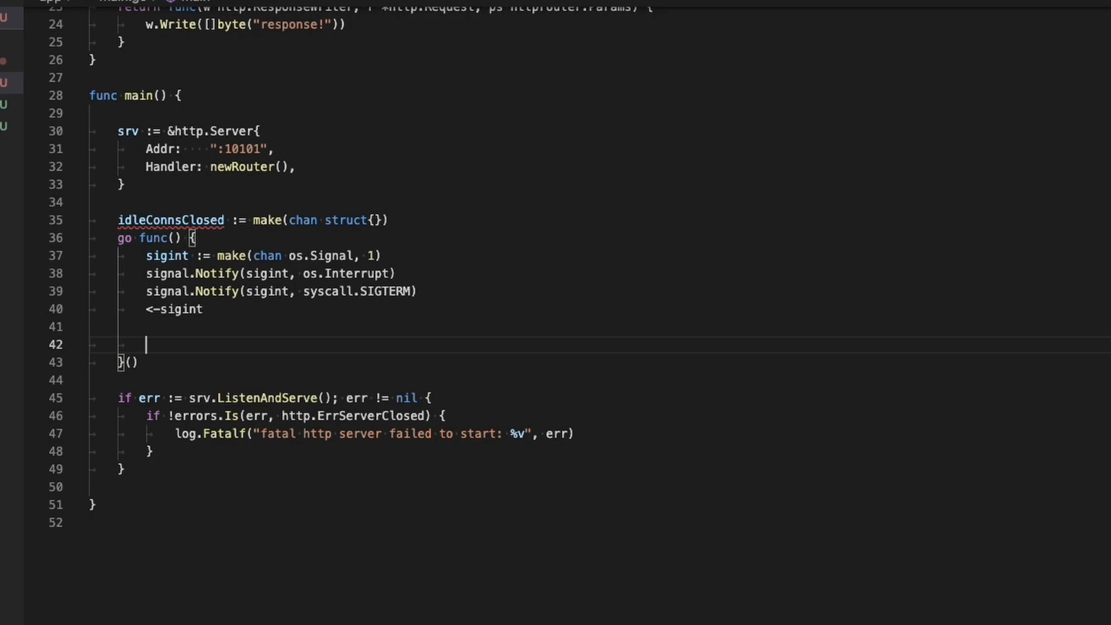
text(log.)
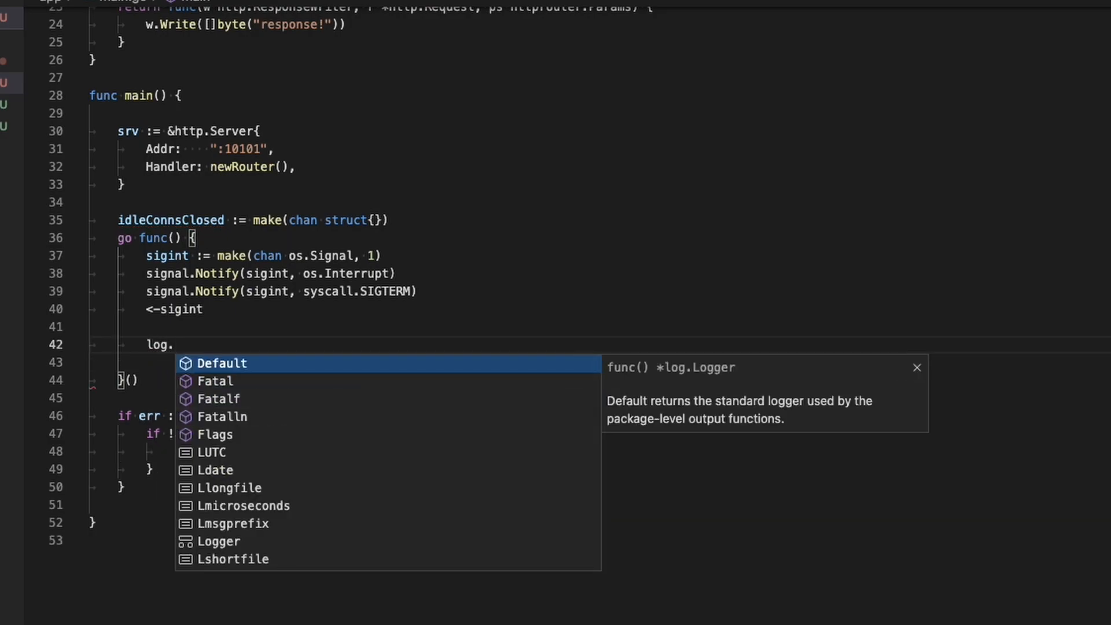
text(Print)
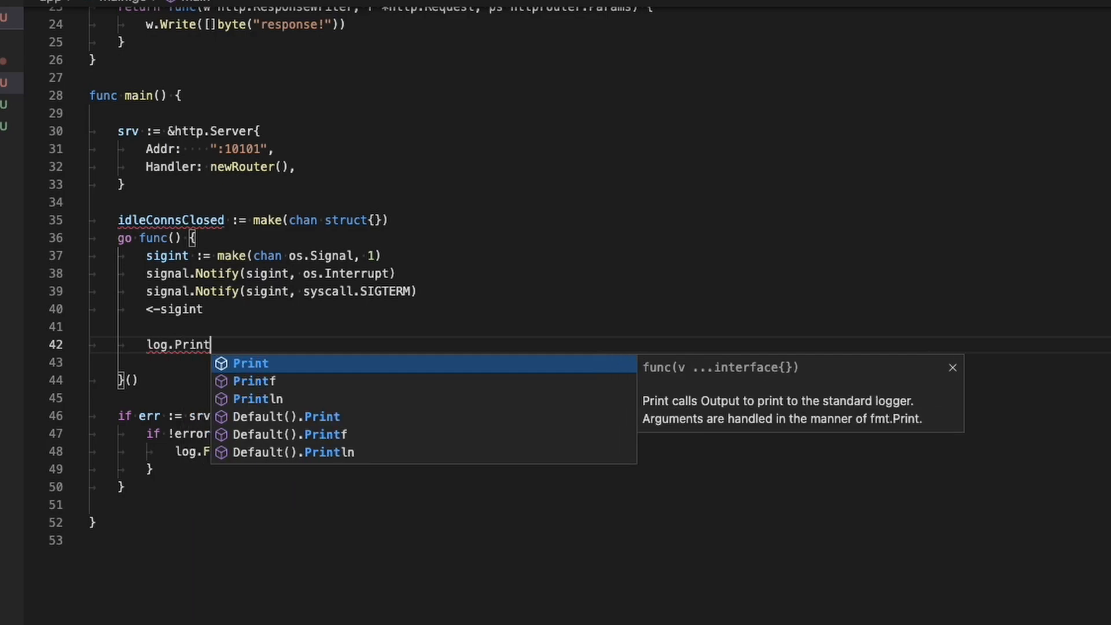
key(Down)
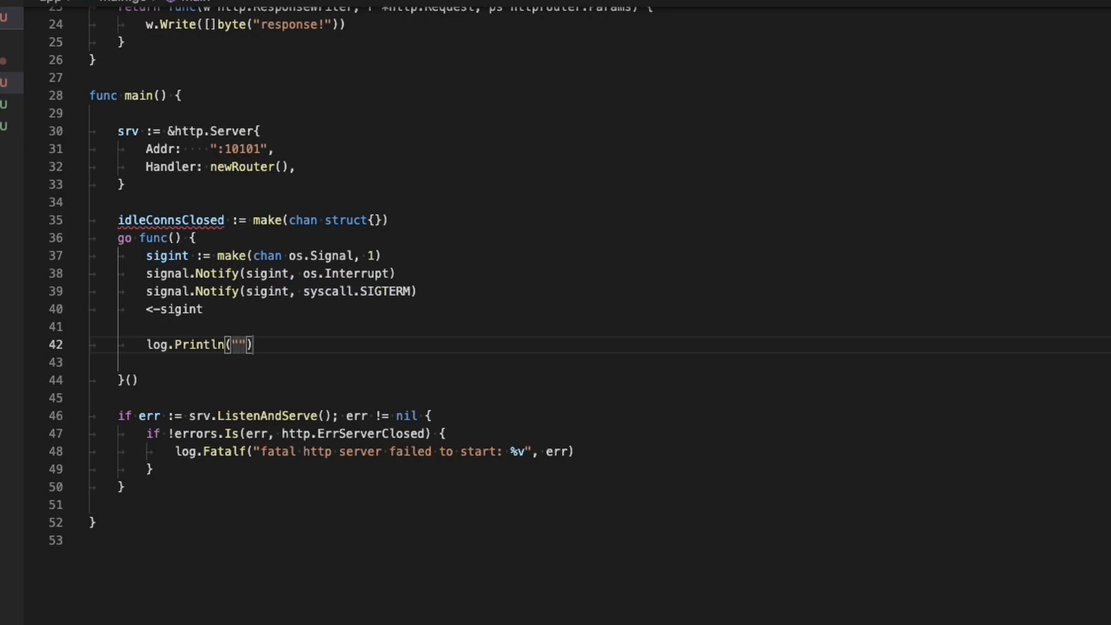
text(ser)
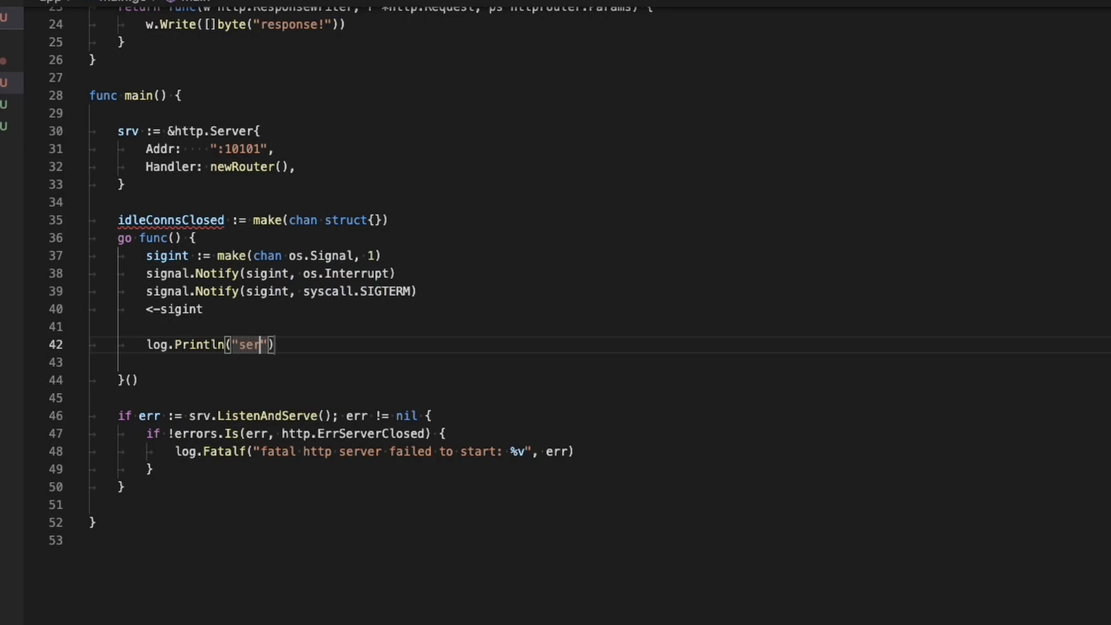
text(vice interrupt re)
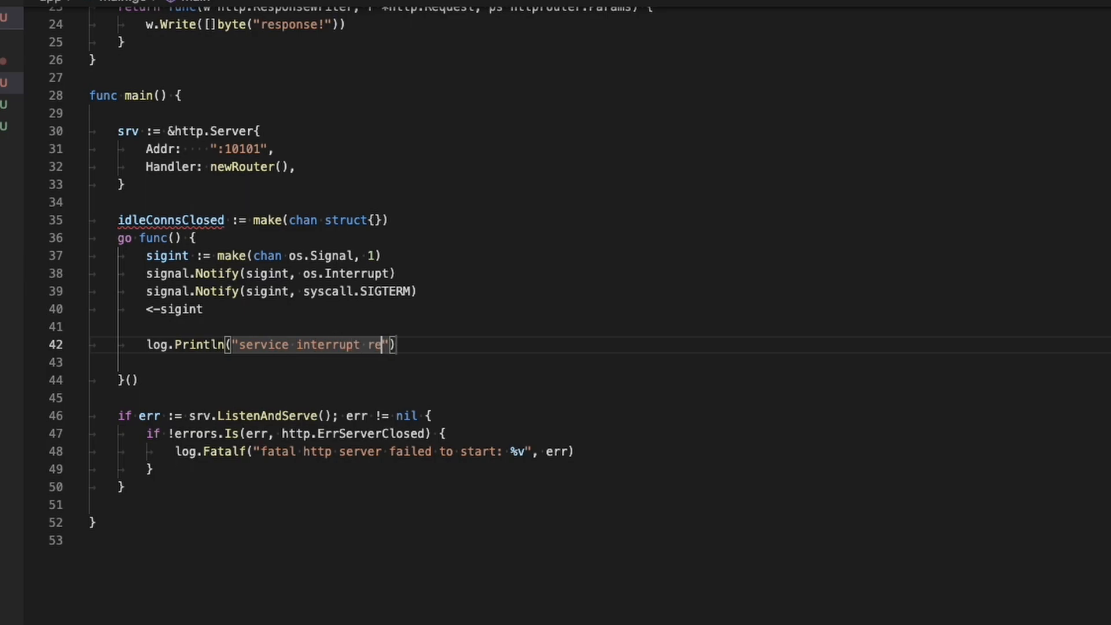
text(ceive)
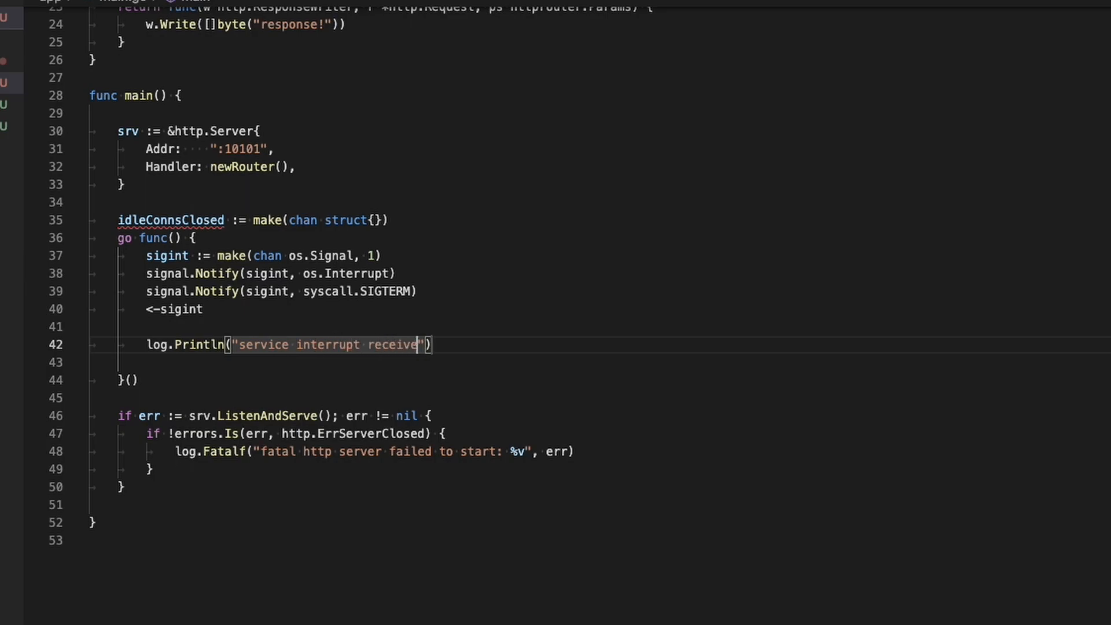
text(d)
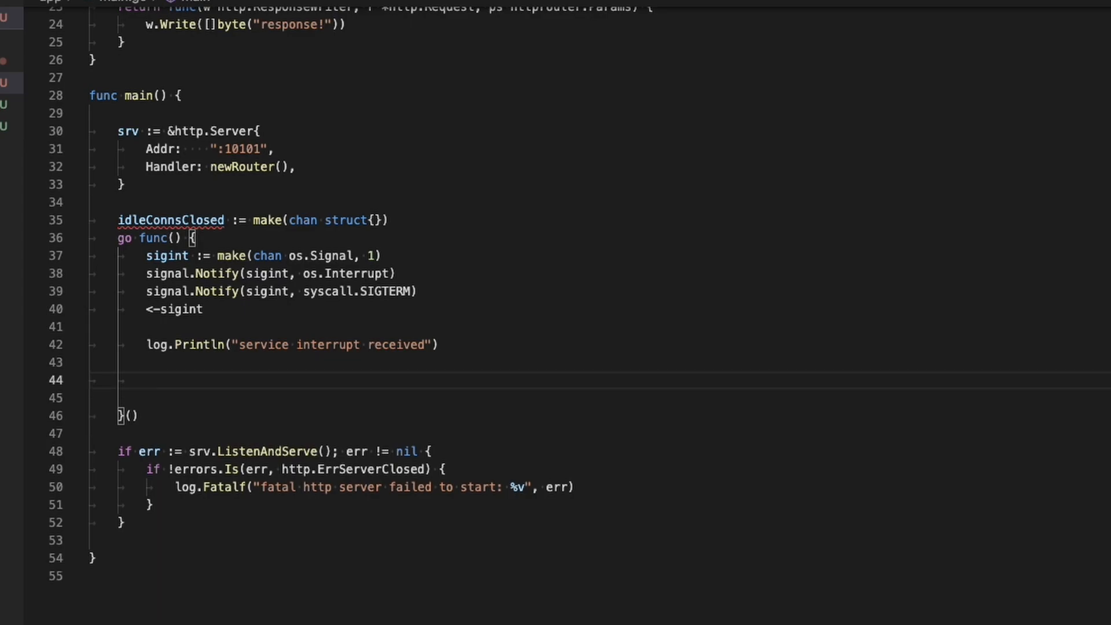
Write ctx, cancel := context.WithTimeout(context.Background(), 60*time.Second), defer cancel(), and if err := srv.Shutdown(ctx).
text(c)
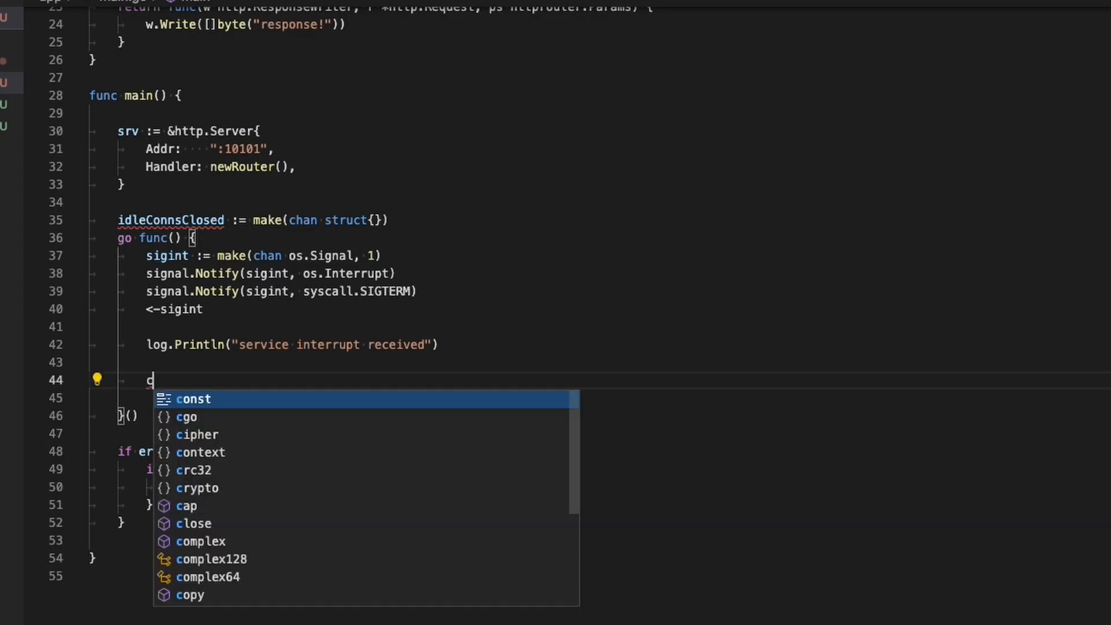
text(tx.)
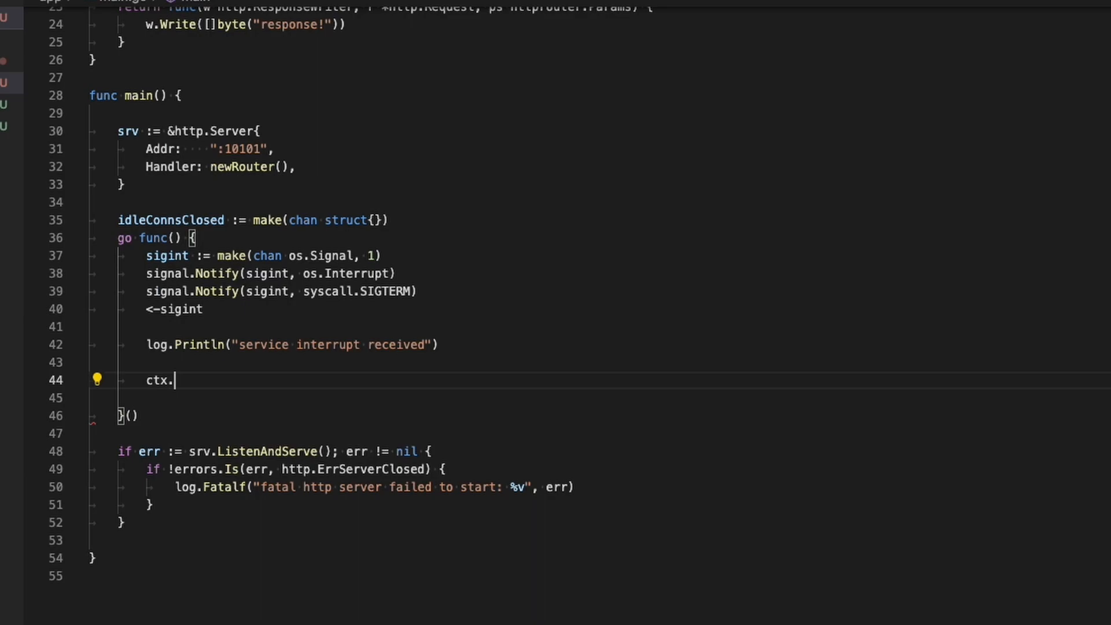
key(Backspace)
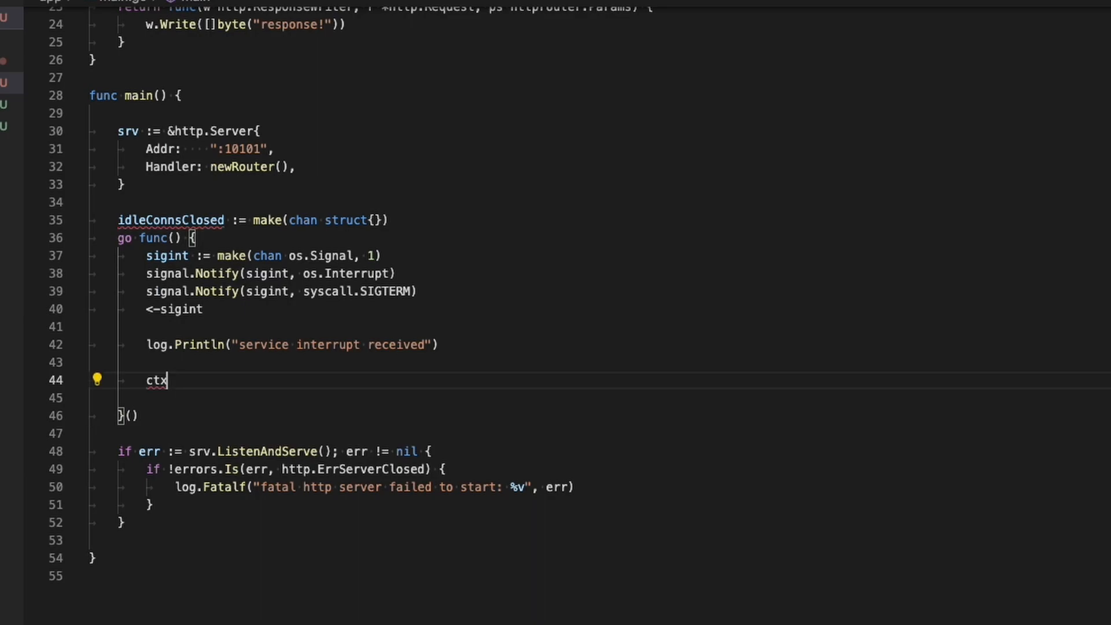
text(, c)
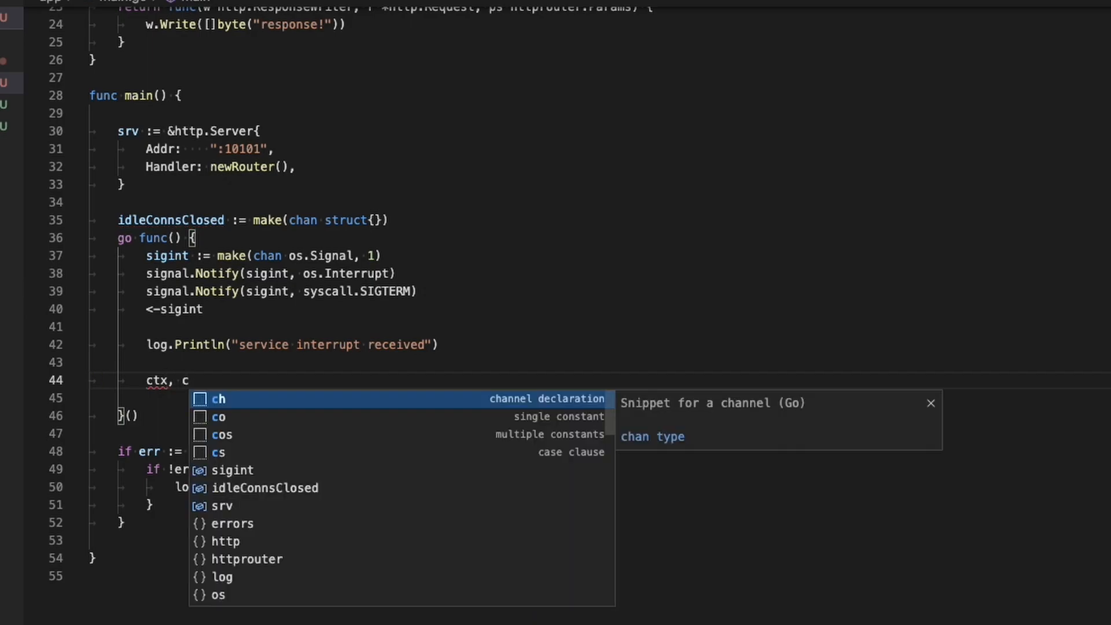
text(ab)
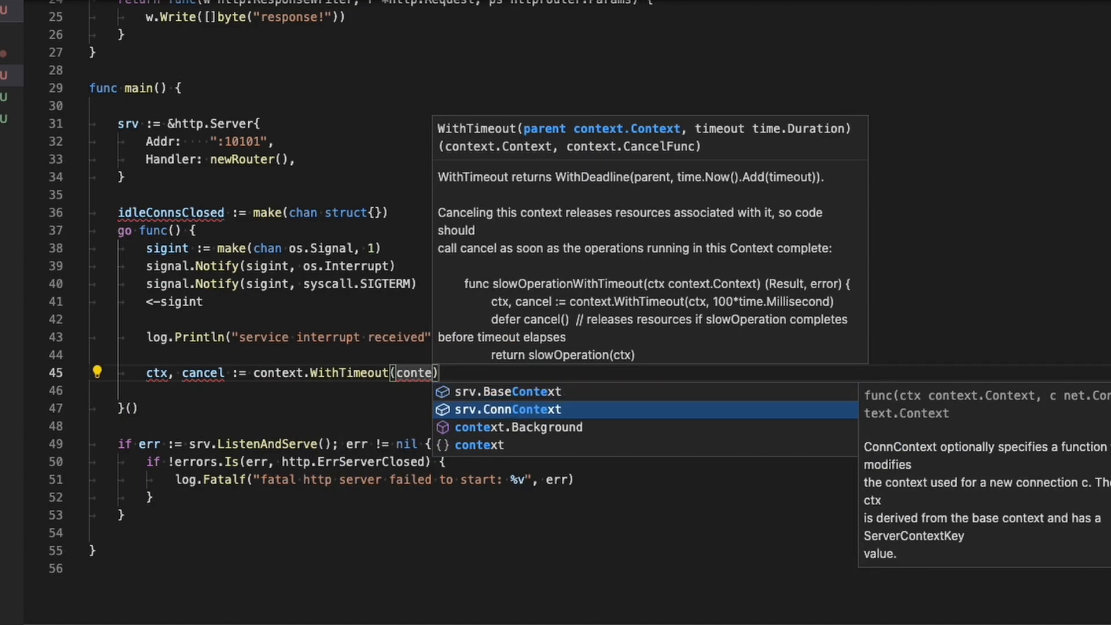
text(context.Background(), 60*time.Second))
text(if err := srv.Shutdown()
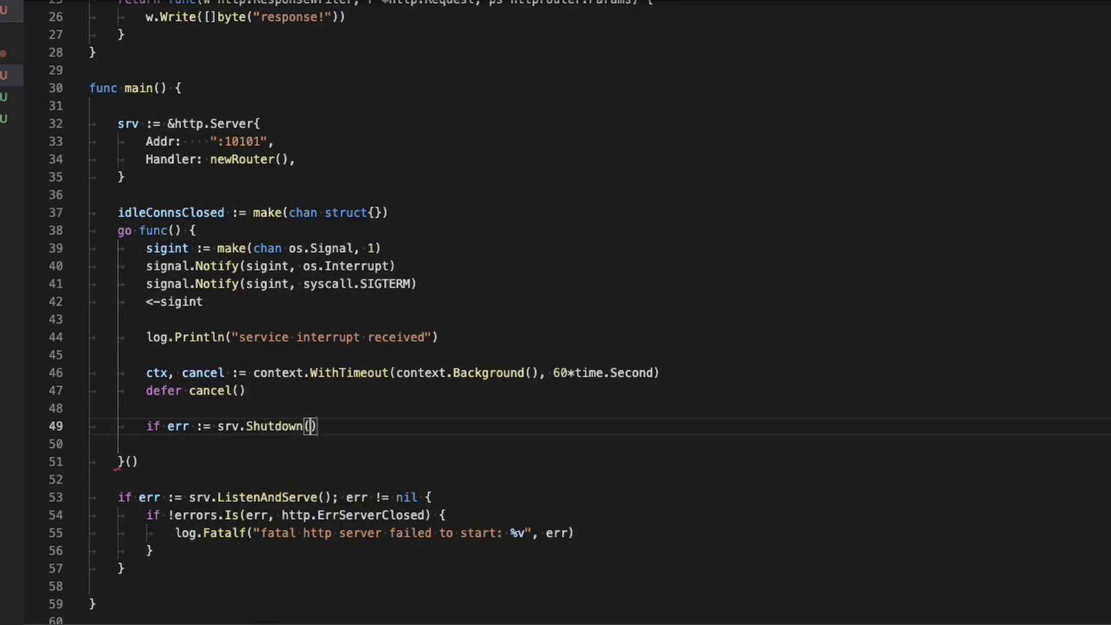
text(ctx); err != nil {)
click(217, 443)
text(log.PR)
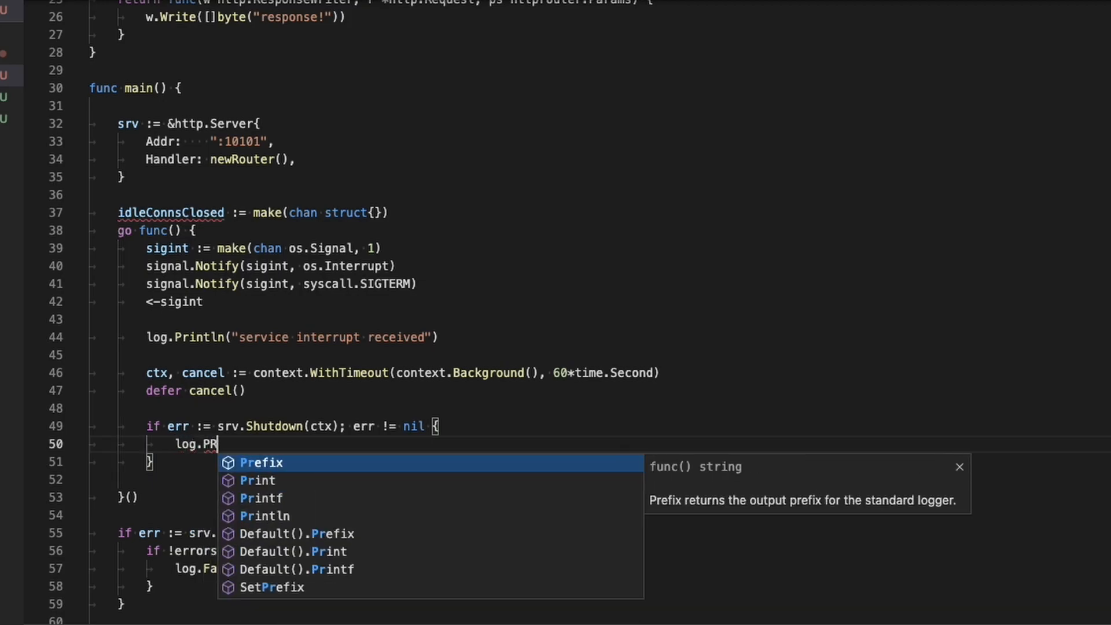
Log Shutdown failures with log.Printf("http server shutdown error: %v", err).
click(261, 498)
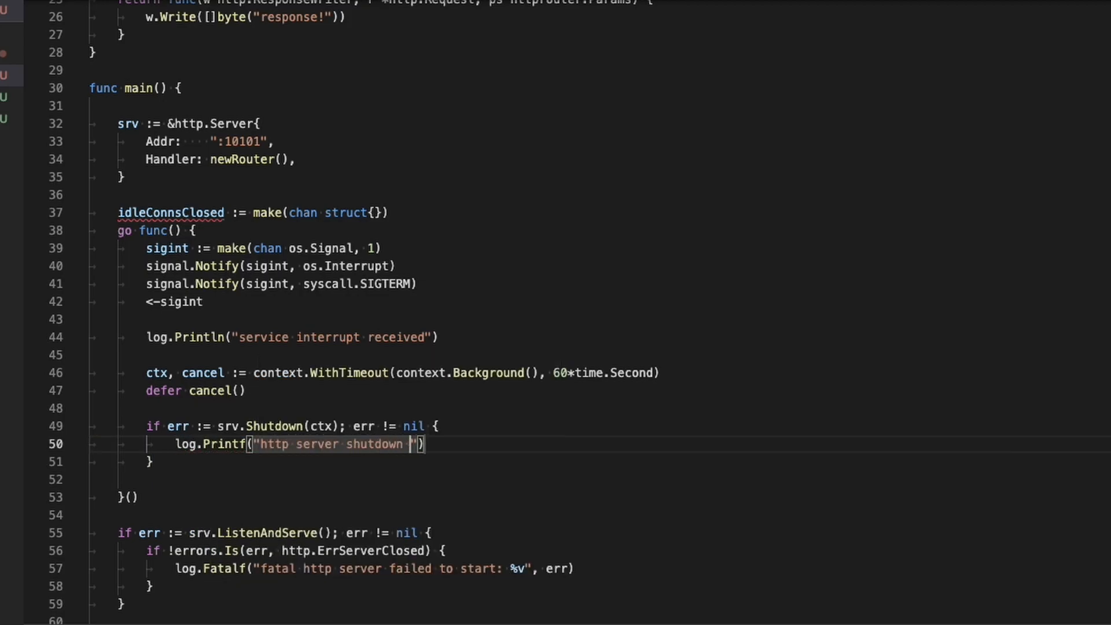
text(error: %v)
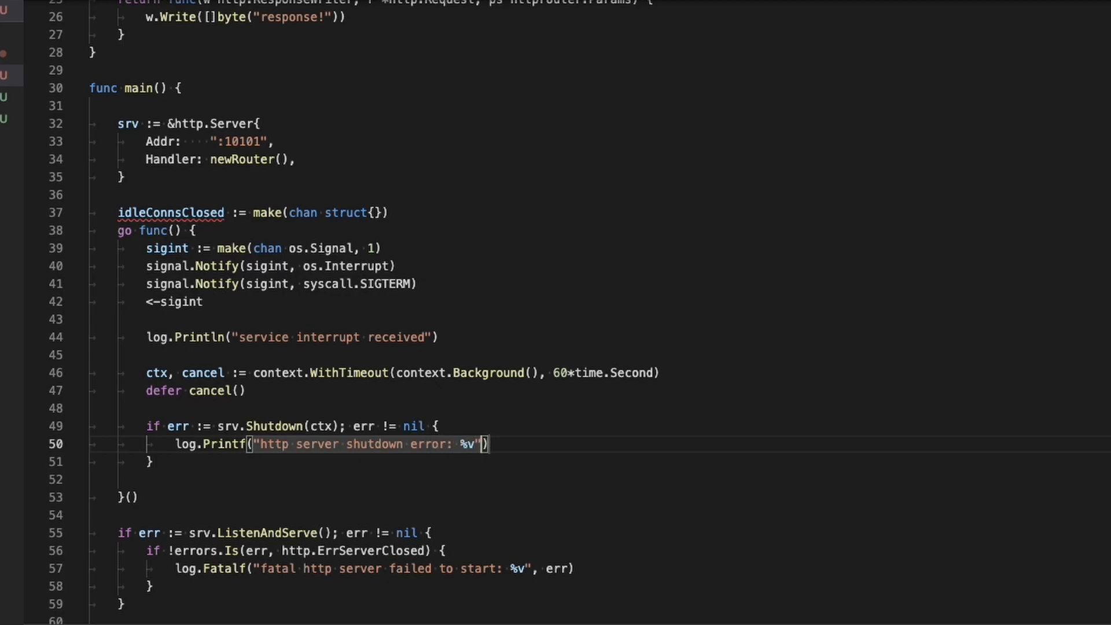
text(, err)
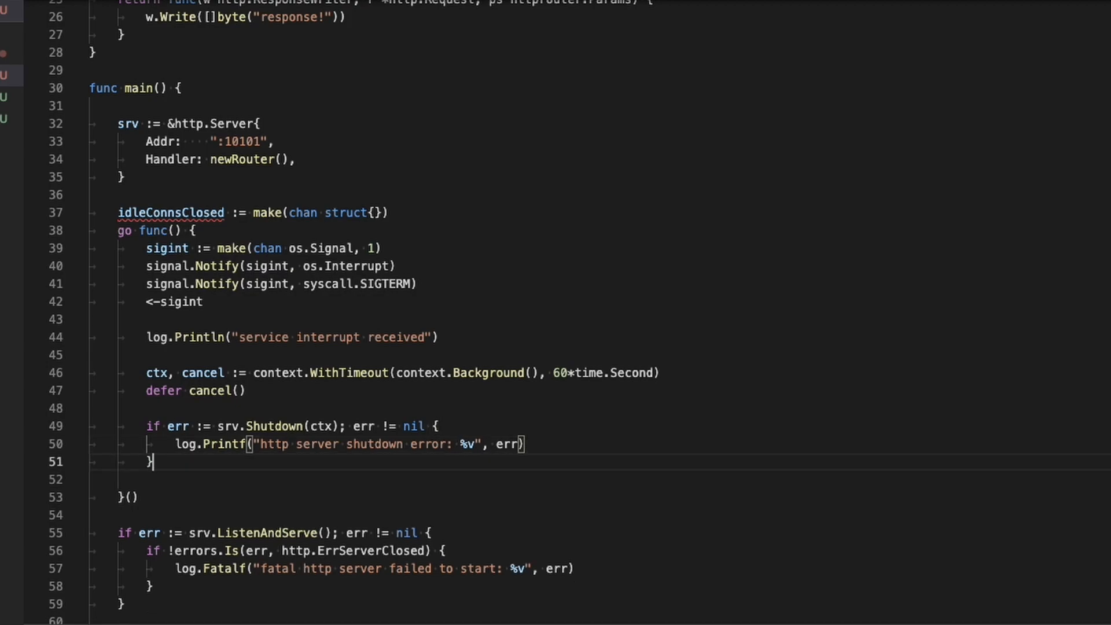
Log "shutdown complete" and close(idleConnsClosed) at the end of the goroutine.
text(log.Println("shutdown complete)
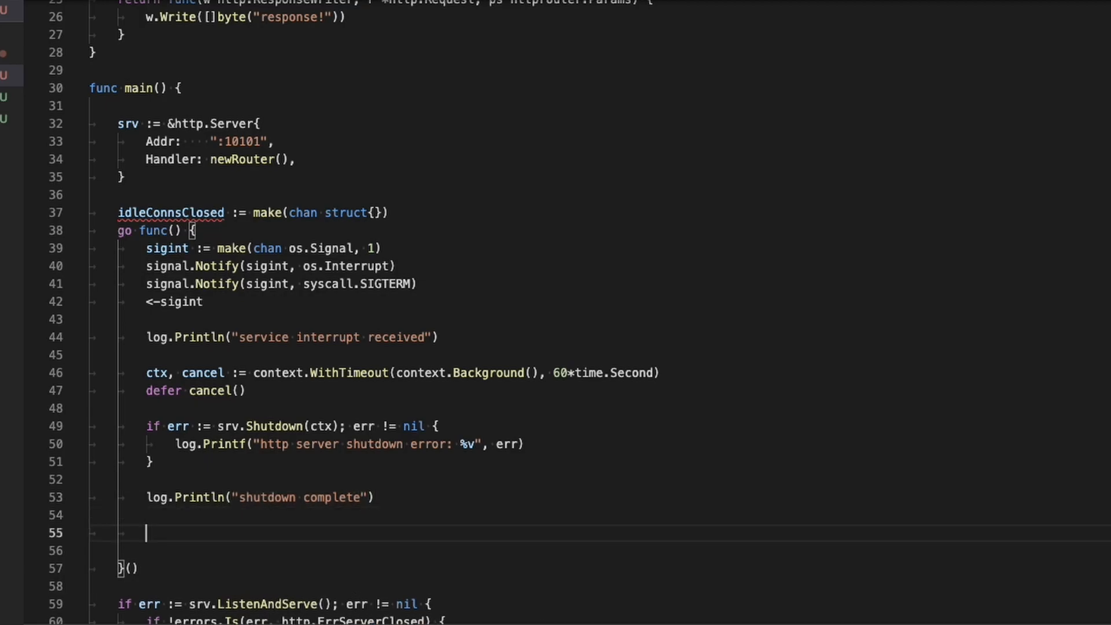
text(close(idleConnsClosed))
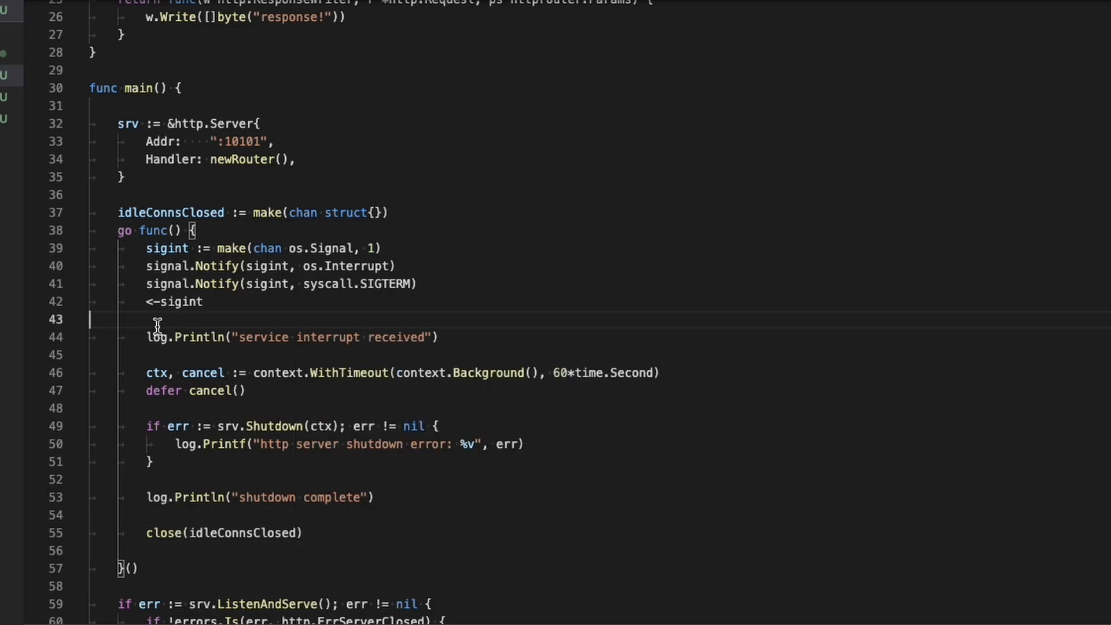
scroll(down, 3)
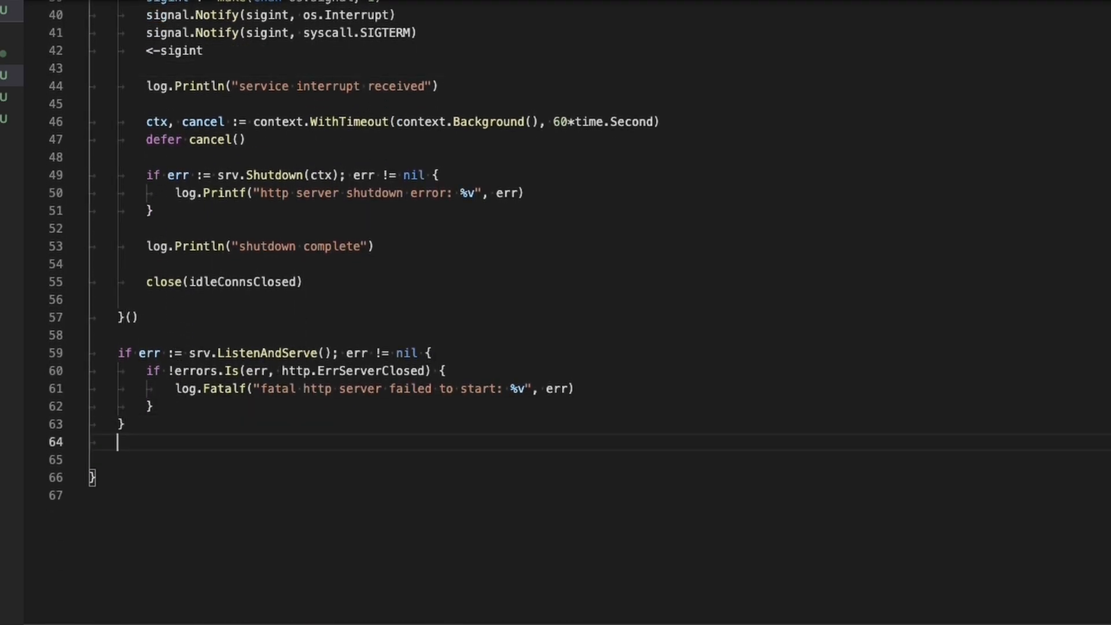
Below ListenAndServe, add <-idleConnsClosed and log.Println("Service Stop").
text(<-)
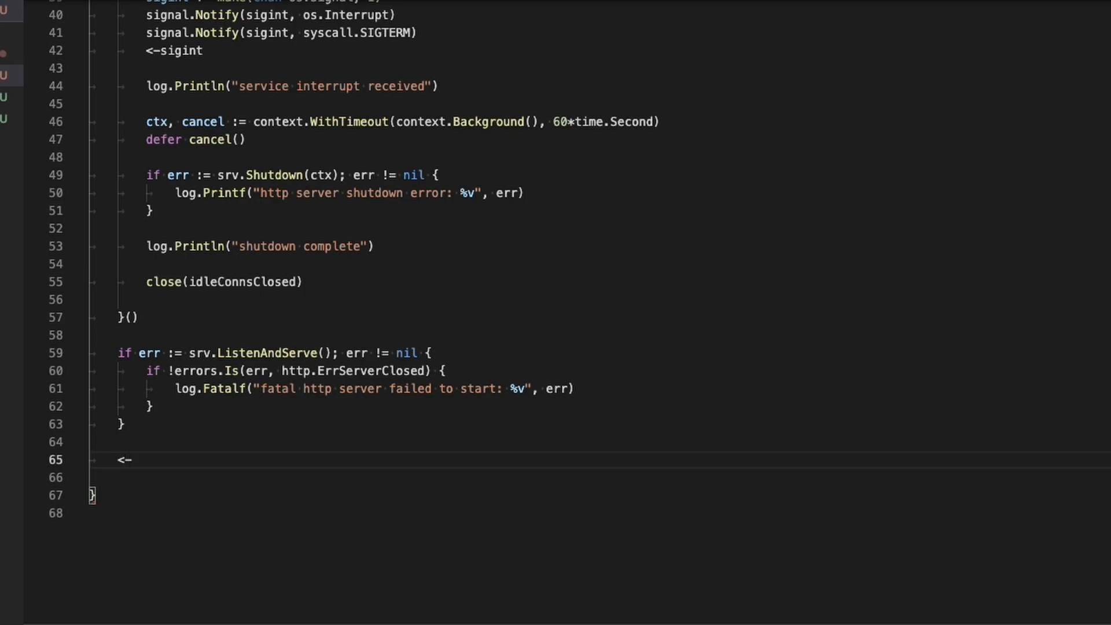
text(idleConnsClosed)
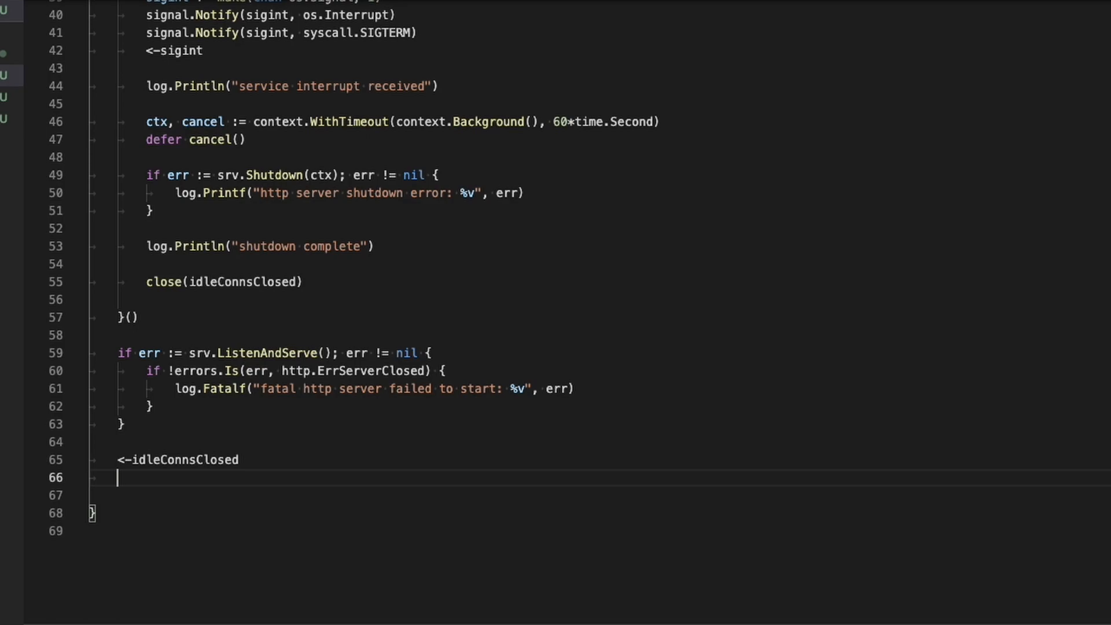
text(log.Println()
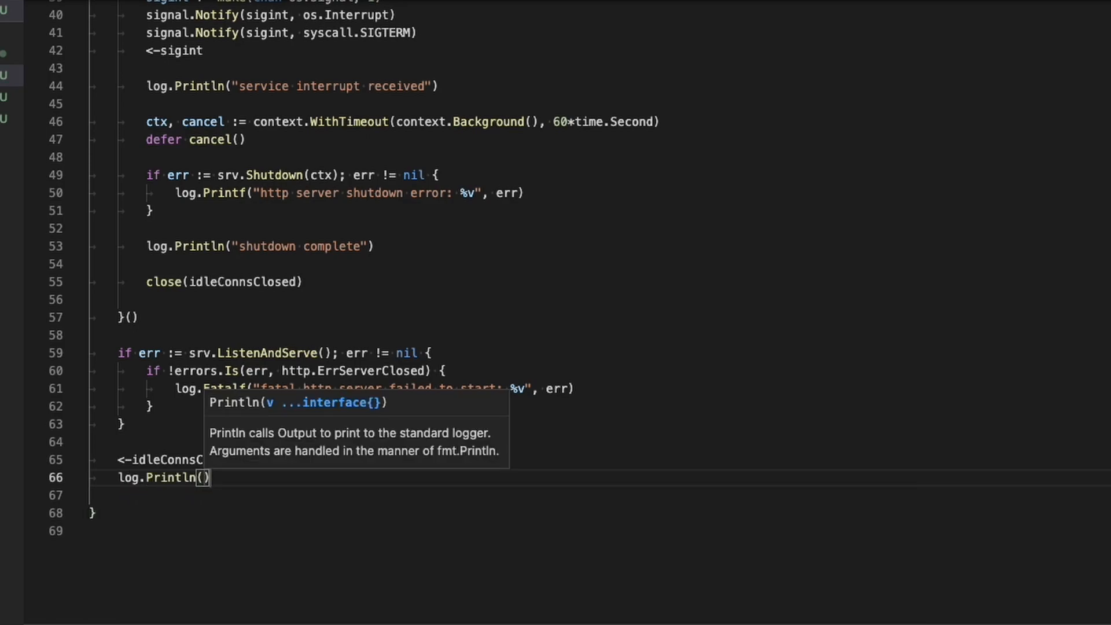
text("s)
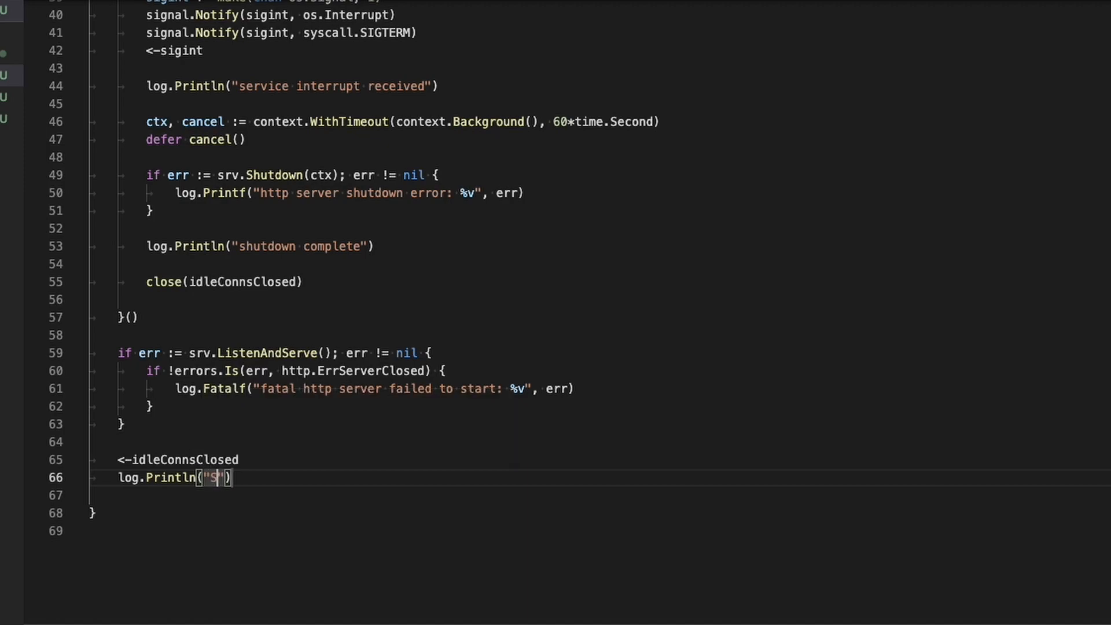
text(ervice Stop)
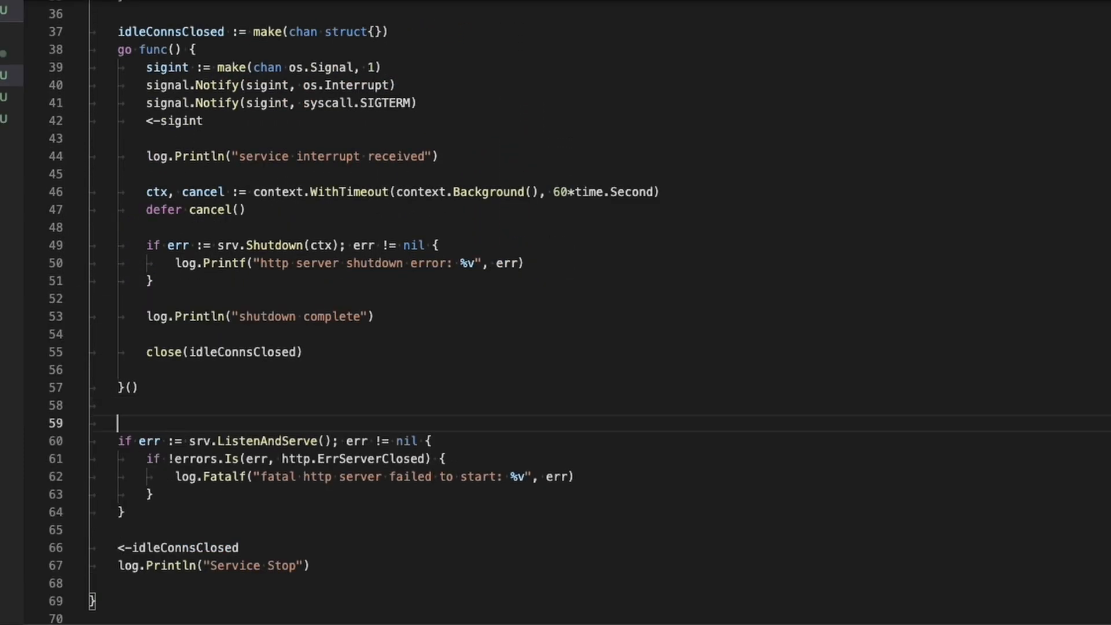
Add log.Printf("Starting server on port 10101") above ListenAndServe.
text(log.Printf()
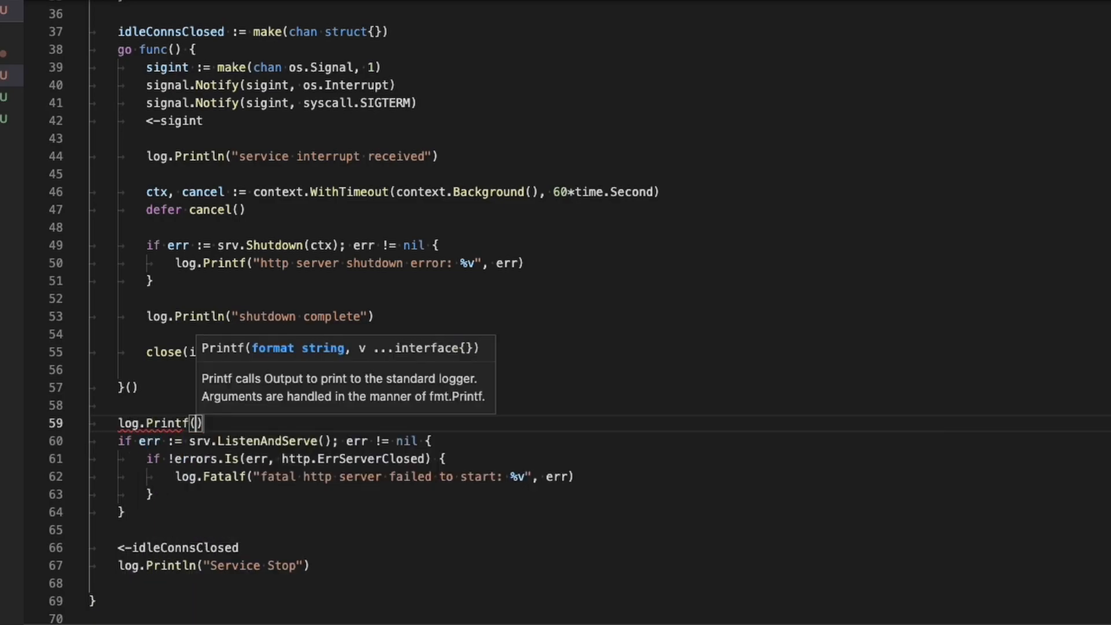
text("Starting server on port 10101")
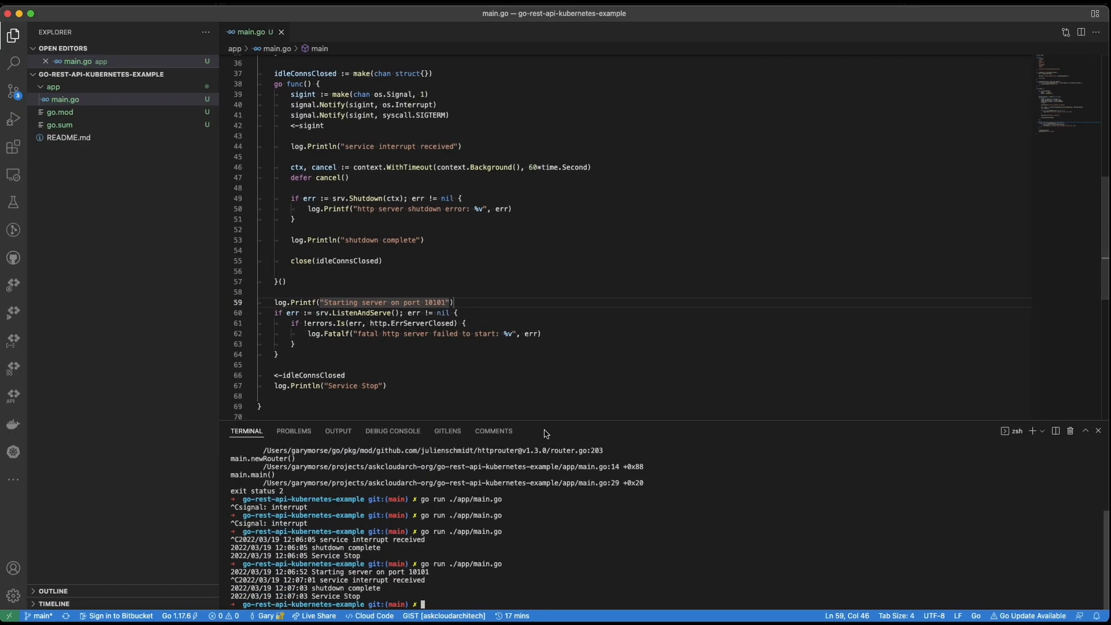
mouse_move(424, 326)
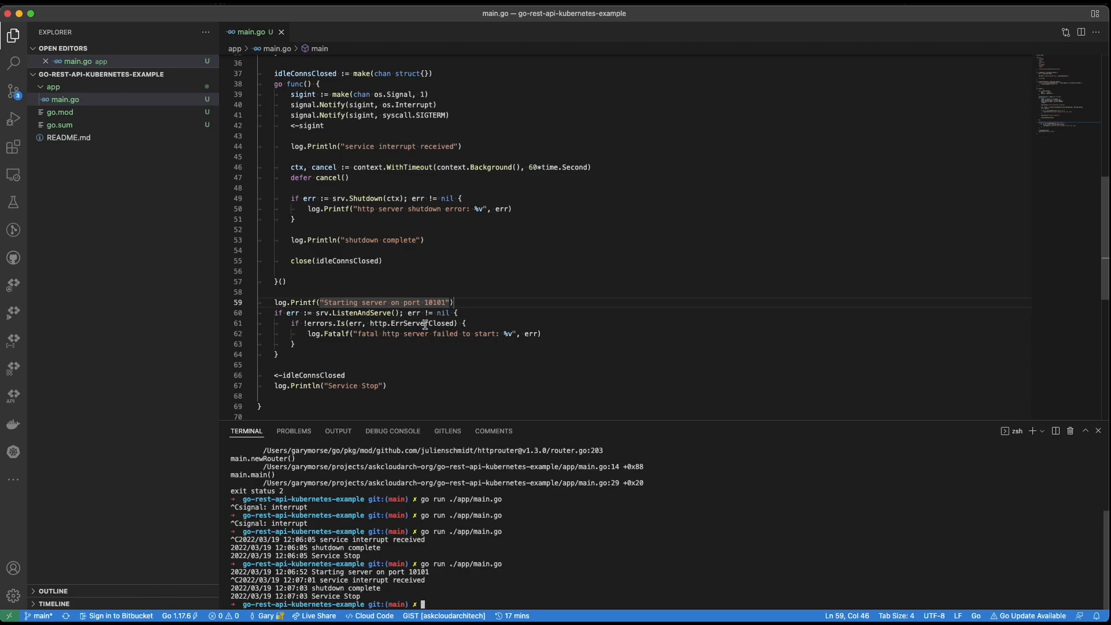